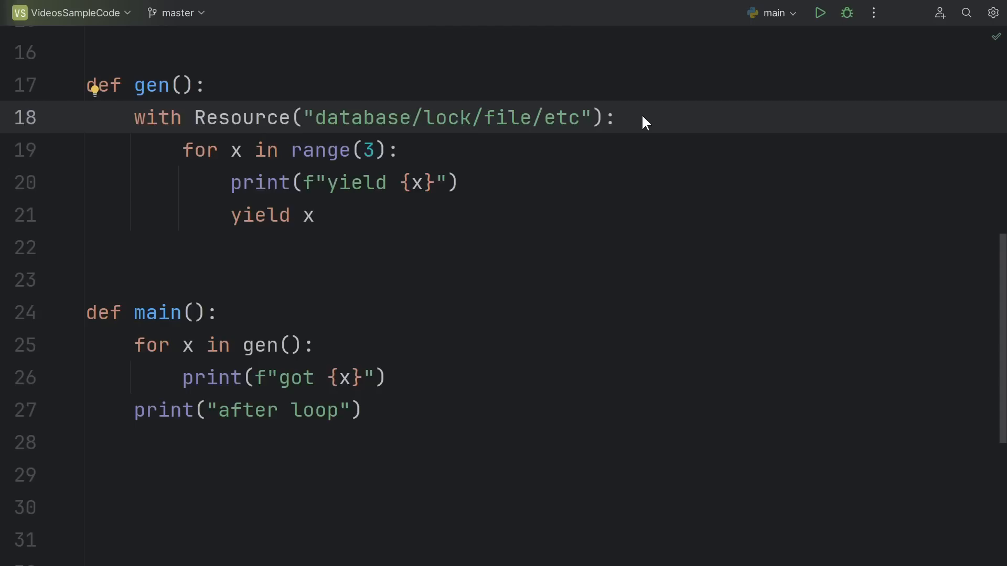
{"action": "mouse_move", "coordinate": [342, 117]}
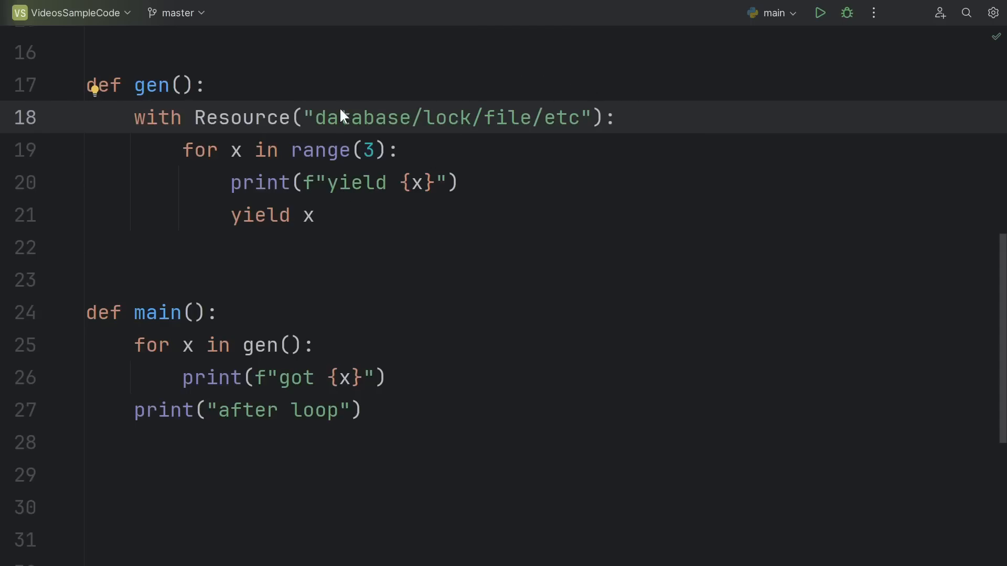
{"action": "mouse_move", "coordinate": [403, 136]}
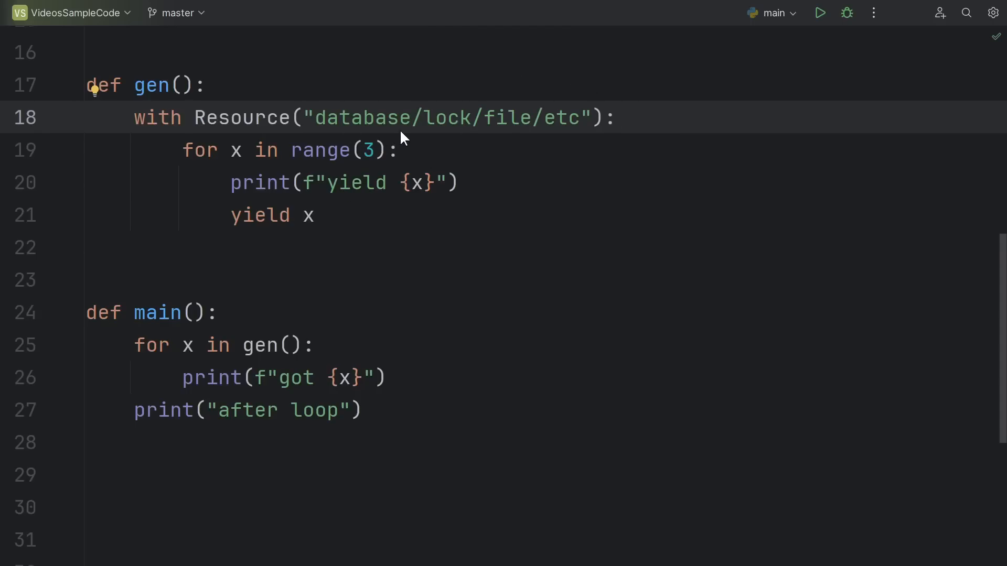
{"action": "mouse_move", "coordinate": [440, 144]}
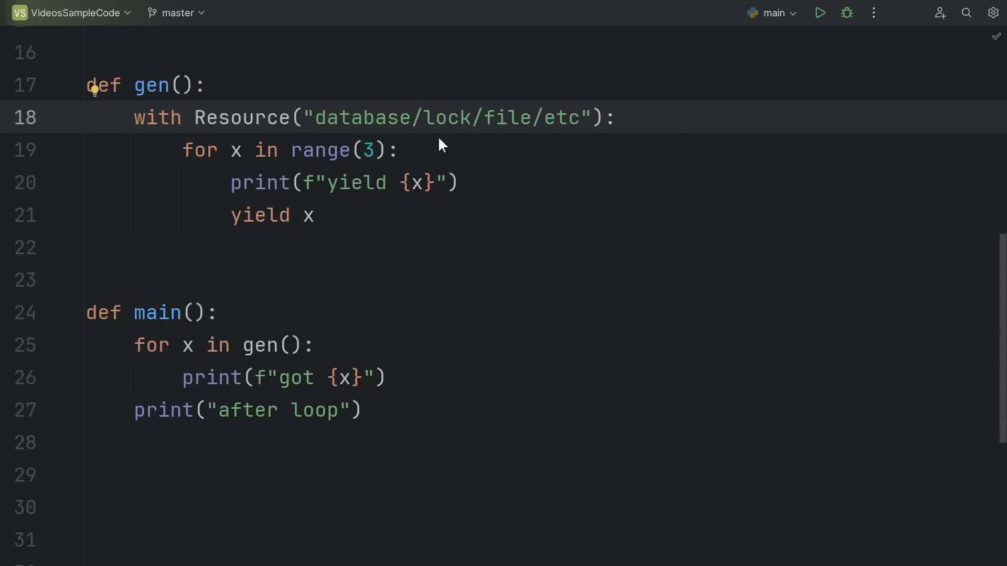
{"action": "mouse_move", "coordinate": [450, 249]}
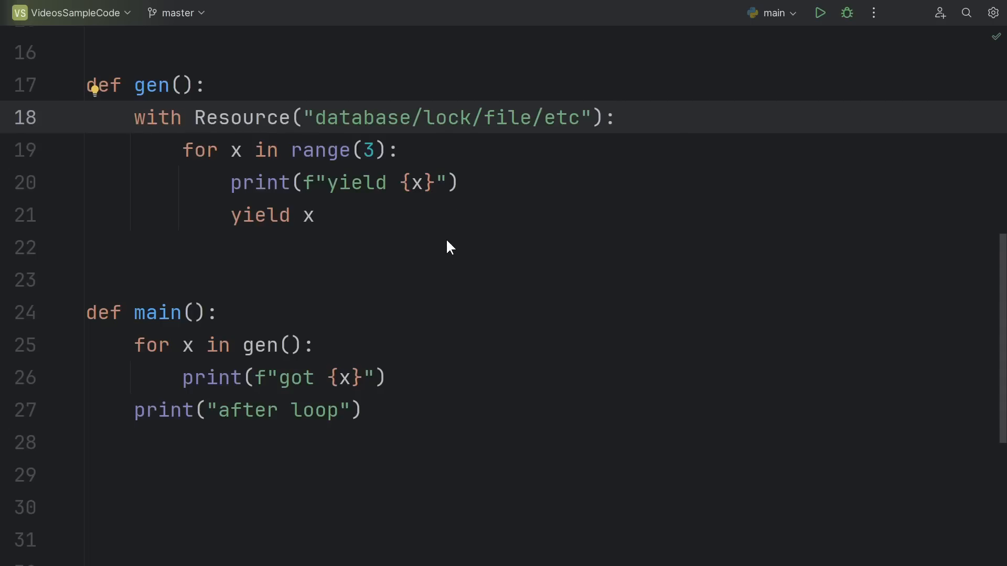
{"action": "mouse_move", "coordinate": [511, 143]}
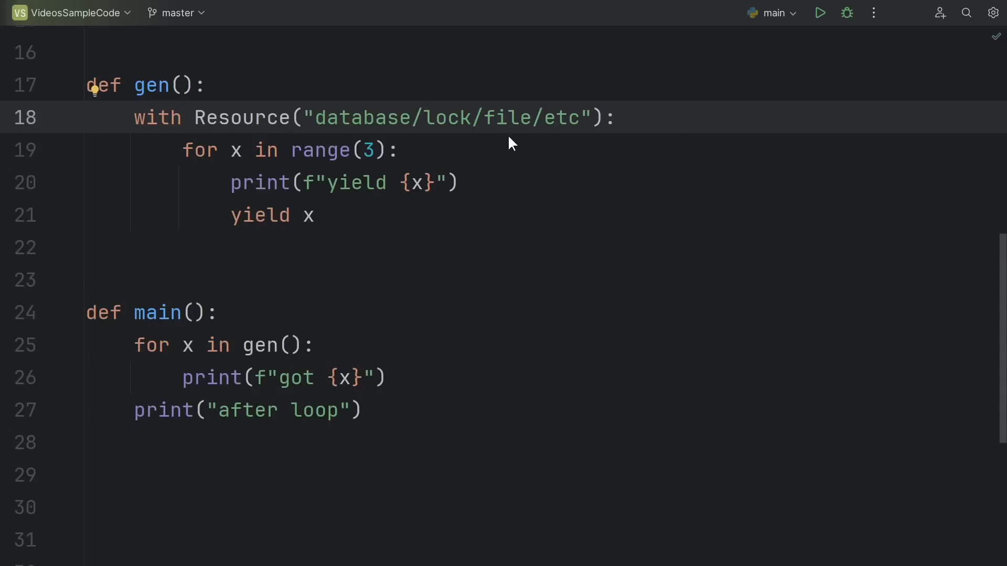
{"action": "mouse_move", "coordinate": [462, 259]}
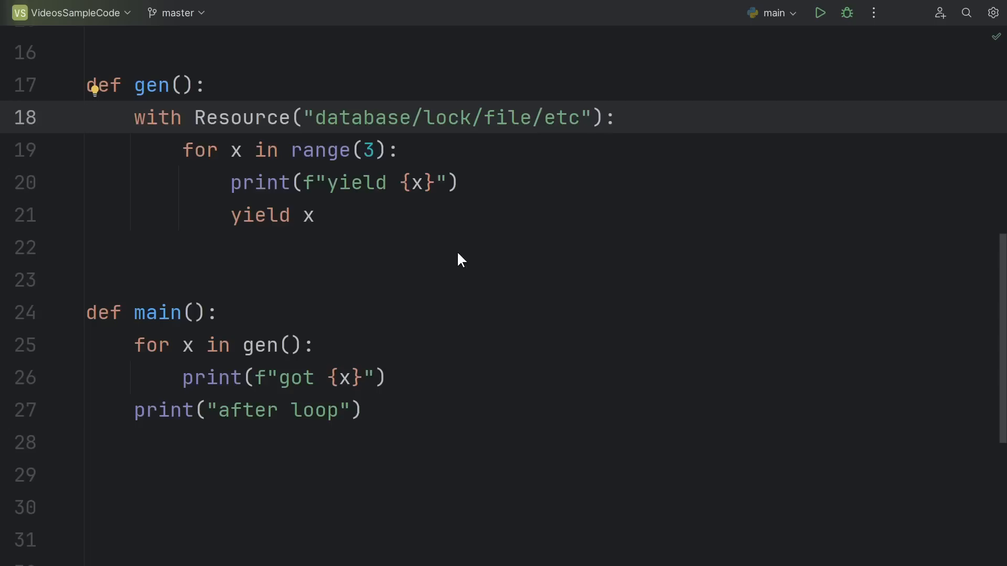
{"action": "mouse_move", "coordinate": [410, 273]}
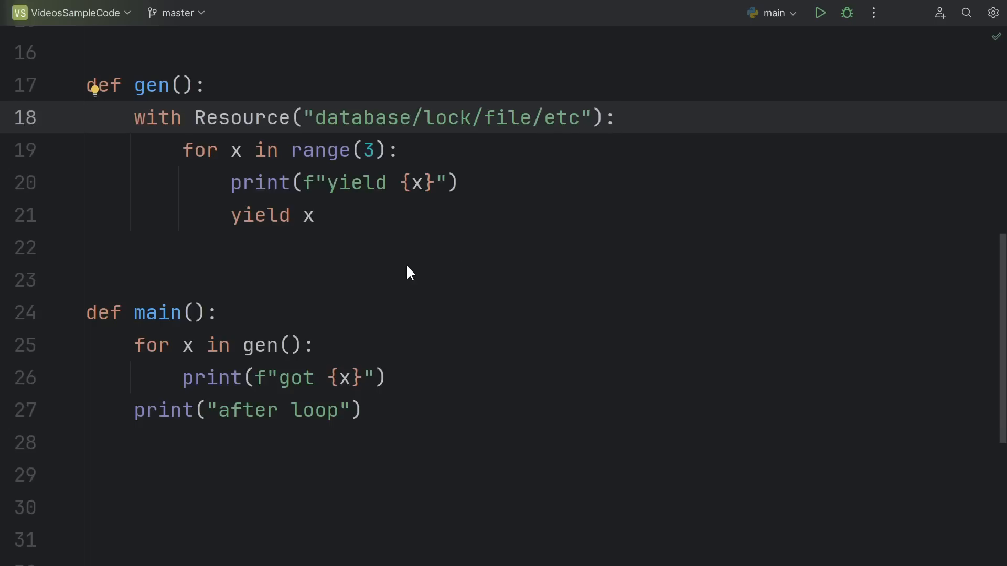
Step: Review the current gen()/main() code and run the script to see its baseline output
{"action": "scroll", "scroll_direction": "up", "scroll_amount": 3}
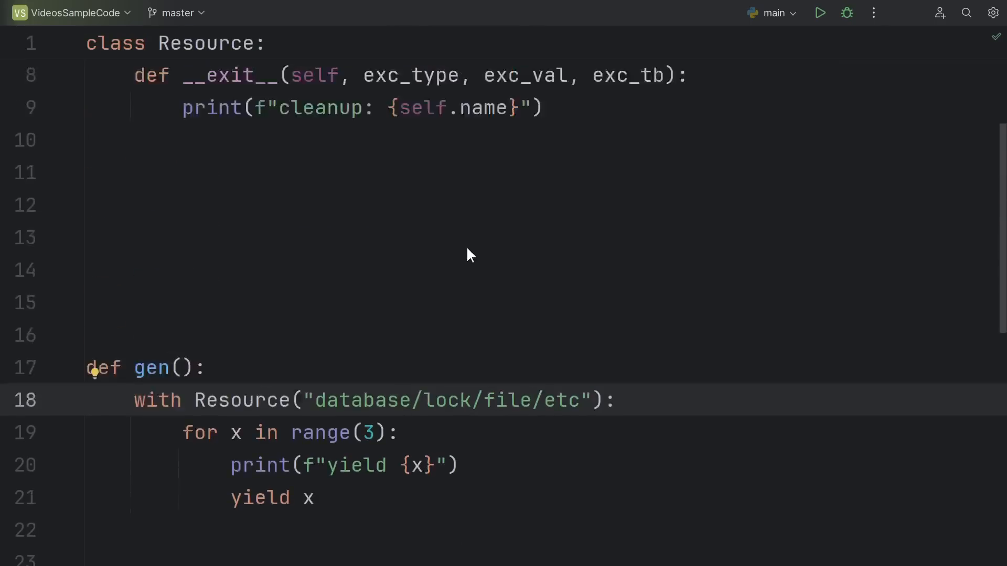
{"action": "scroll", "scroll_direction": "up", "scroll_amount": 3}
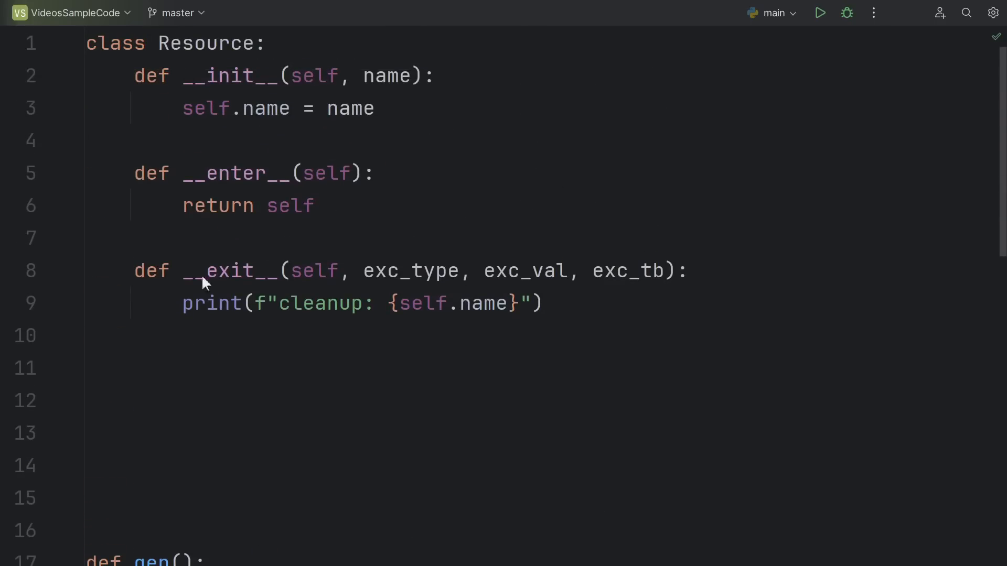
{"action": "mouse_move", "coordinate": [611, 314]}
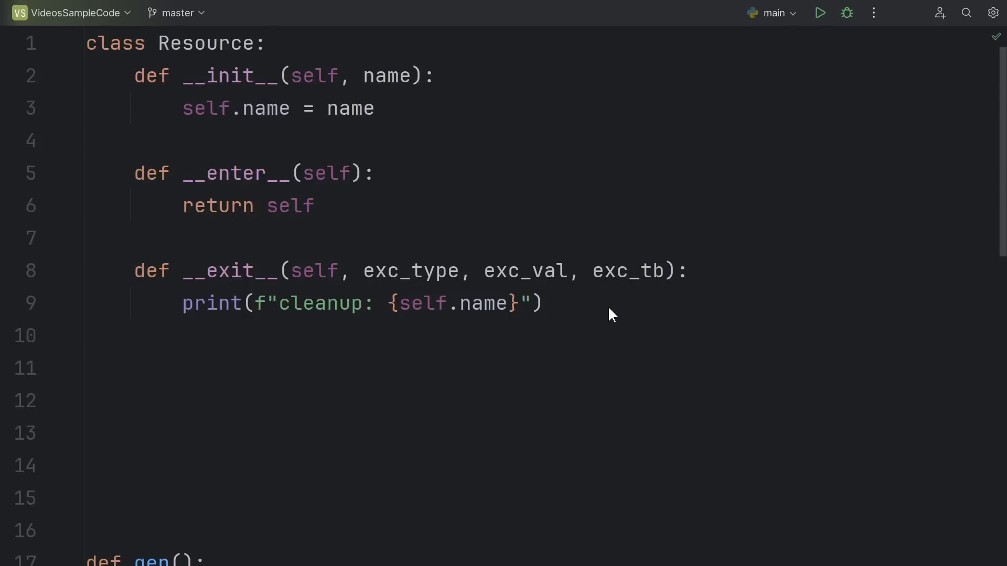
{"action": "scroll", "scroll_direction": "down", "scroll_amount": 3}
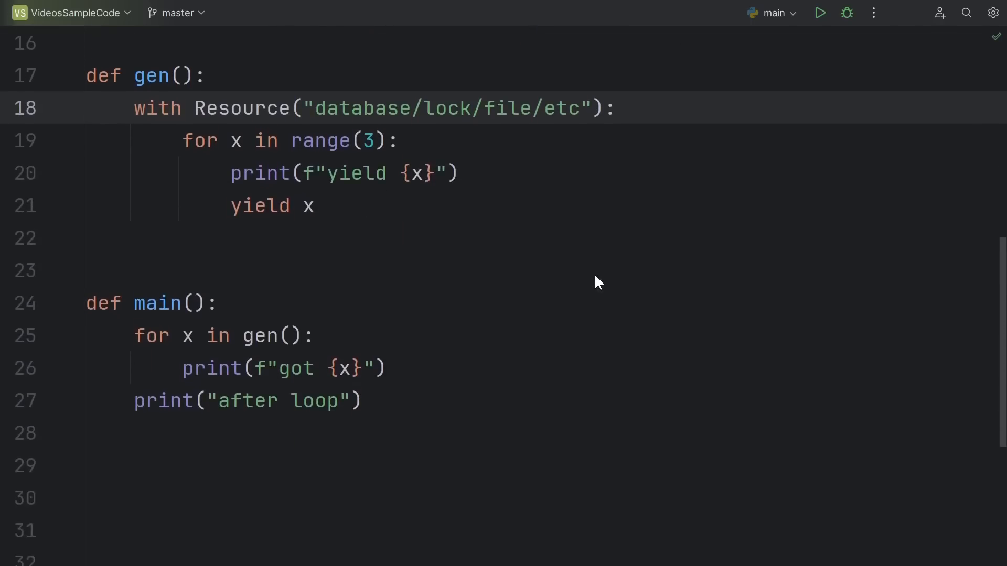
{"action": "mouse_move", "coordinate": [520, 206]}
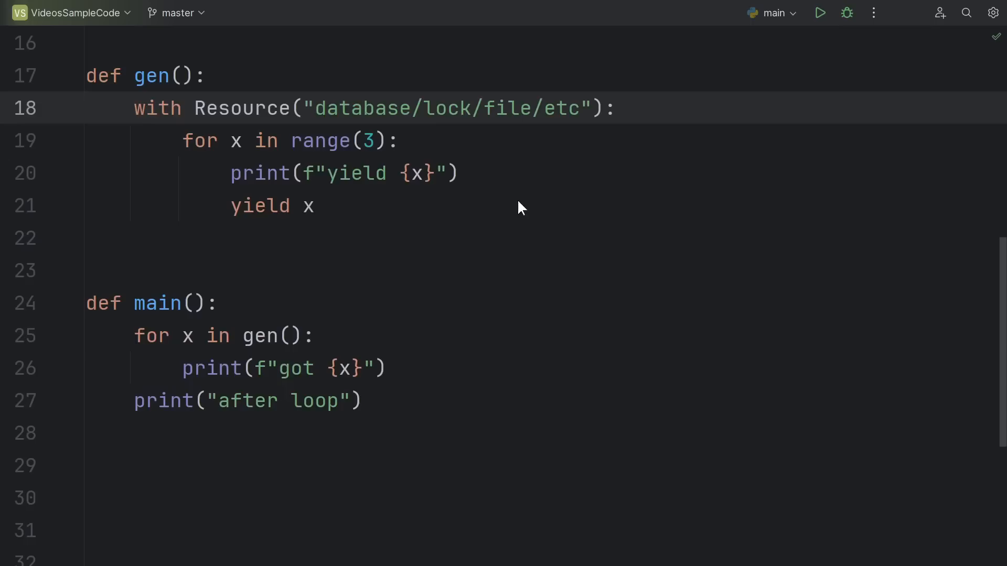
{"action": "left_click", "coordinate": [626, 335]}
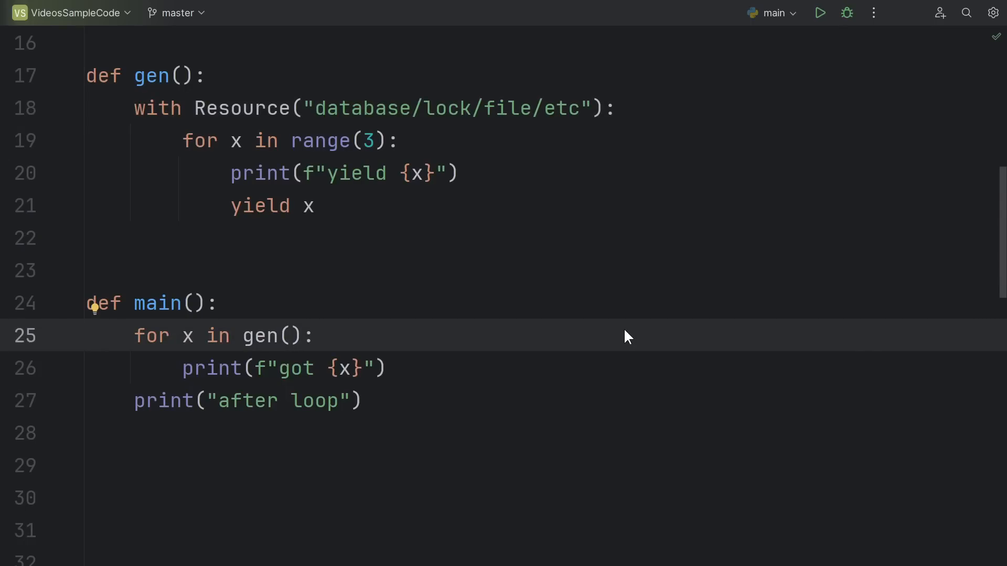
{"action": "mouse_move", "coordinate": [333, 187]}
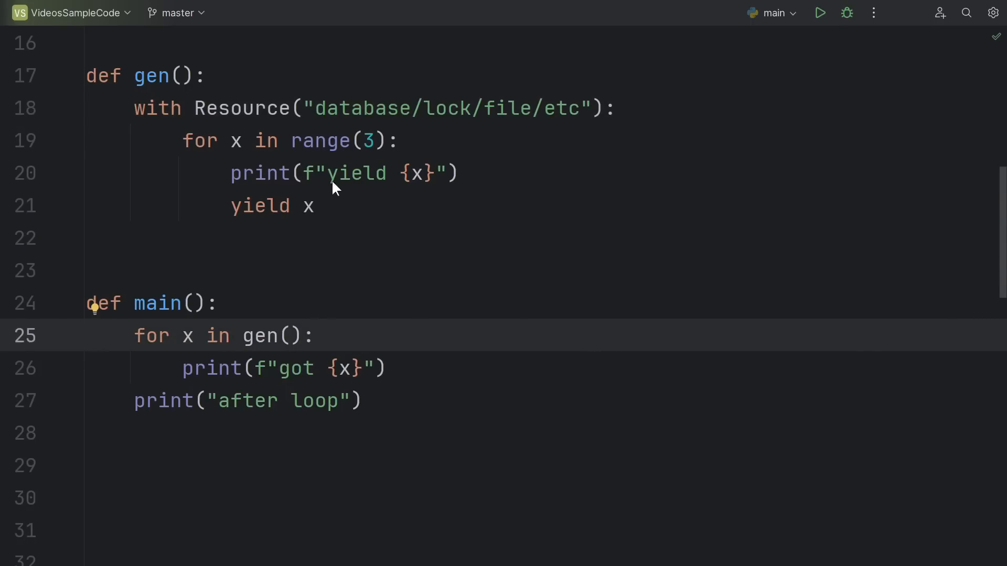
{"action": "mouse_move", "coordinate": [376, 375]}
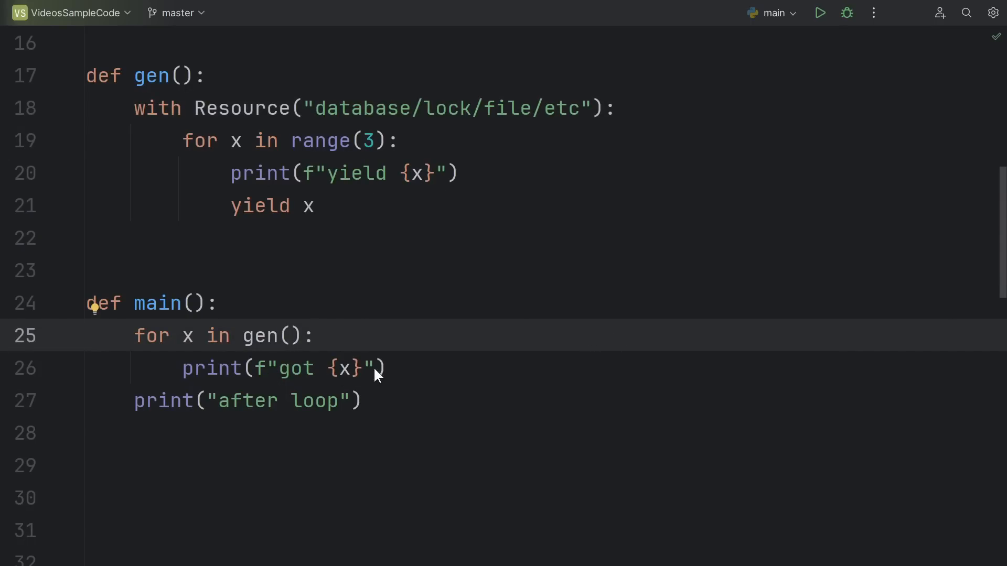
{"action": "mouse_move", "coordinate": [339, 379]}
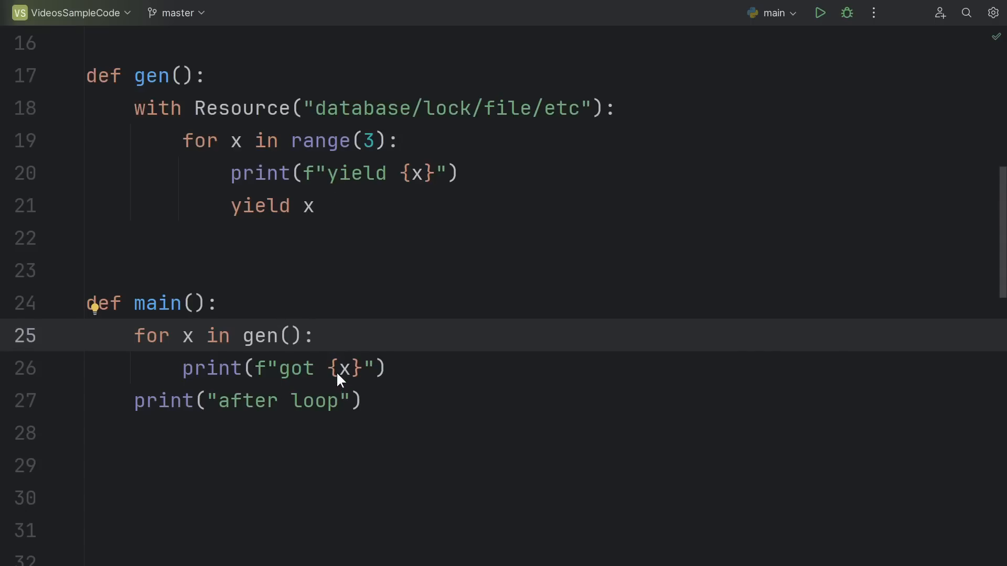
{"action": "mouse_move", "coordinate": [359, 375]}
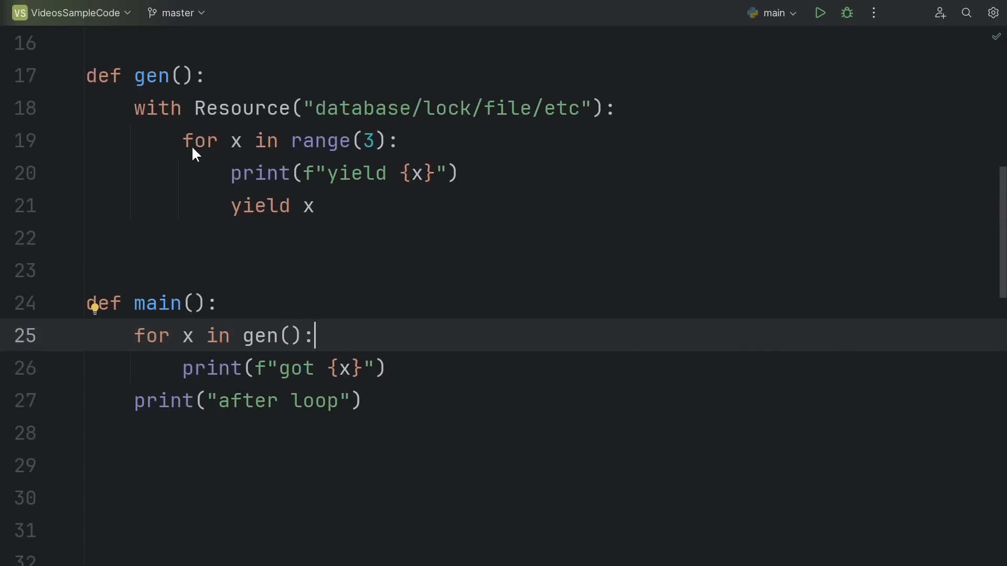
{"action": "mouse_move", "coordinate": [130, 413]}
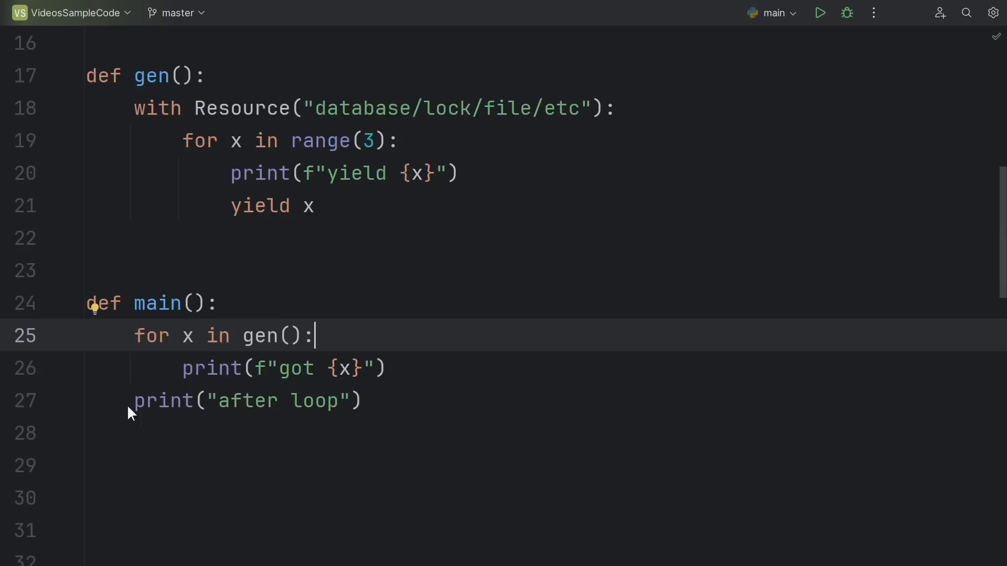
{"action": "mouse_move", "coordinate": [404, 407]}
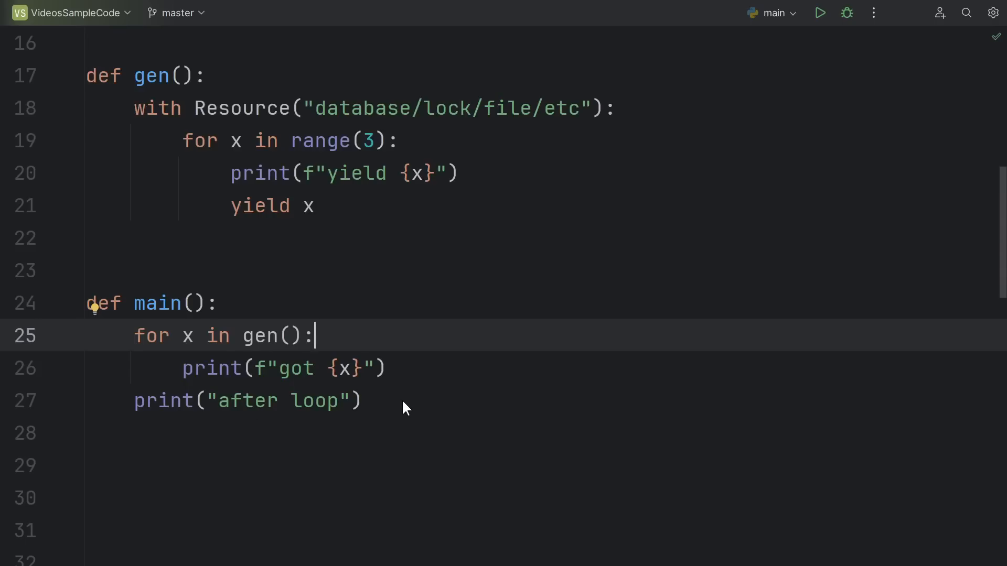
{"action": "left_click", "coordinate": [819, 13]}
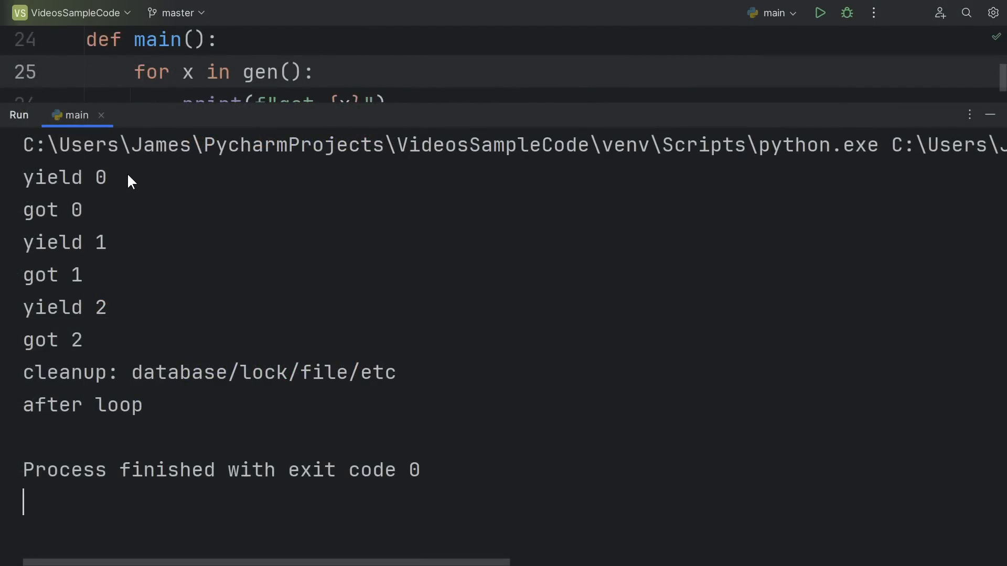
{"action": "mouse_move", "coordinate": [90, 378]}
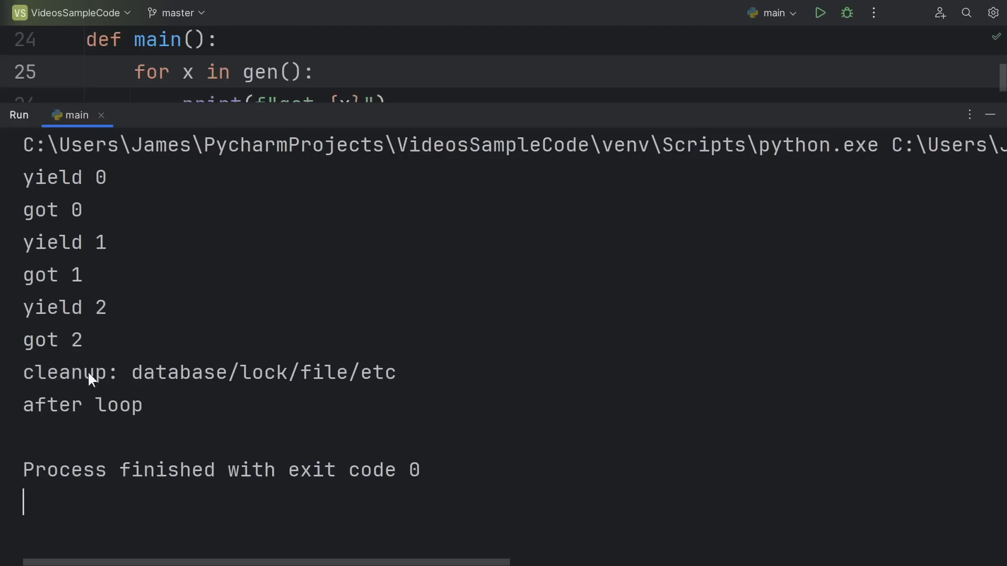
{"action": "mouse_move", "coordinate": [562, 418]}
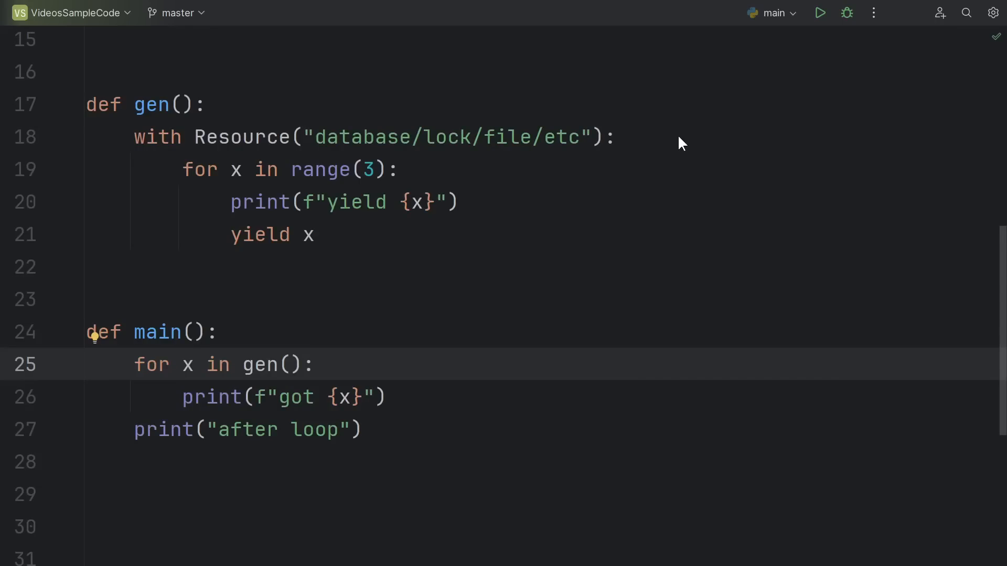
{"action": "mouse_move", "coordinate": [668, 144]}
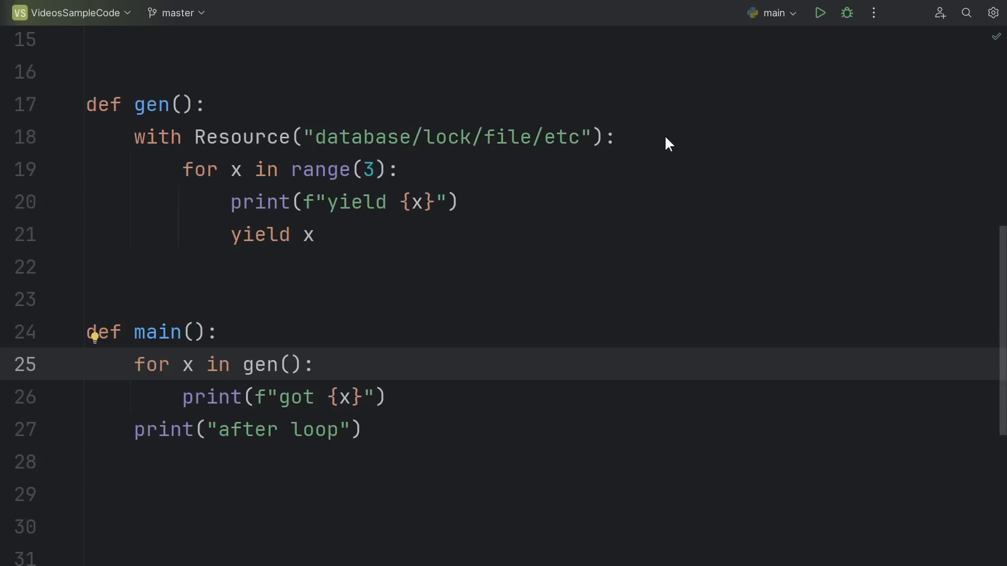
{"action": "mouse_move", "coordinate": [423, 161]}
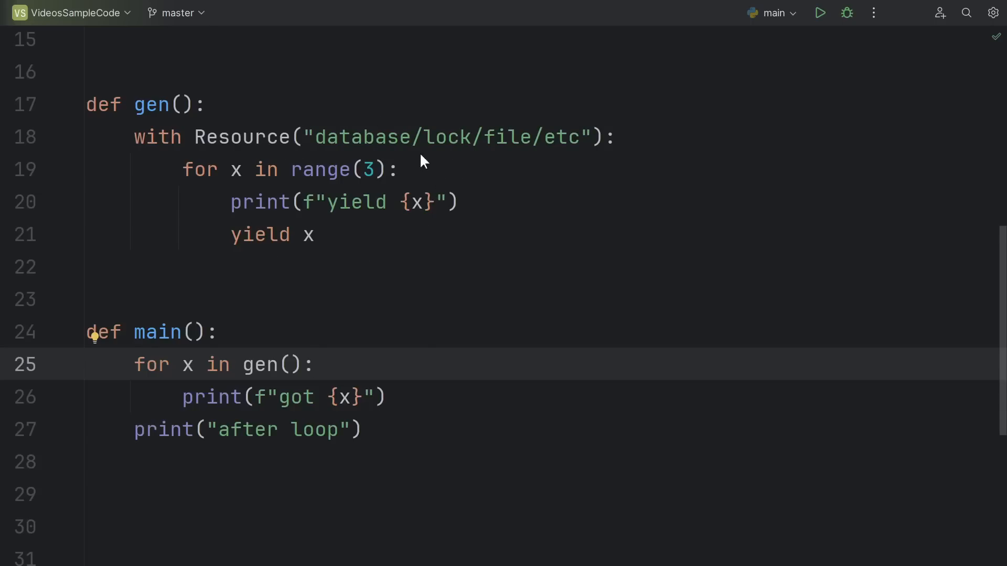
{"action": "mouse_move", "coordinate": [236, 158]}
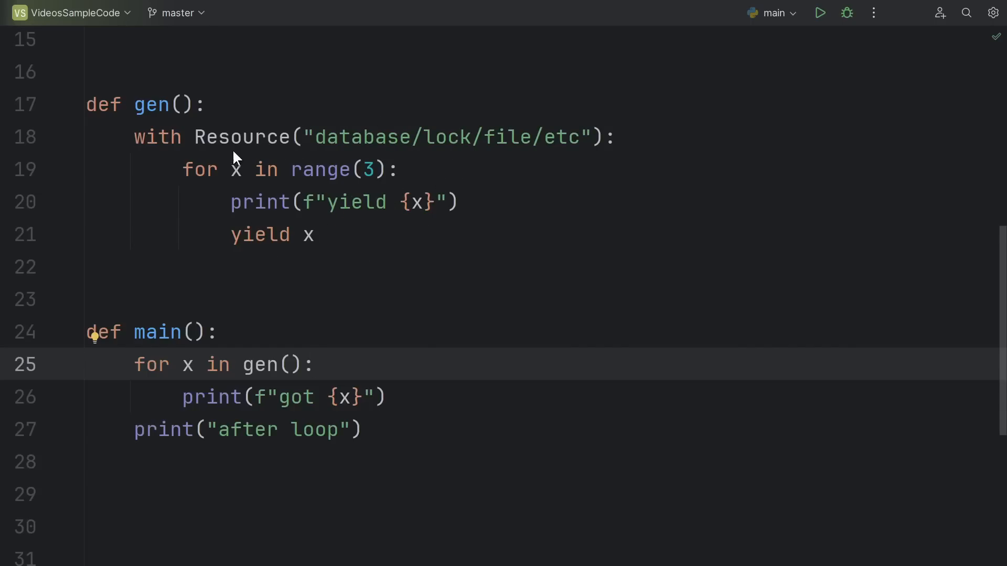
{"action": "mouse_move", "coordinate": [233, 268]}
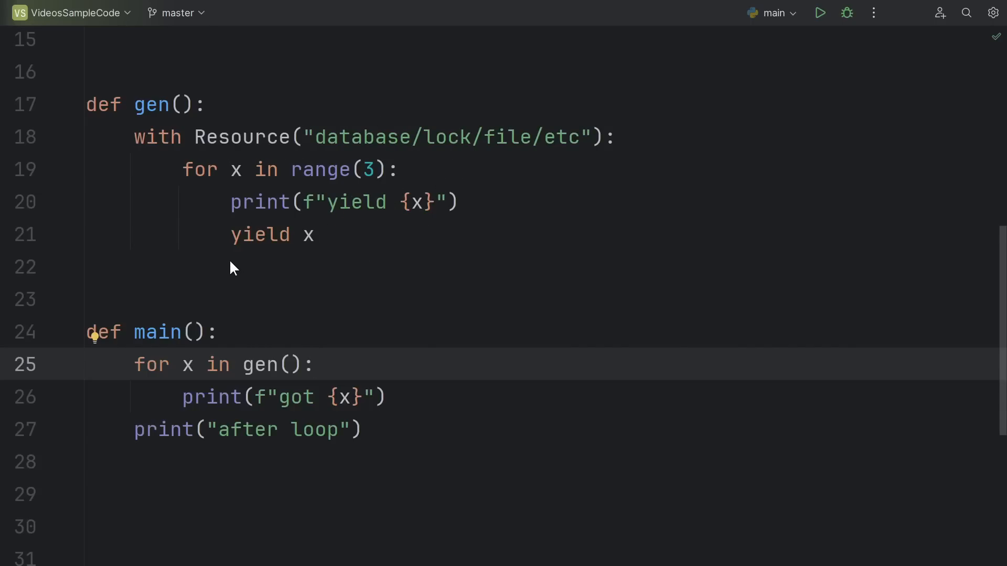
{"action": "mouse_move", "coordinate": [237, 281]}
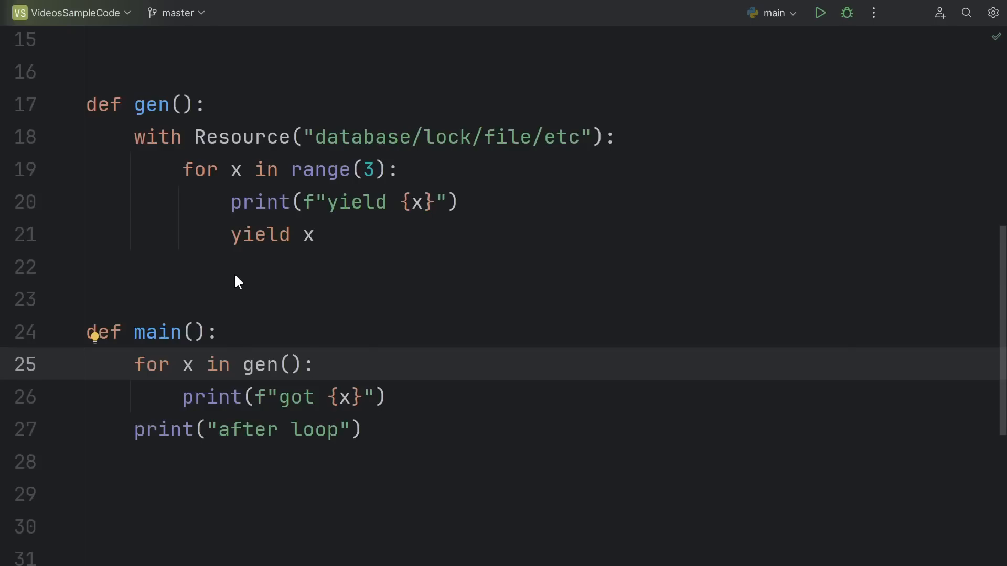
Step: Add a break when x == 1 inside main's loop over gen(), before the 'after loop' print
{"action": "left_click", "coordinate": [387, 396]}
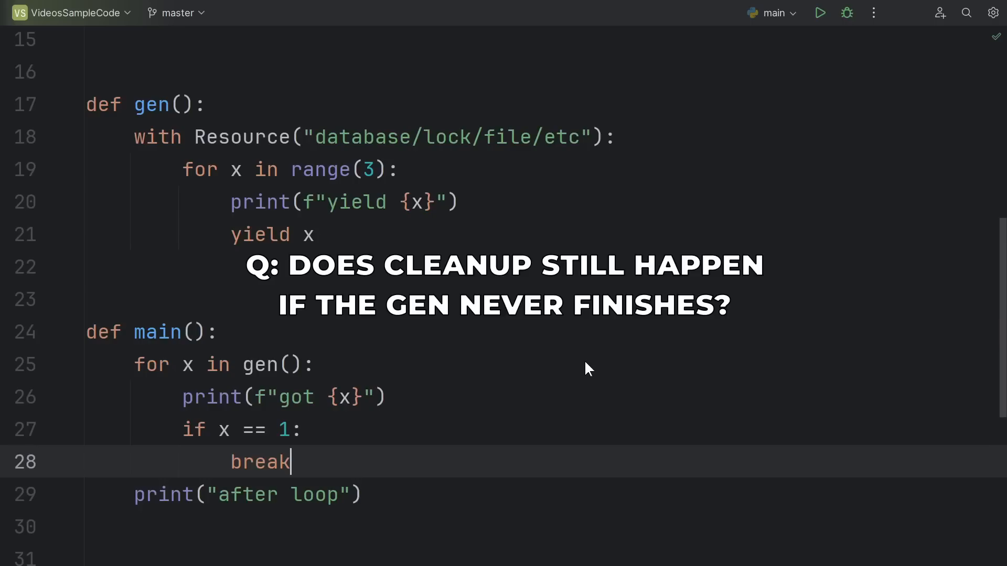
{"action": "mouse_move", "coordinate": [285, 199]}
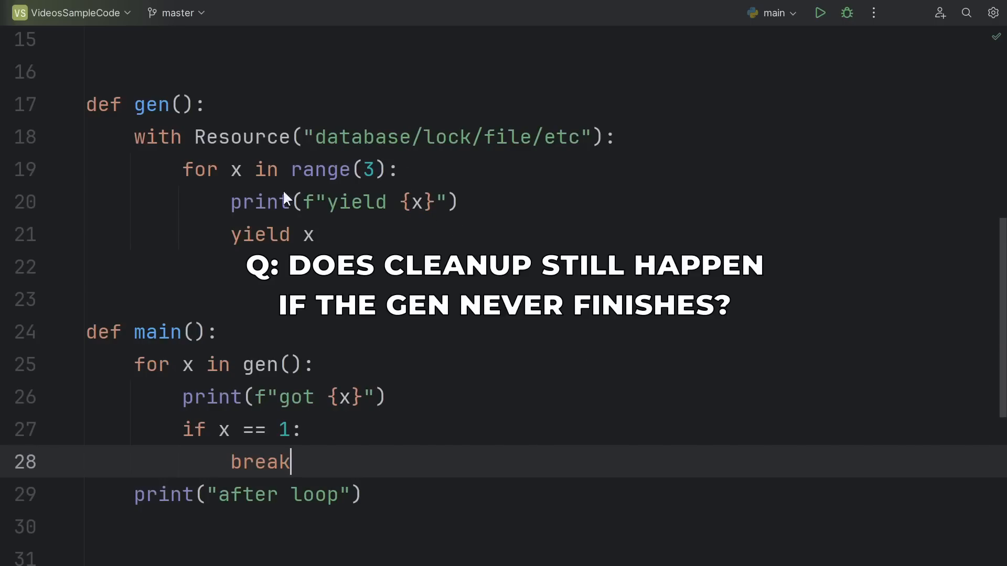
{"action": "mouse_move", "coordinate": [650, 151]}
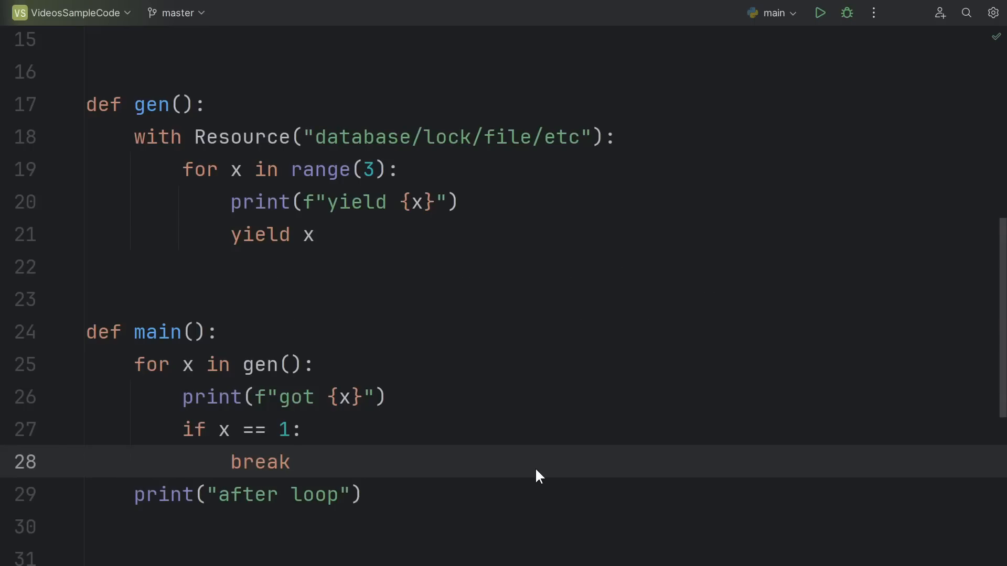
{"action": "left_click", "coordinate": [290, 462]}
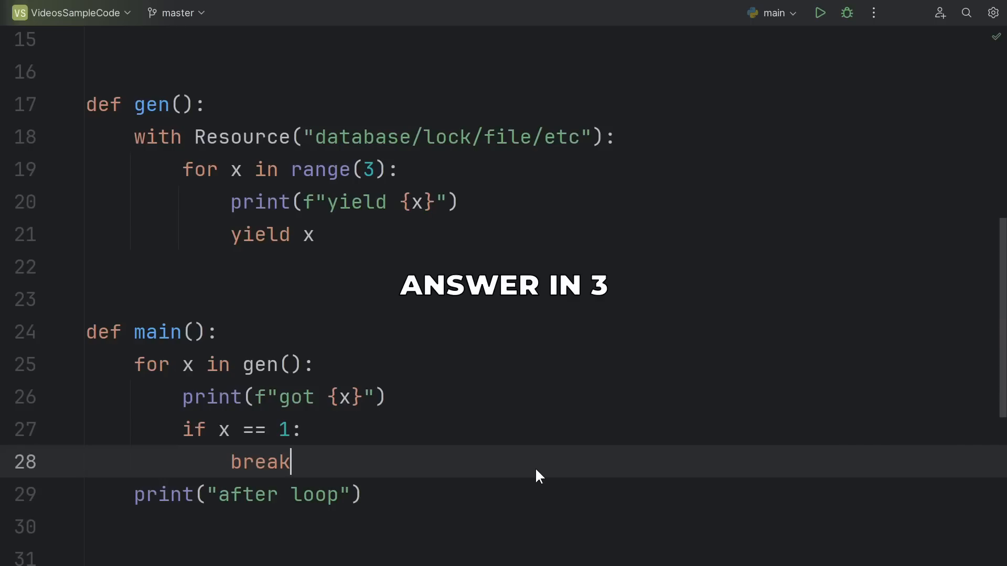
Step: Run the script to show cleanup printed before 'after loop'
{"action": "left_click", "coordinate": [819, 13]}
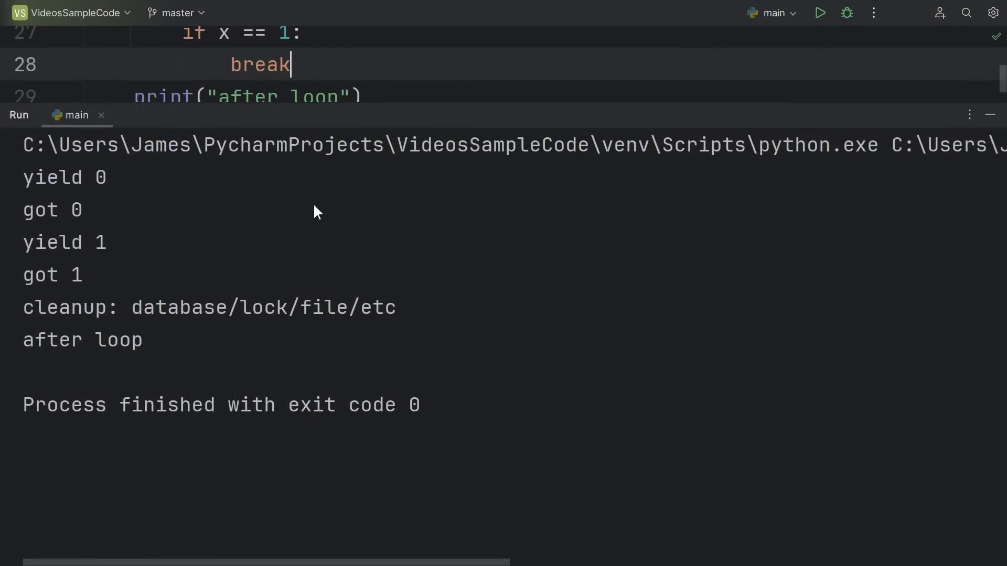
{"action": "mouse_move", "coordinate": [158, 249]}
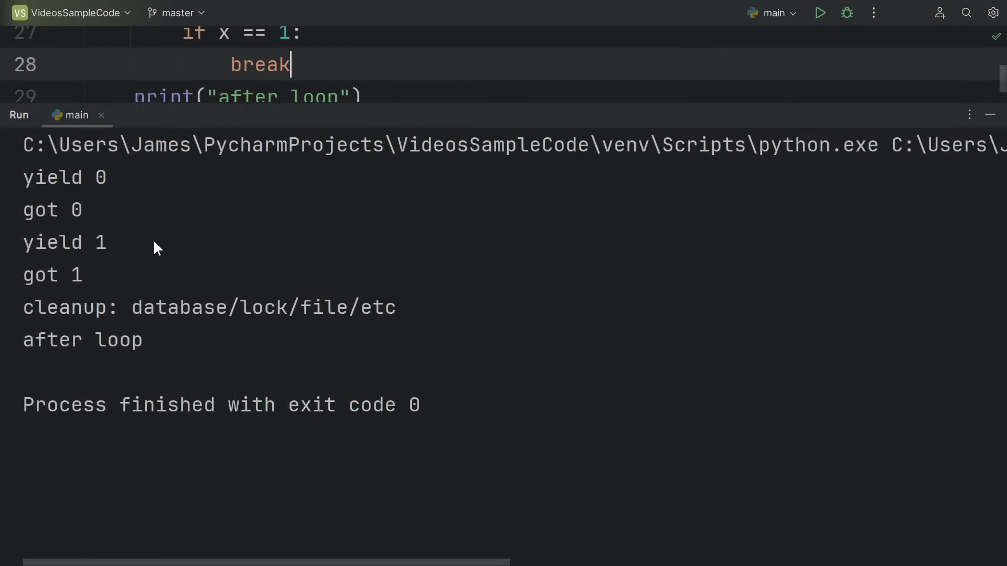
{"action": "mouse_move", "coordinate": [198, 285]}
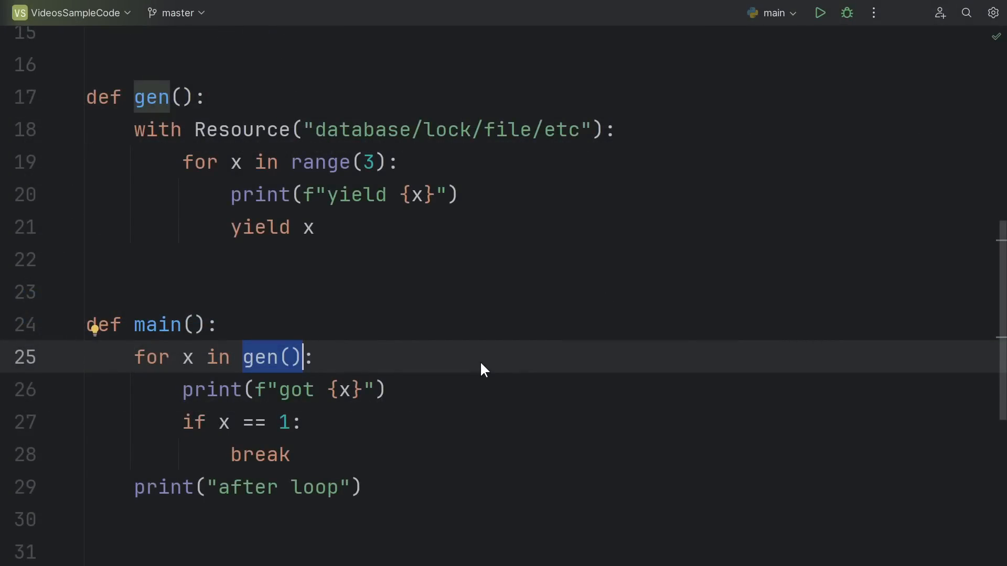
{"action": "mouse_move", "coordinate": [403, 348]}
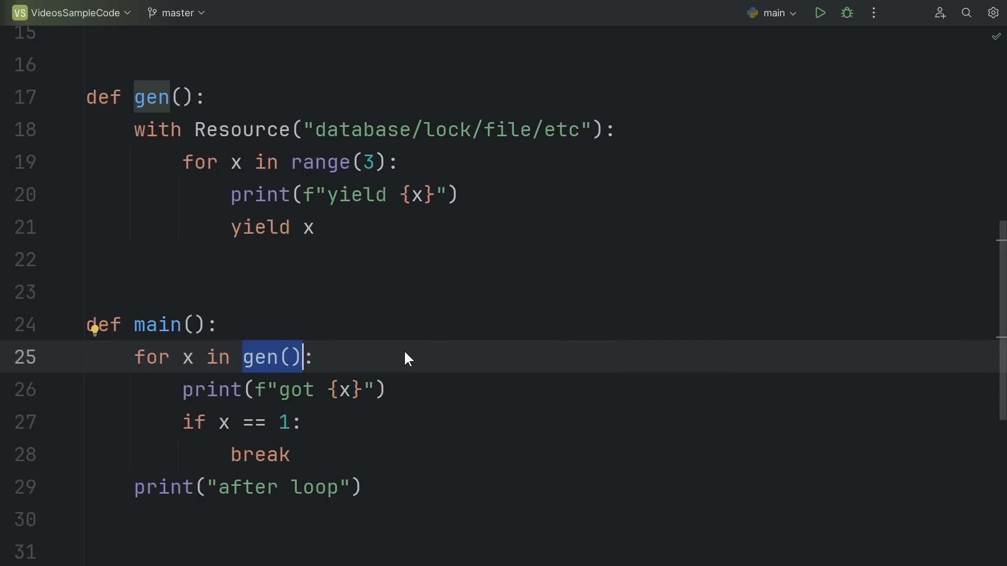
Step: Comment yield x as '# throws GeneratorExit', wrap it in try/except BaseException printing type(exc).__name__ and re-raising, then run
{"action": "type", "text": "# throws GeneratorExit"}
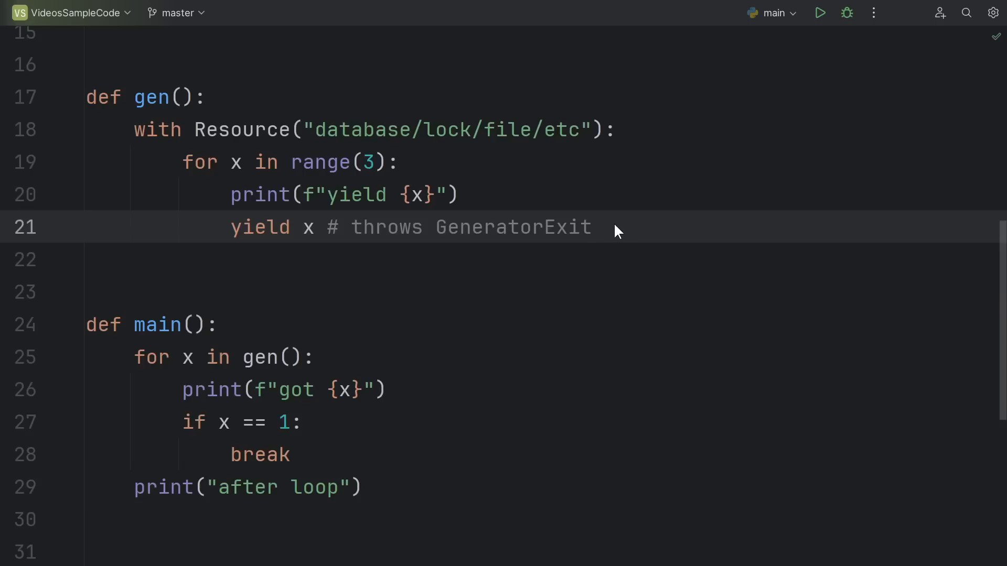
{"action": "mouse_move", "coordinate": [313, 190]}
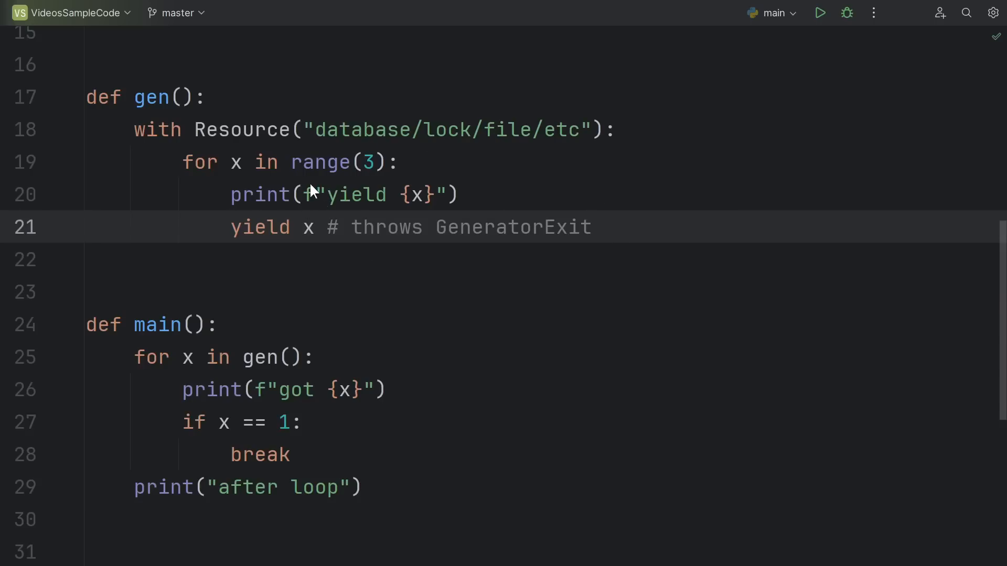
{"action": "mouse_move", "coordinate": [491, 122]}
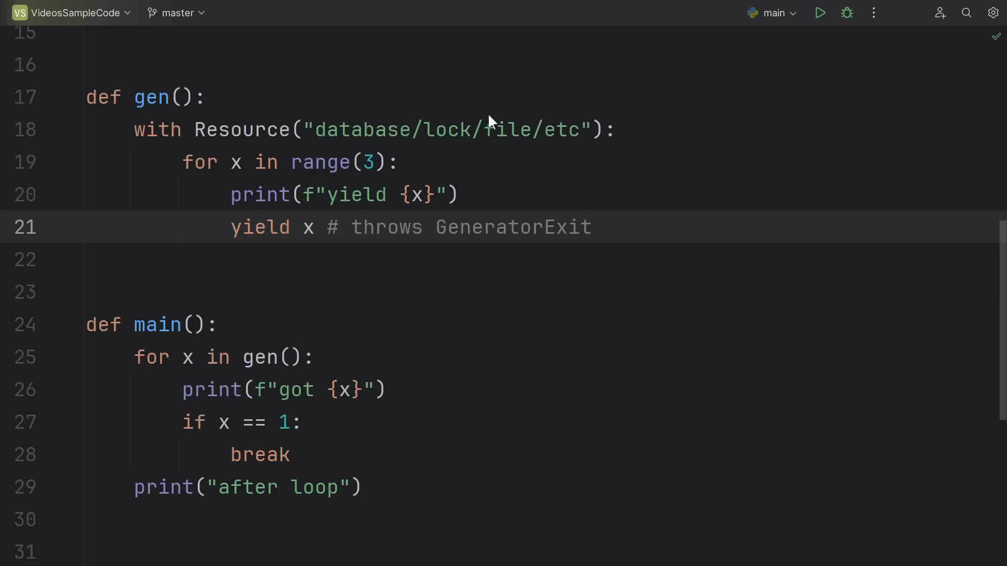
{"action": "mouse_move", "coordinate": [648, 249]}
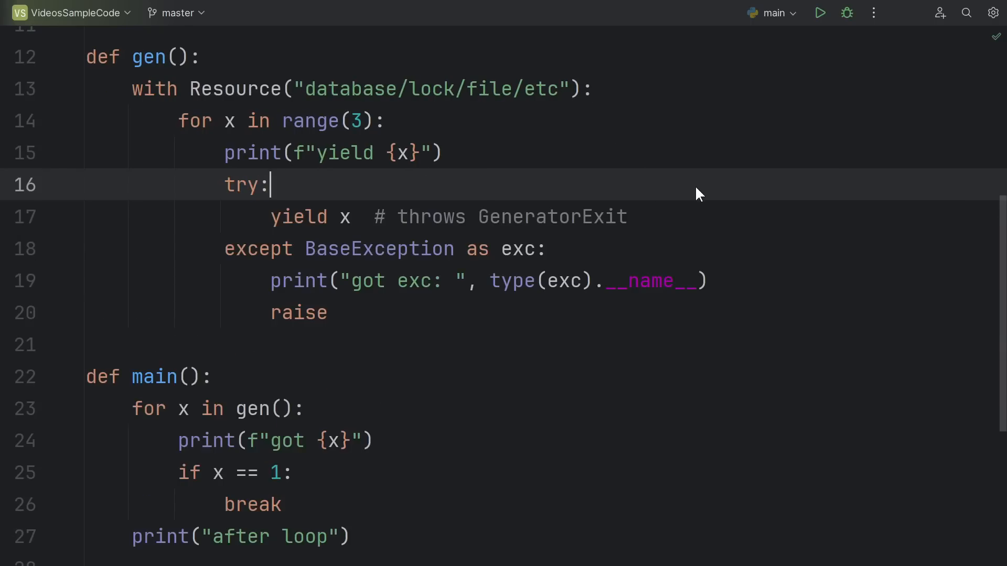
{"action": "mouse_move", "coordinate": [195, 265]}
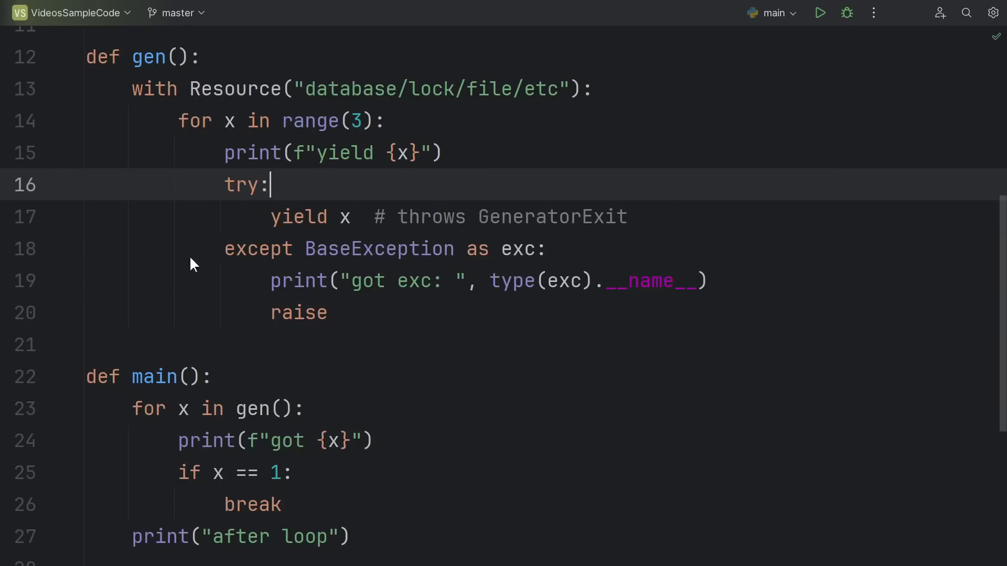
{"action": "mouse_move", "coordinate": [262, 226]}
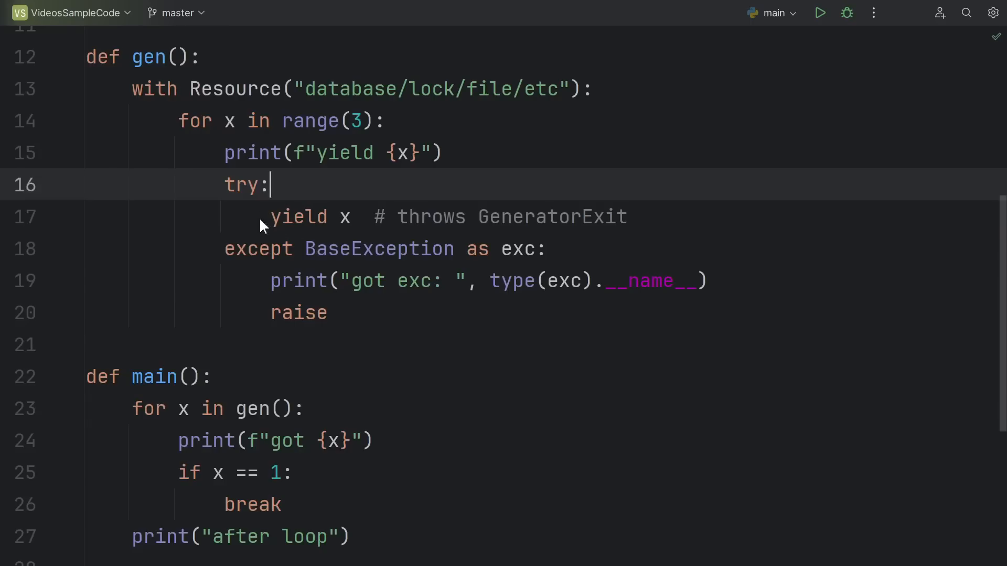
{"action": "double_click", "coordinate": [379, 249]}
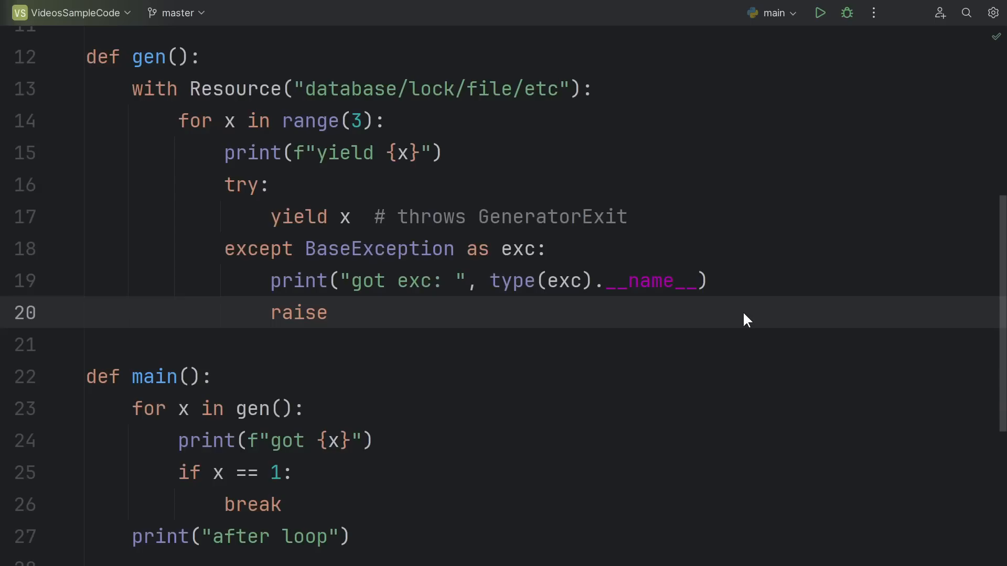
{"action": "left_click", "coordinate": [819, 12]}
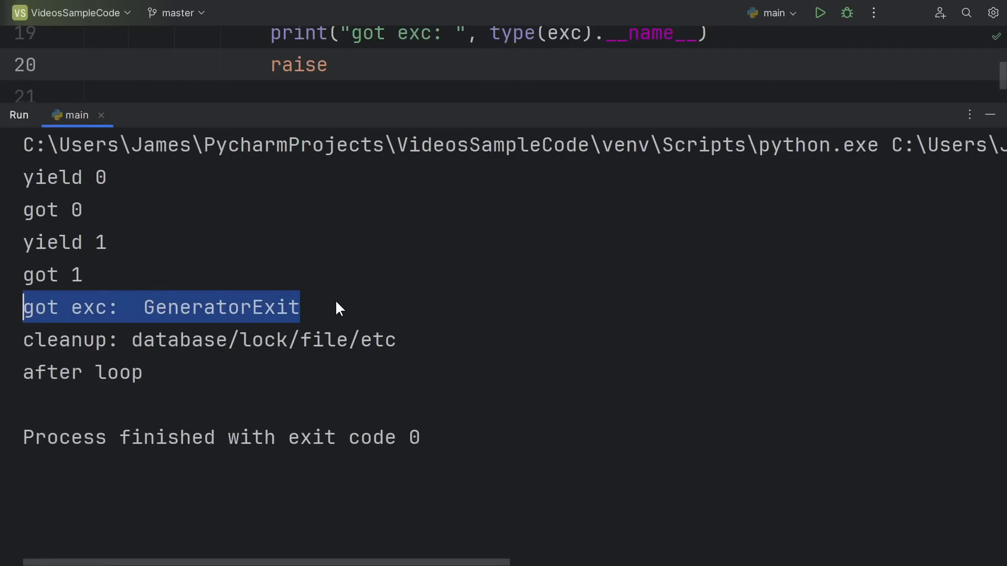
{"action": "mouse_move", "coordinate": [339, 315]}
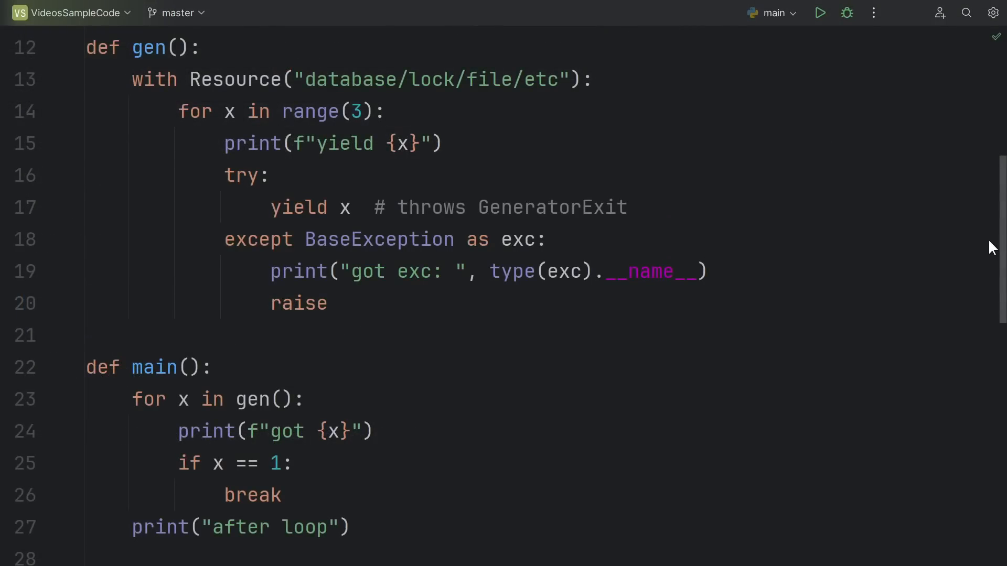
Step: Add a '# gen is GCed' comment after main's for loop and position on the loop line to rework it
{"action": "scroll", "scroll_direction": "down", "scroll_amount": 3}
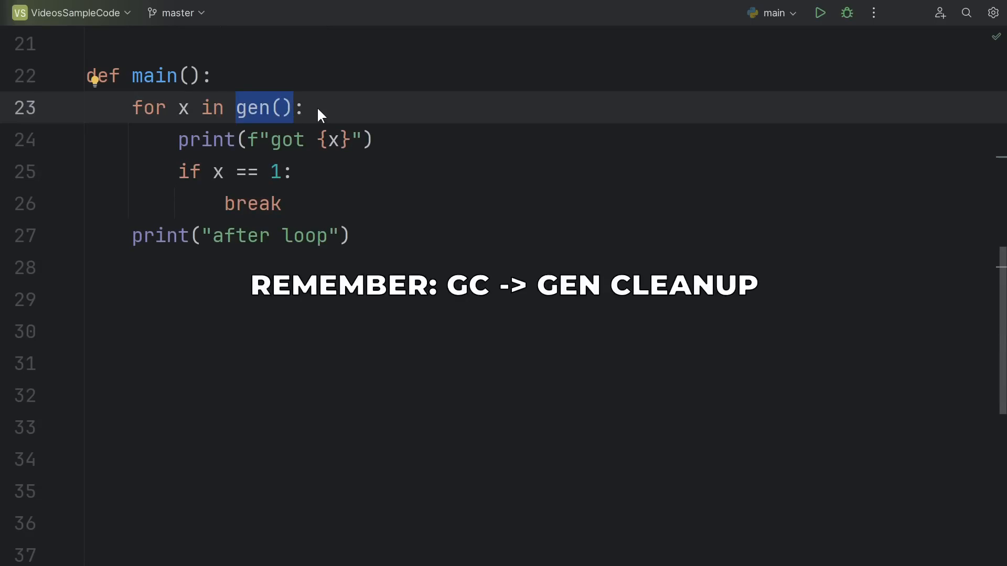
{"action": "mouse_move", "coordinate": [324, 109]}
{"action": "type", "text": "# gen is GCed"}
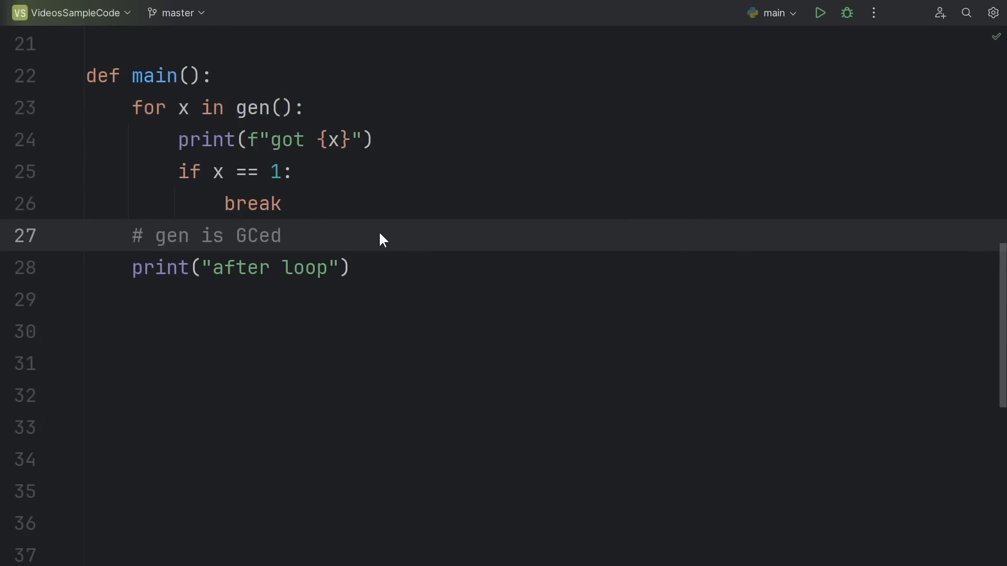
{"action": "mouse_move", "coordinate": [391, 266]}
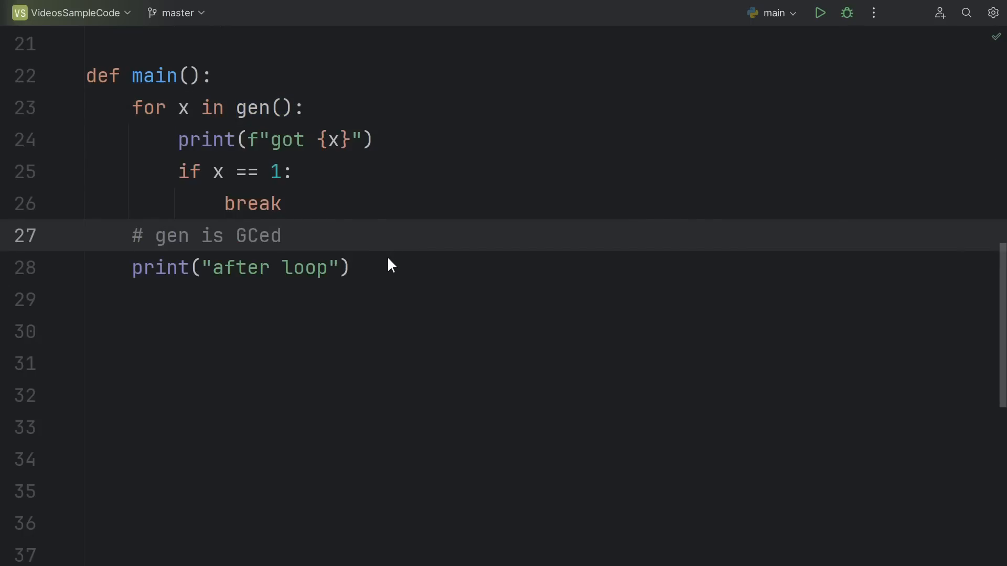
{"action": "left_click", "coordinate": [350, 267]}
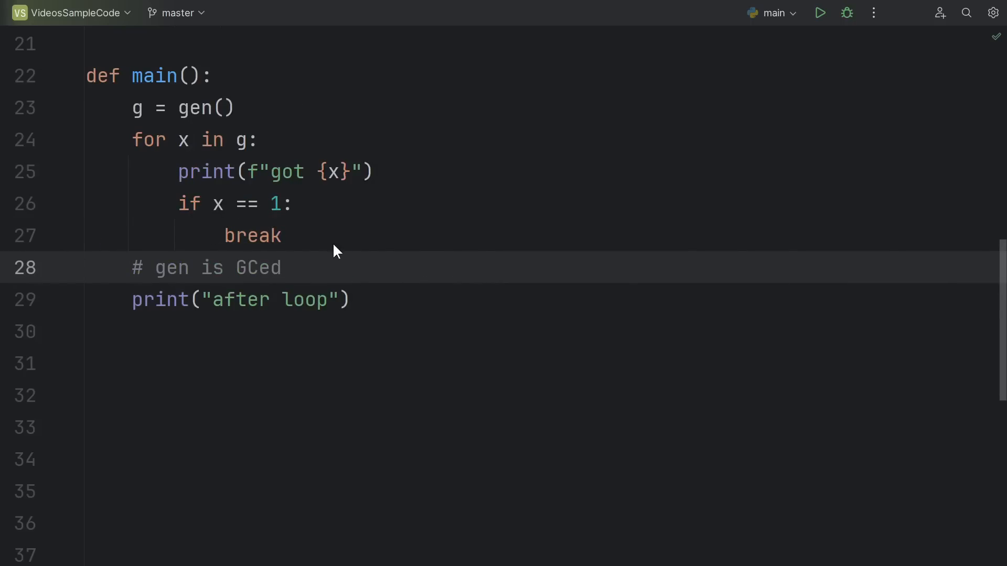
{"action": "mouse_move", "coordinate": [282, 113]}
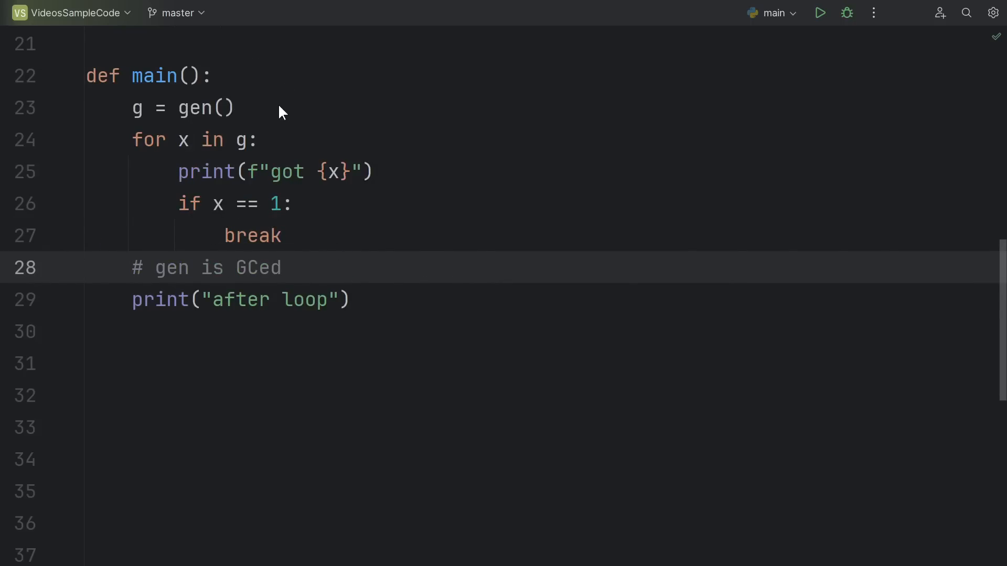
{"action": "mouse_move", "coordinate": [140, 110]}
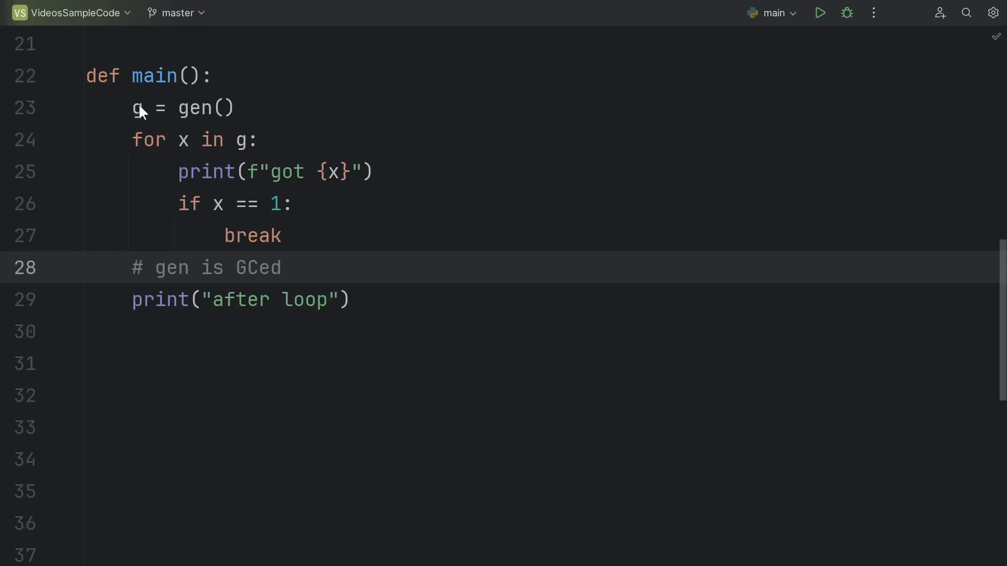
{"action": "mouse_move", "coordinate": [382, 276]}
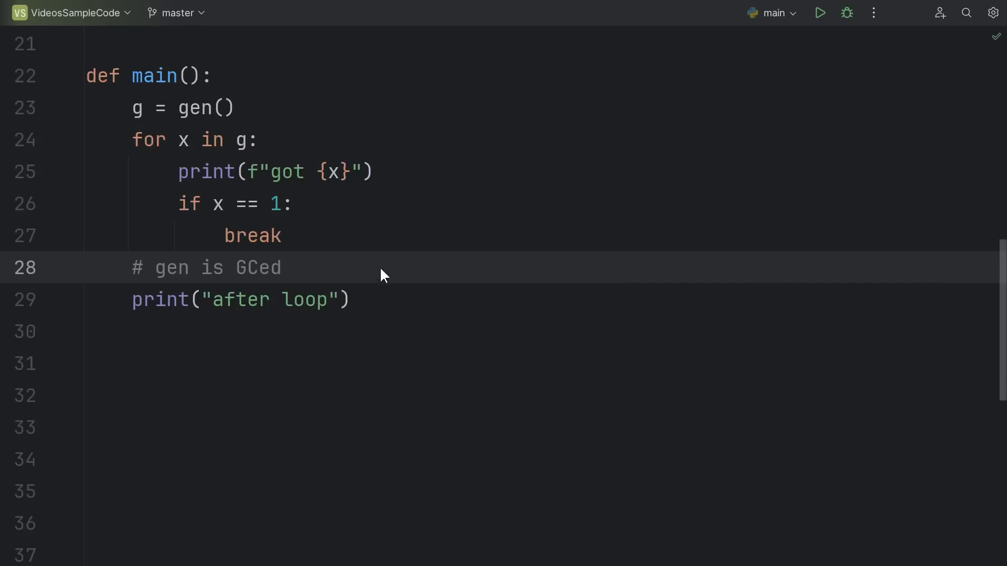
{"action": "mouse_move", "coordinate": [396, 291]}
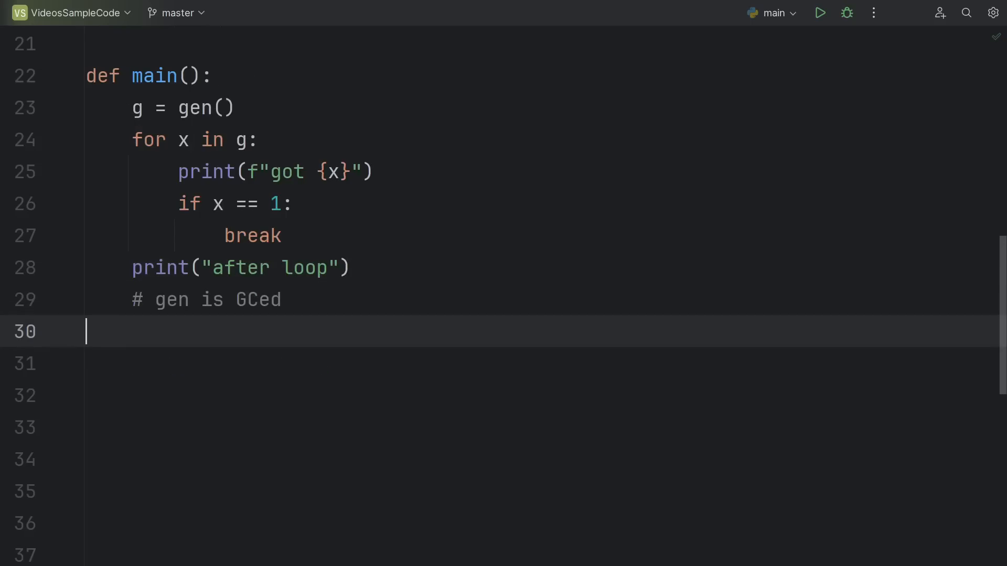
Step: Run the script with gen() held in g, showing 'after loop' before GeneratorExit and cleanup
{"action": "left_click", "coordinate": [819, 12]}
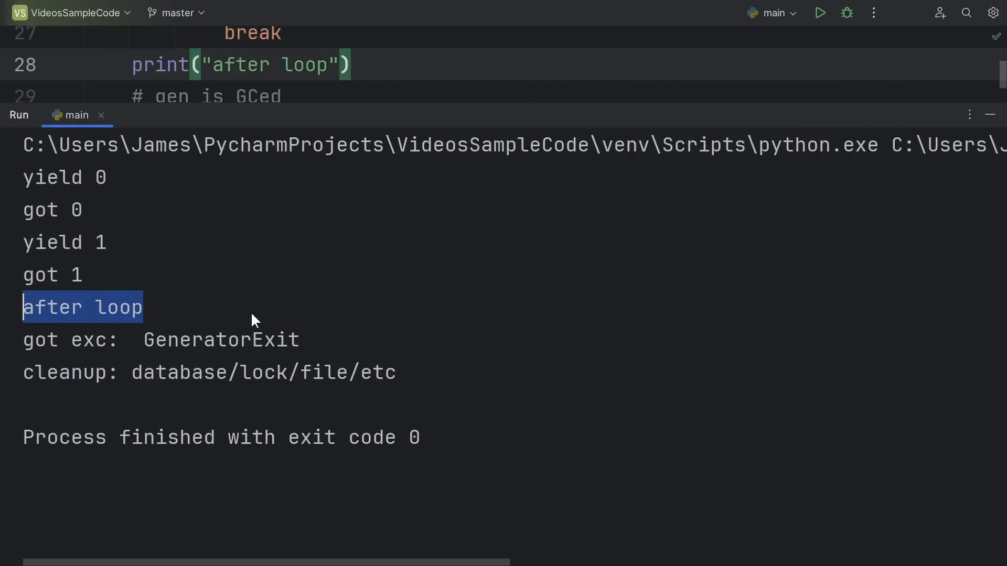
{"action": "mouse_move", "coordinate": [142, 315]}
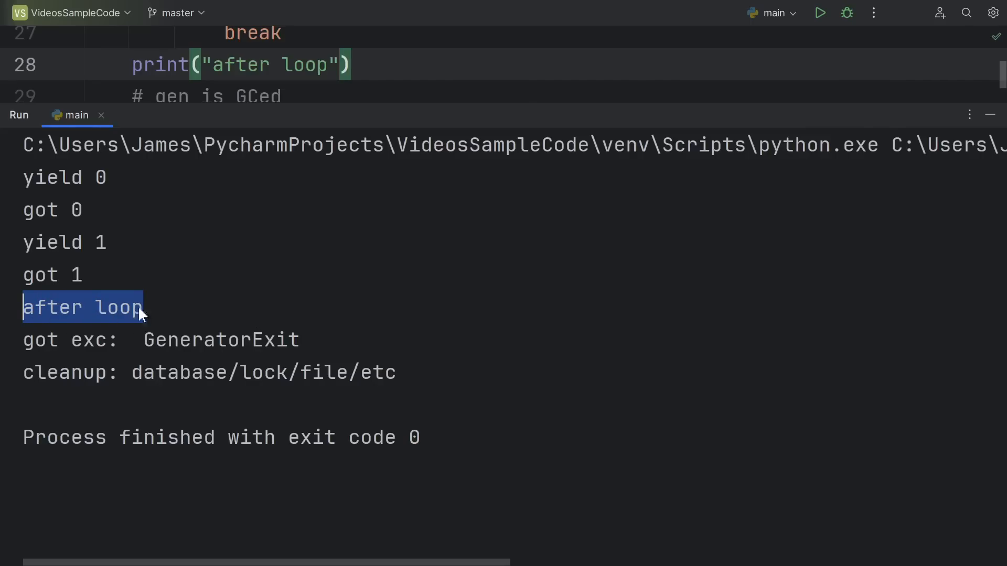
{"action": "mouse_move", "coordinate": [196, 320]}
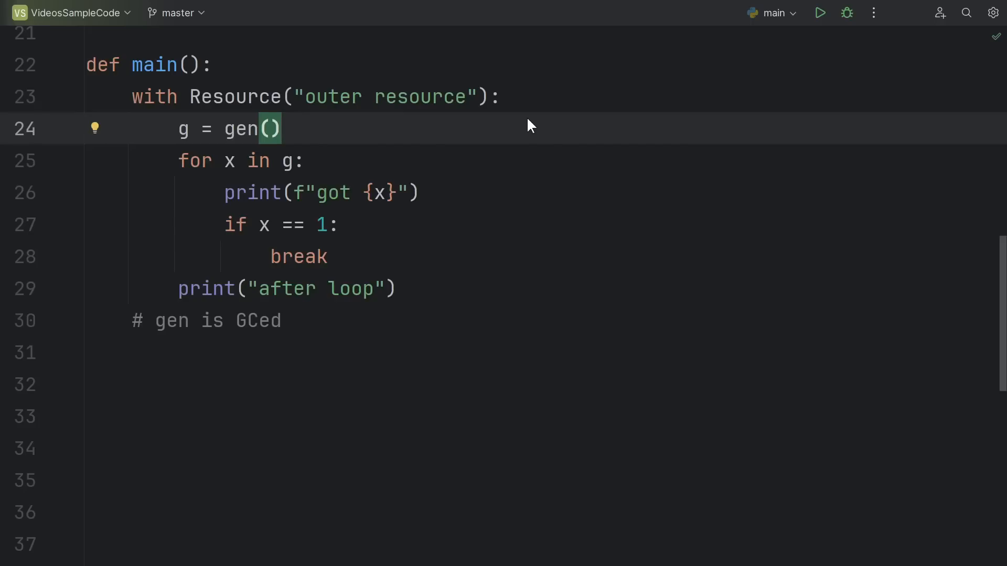
{"action": "mouse_move", "coordinate": [508, 151]}
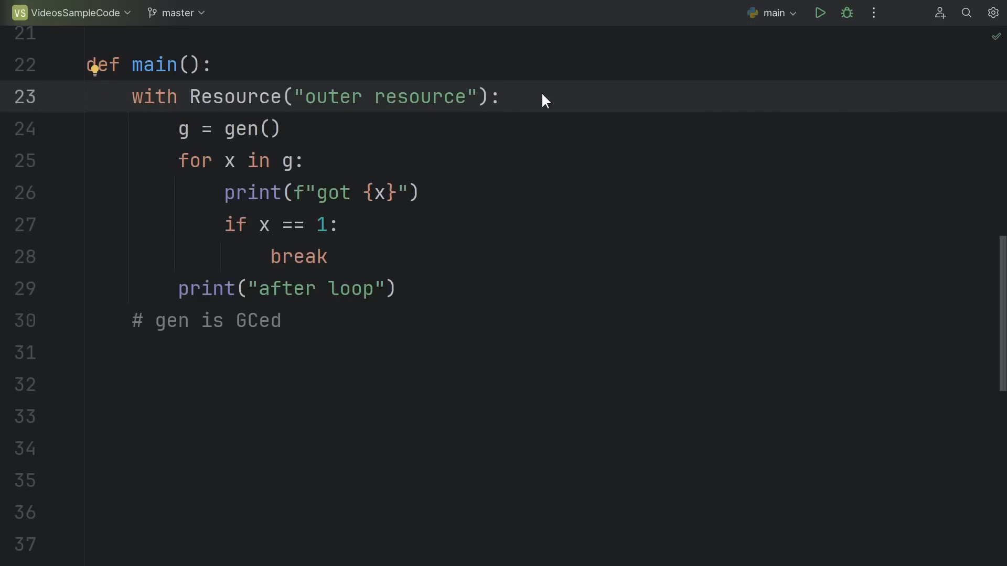
{"action": "mouse_move", "coordinate": [507, 201]}
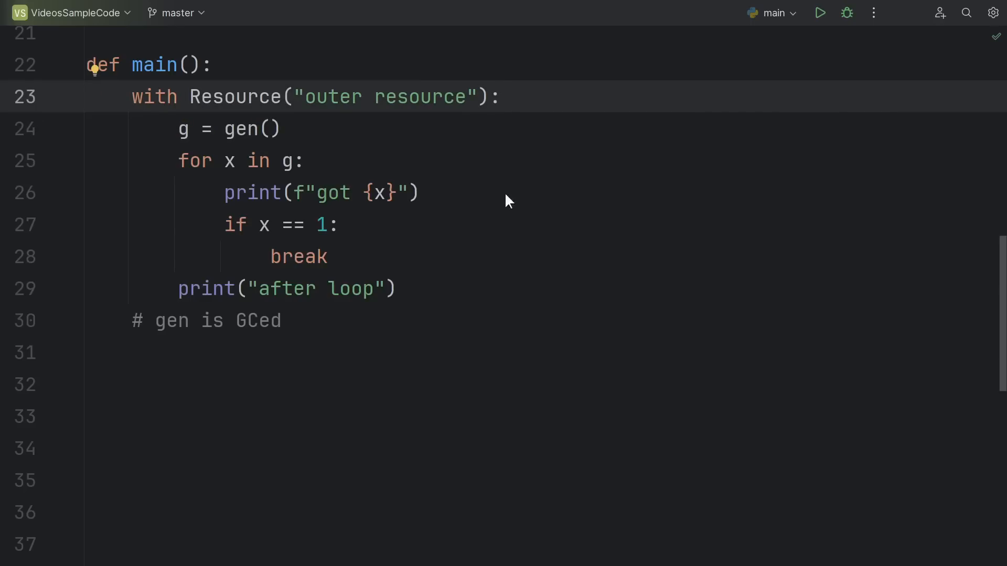
Step: Place the cursor at the end of the '# gen is GCed' comment in main
{"action": "left_click", "coordinate": [282, 321]}
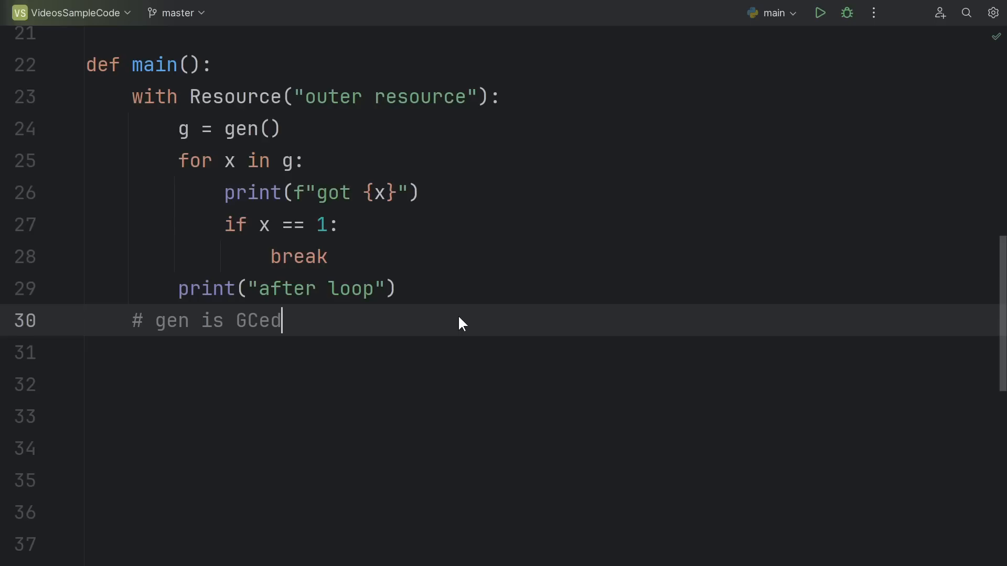
{"action": "mouse_move", "coordinate": [269, 313]}
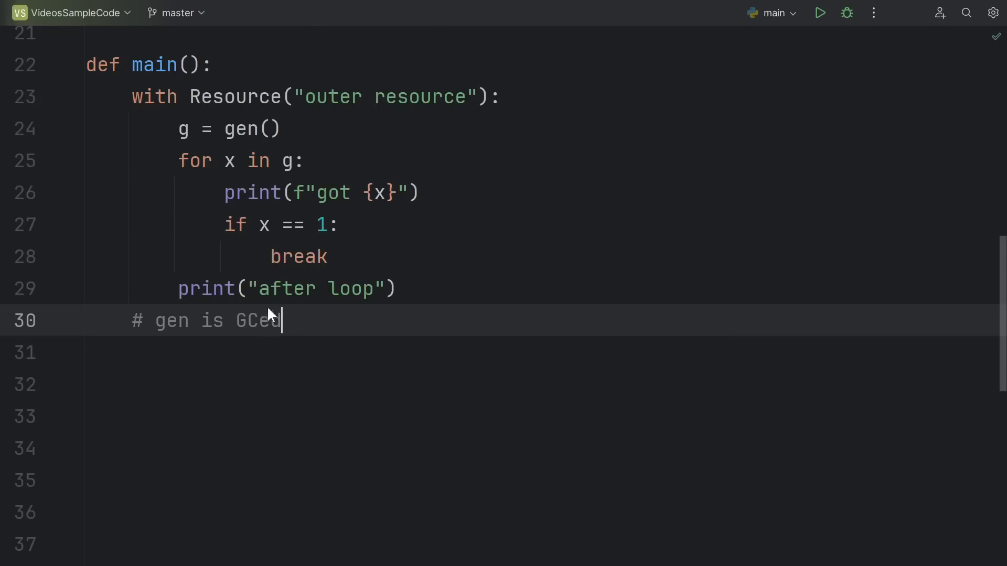
{"action": "mouse_move", "coordinate": [360, 324]}
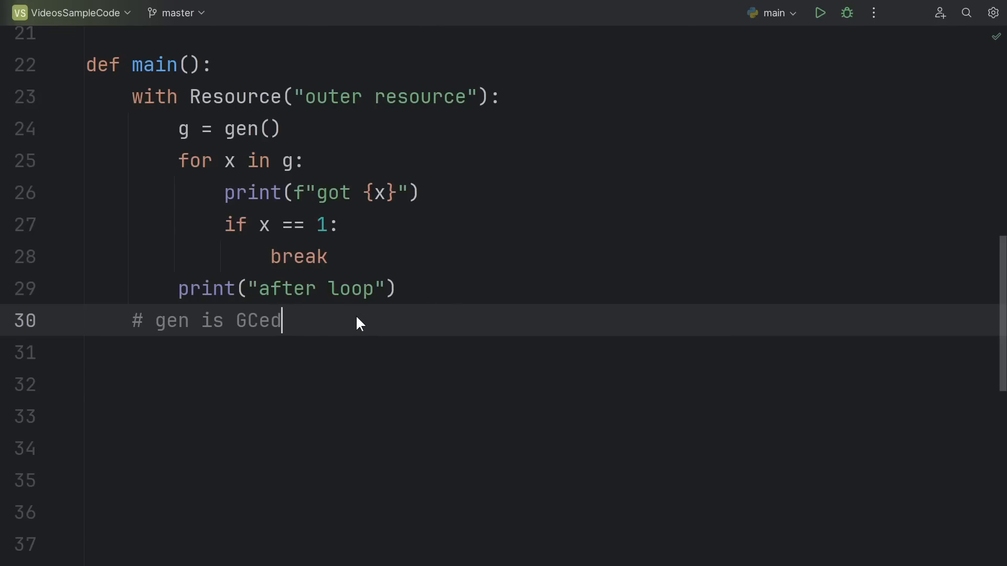
Step: Add 'g.close() # trigger cleanup' after the loop, before print("after loop")
{"action": "type", "text": "g.close() # trigger cleanup"}
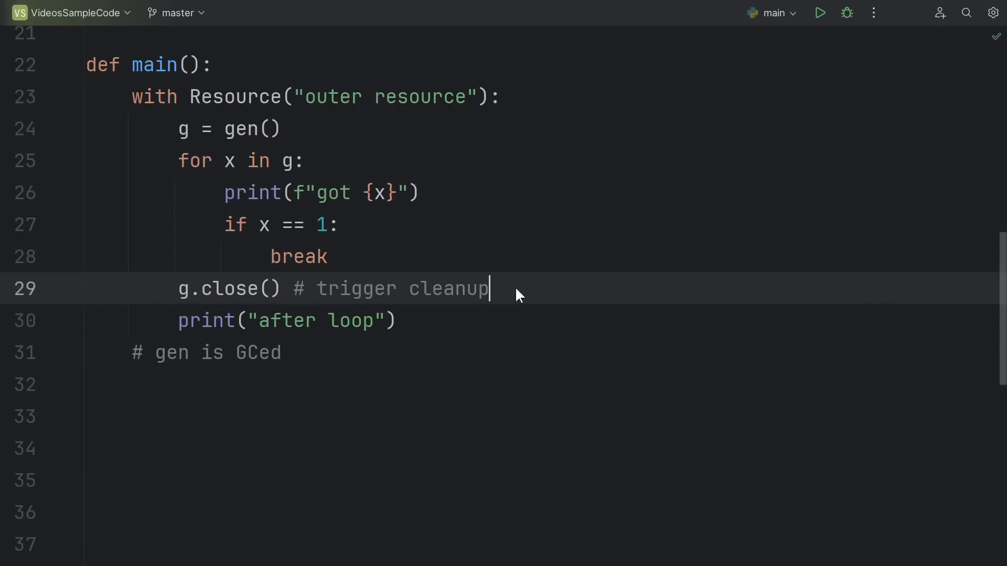
{"action": "mouse_move", "coordinate": [126, 287]}
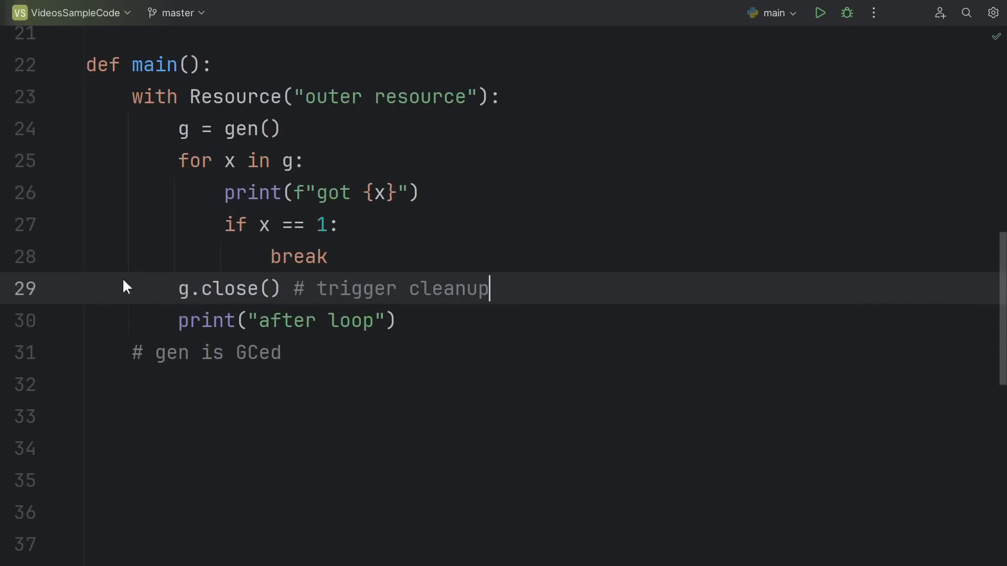
{"action": "mouse_move", "coordinate": [514, 290]}
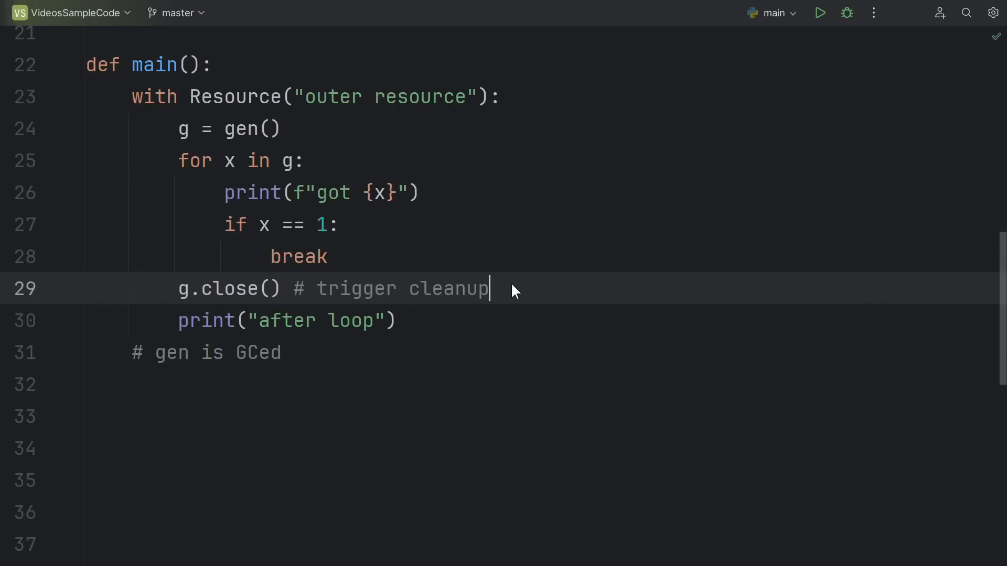
{"action": "mouse_move", "coordinate": [285, 367]}
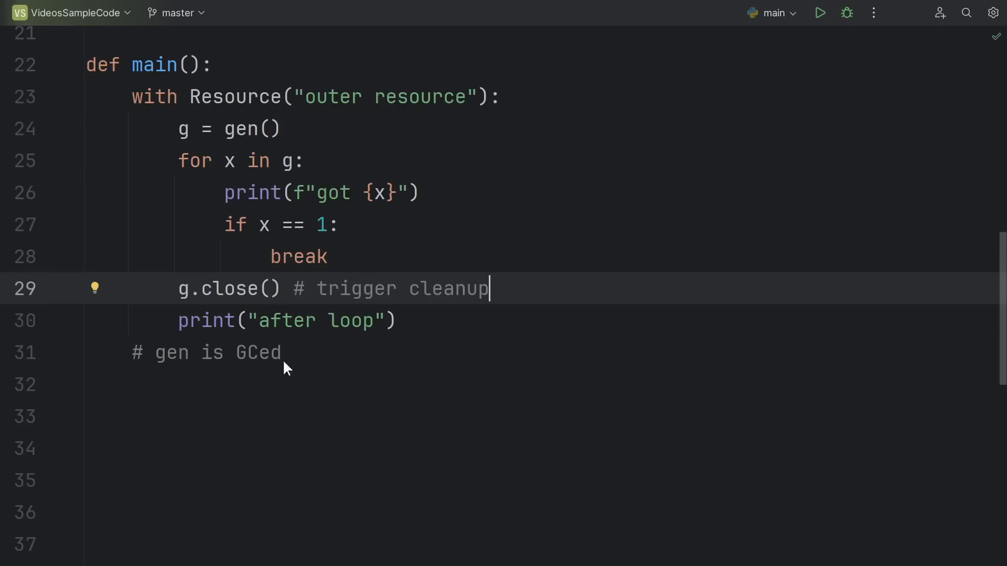
{"action": "mouse_move", "coordinate": [366, 187]}
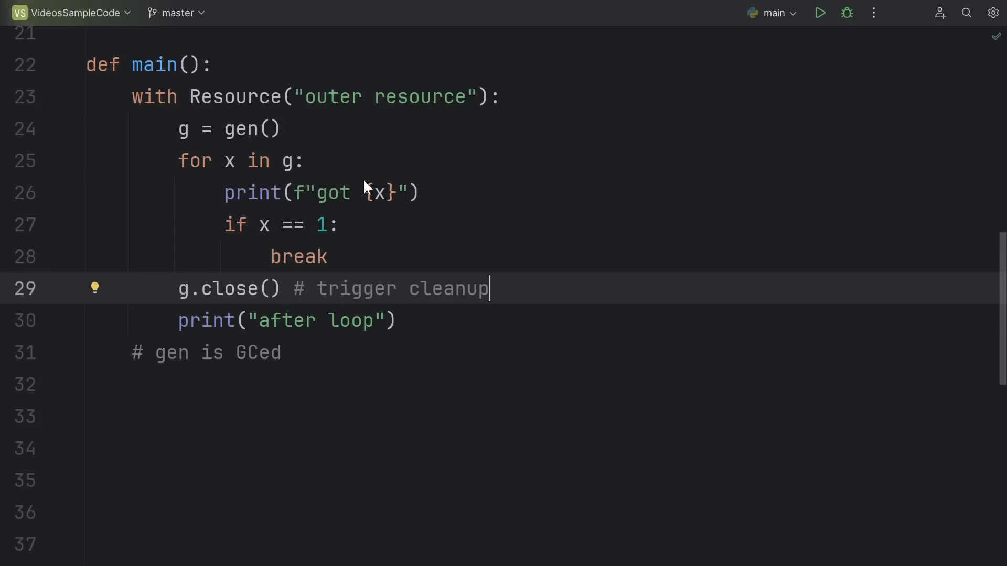
{"action": "mouse_move", "coordinate": [223, 294]}
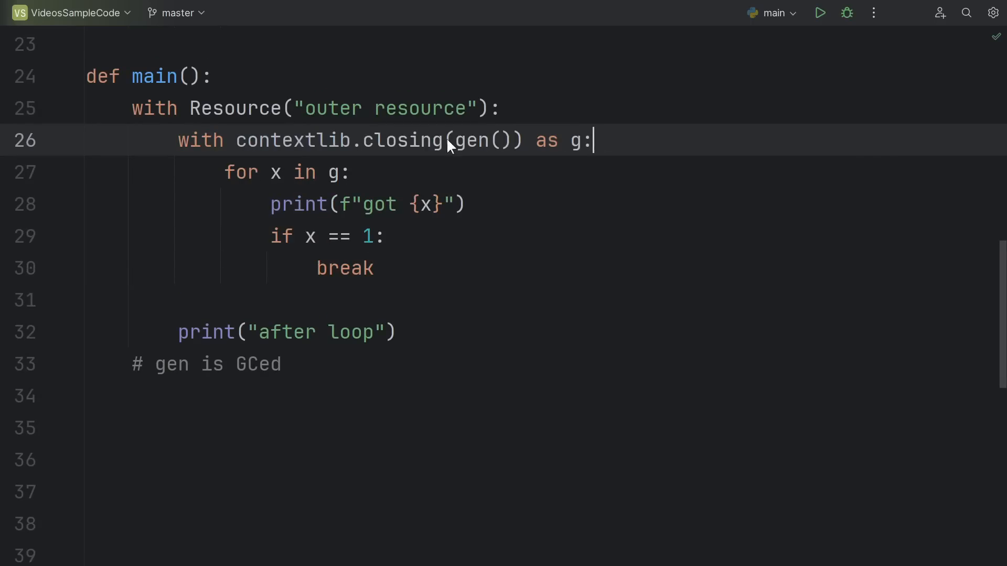
{"action": "mouse_move", "coordinate": [677, 168]}
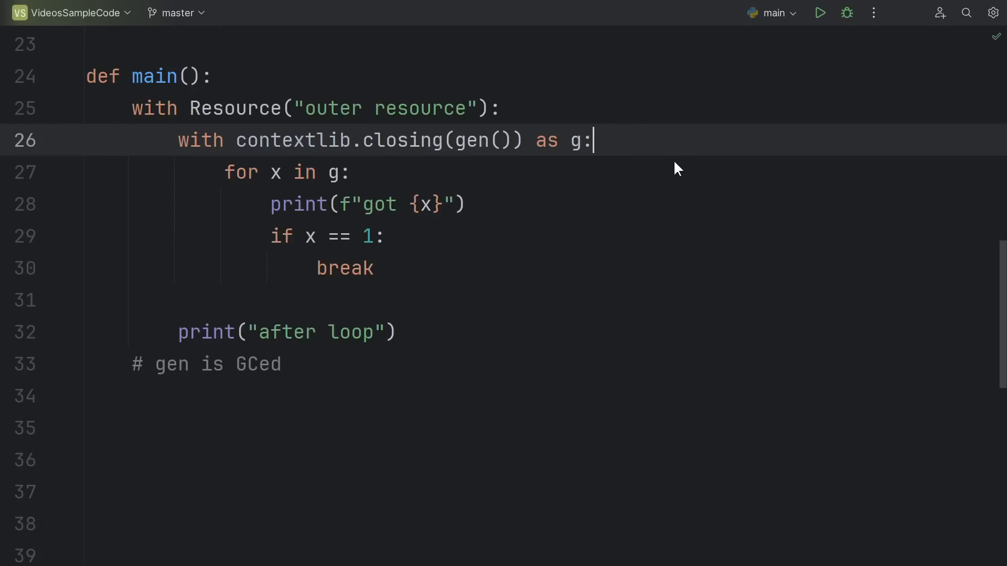
{"action": "mouse_move", "coordinate": [443, 158]}
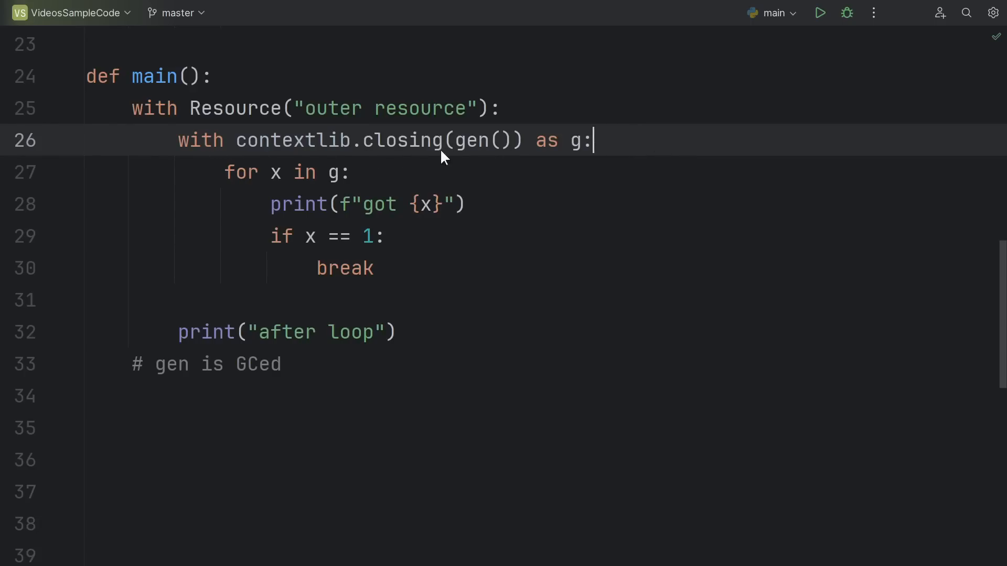
{"action": "mouse_move", "coordinate": [440, 125]}
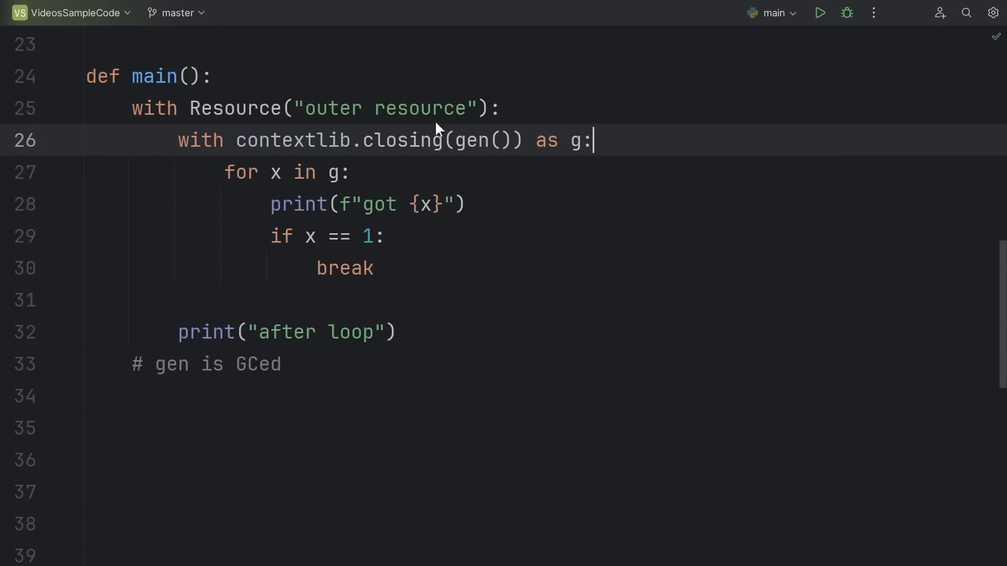
{"action": "mouse_move", "coordinate": [642, 145]}
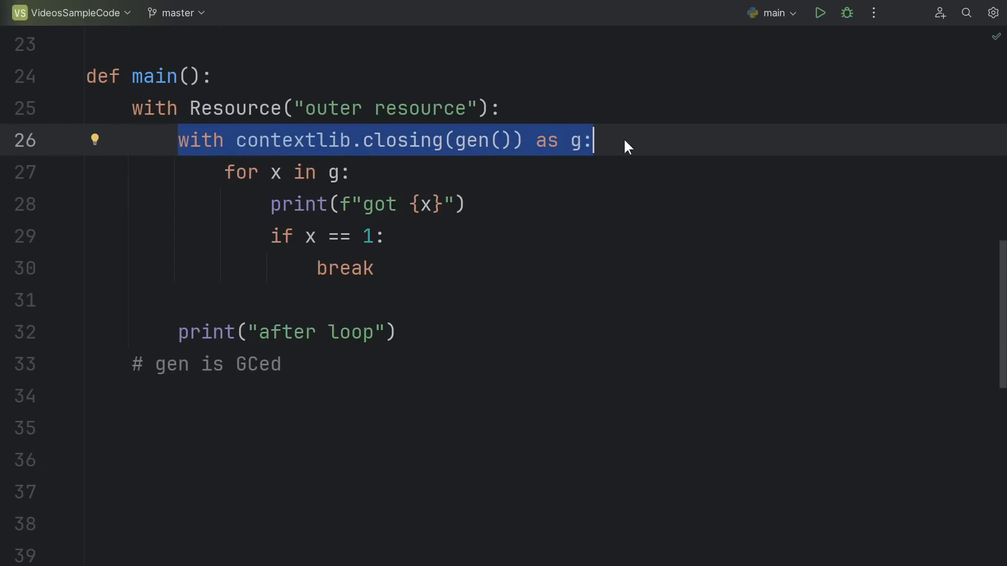
{"action": "mouse_move", "coordinate": [635, 153]}
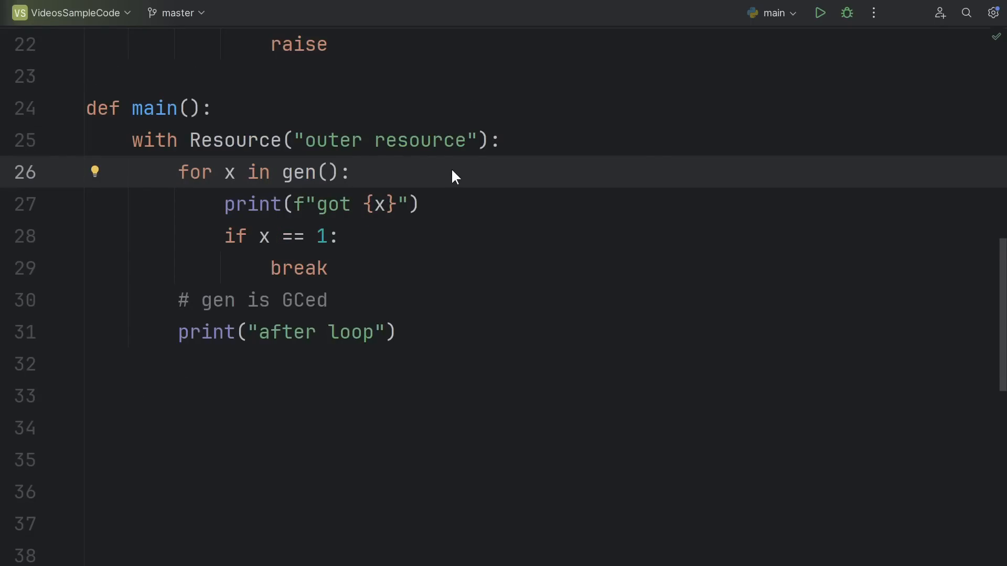
{"action": "mouse_move", "coordinate": [445, 176]}
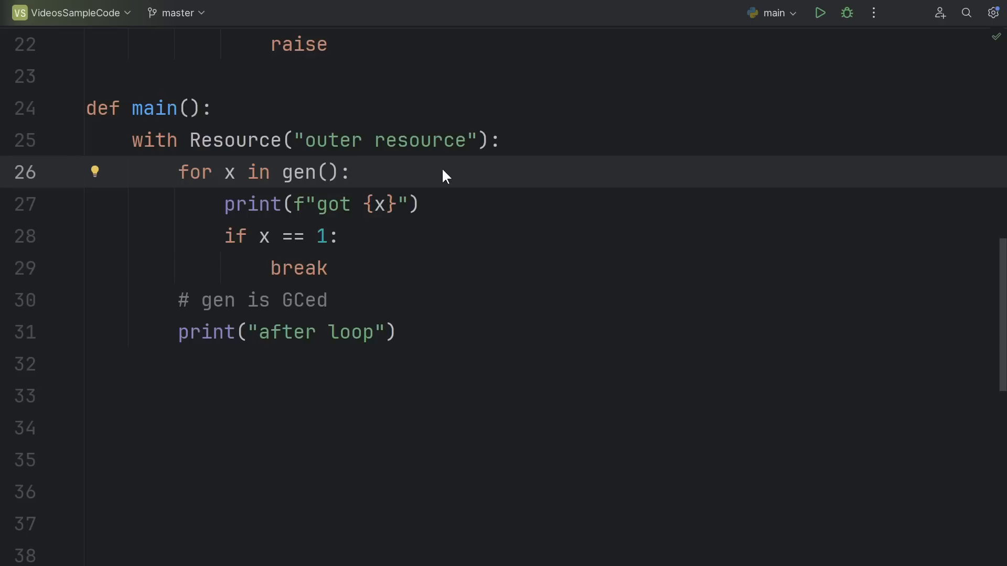
Step: Restore the loop to 'for x in gen():' and keep '# gen is GCed' inside the outer resource block
{"action": "double_click", "coordinate": [296, 172]}
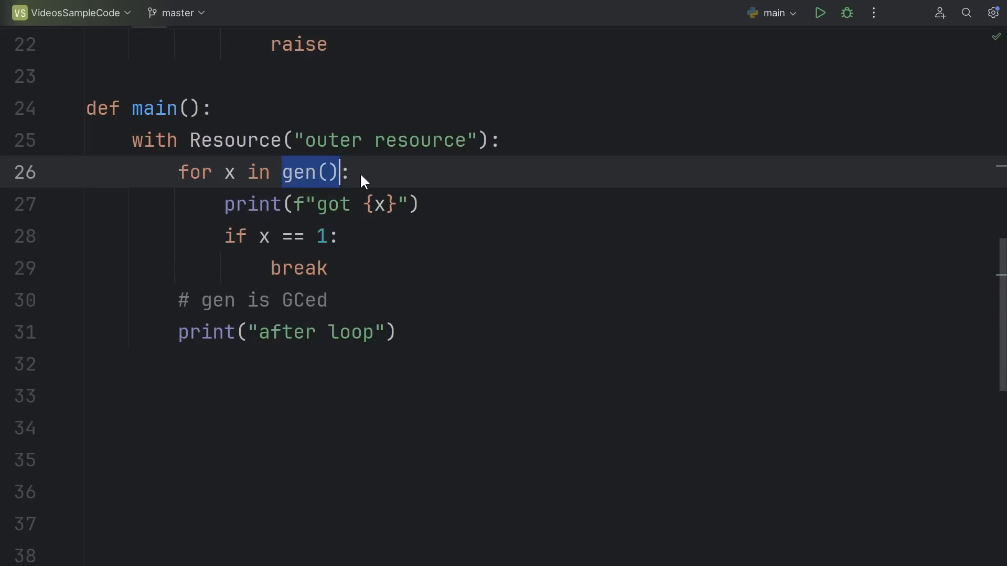
{"action": "left_click", "coordinate": [327, 300]}
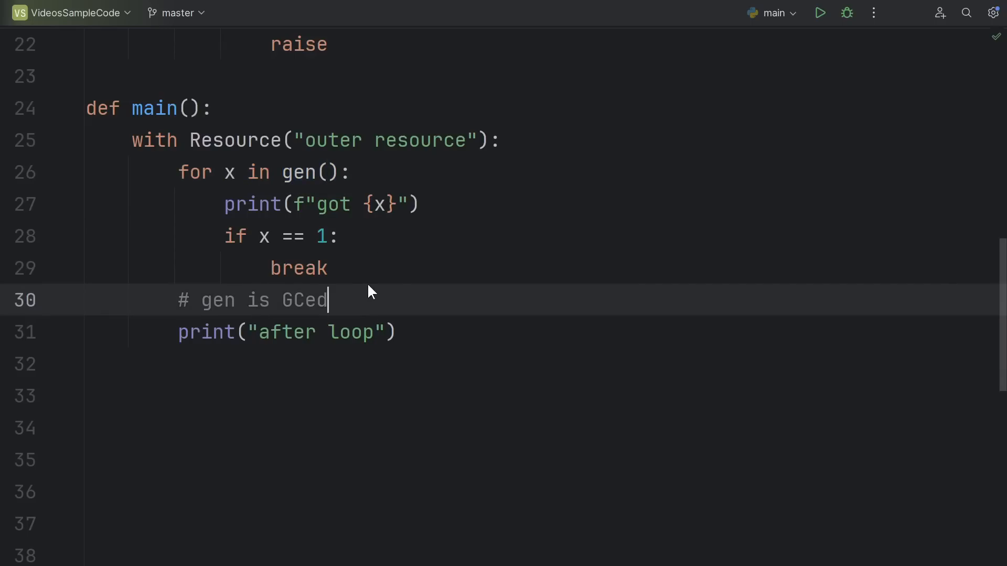
{"action": "mouse_move", "coordinate": [396, 305]}
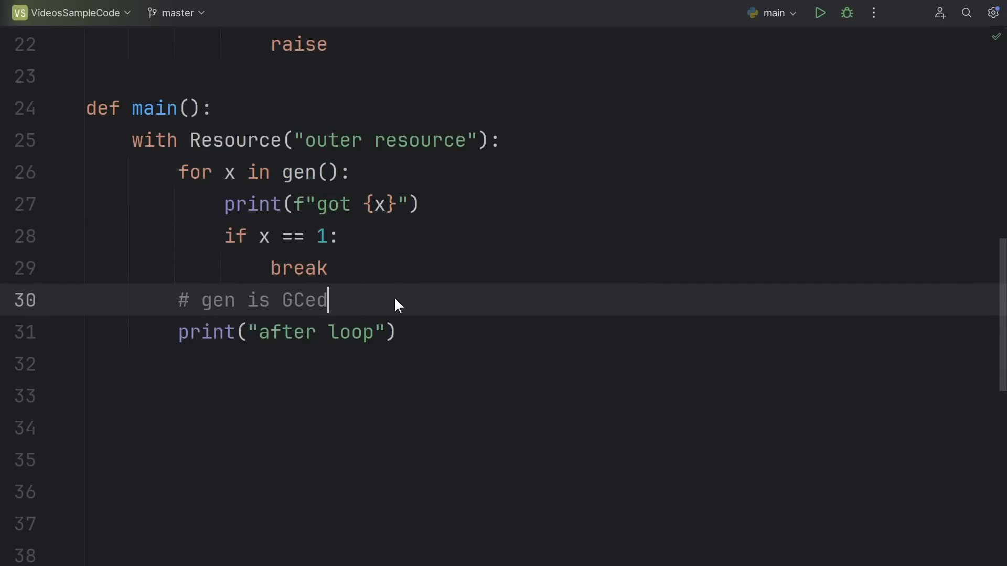
{"action": "mouse_move", "coordinate": [395, 305]}
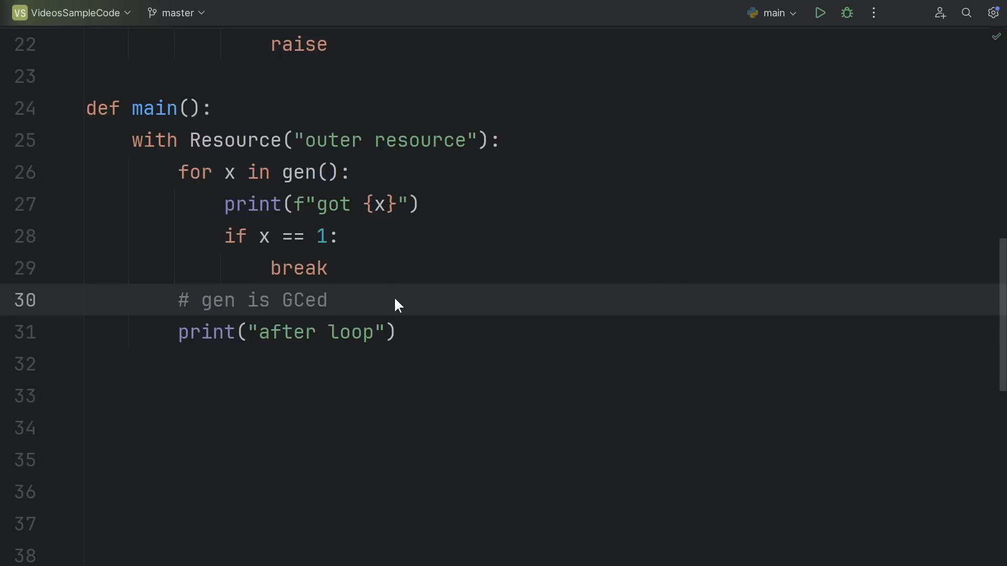
{"action": "left_click", "coordinate": [327, 300]}
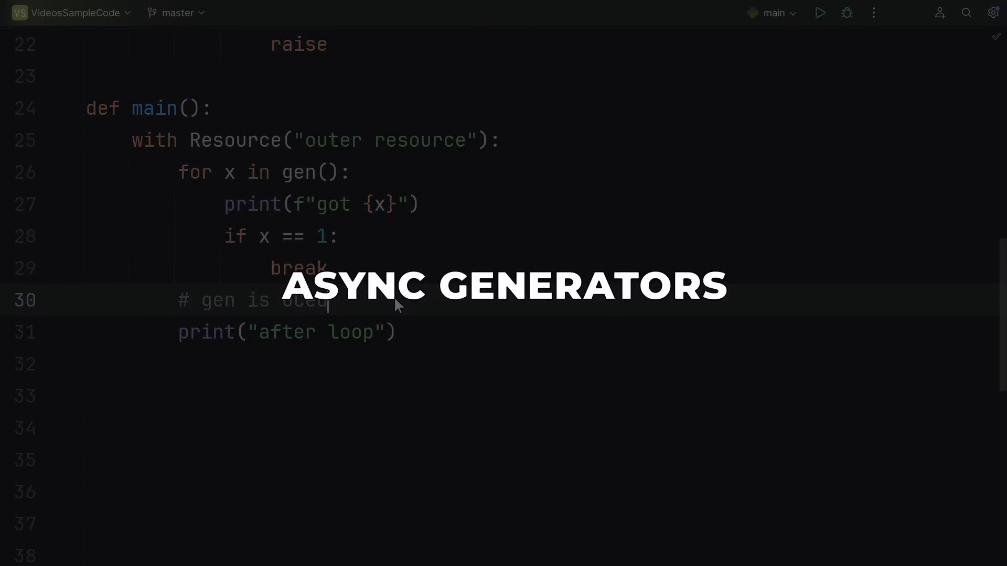
Step: Make gen() an async generator by prefixing its def with async
{"action": "scroll", "scroll_direction": "up", "scroll_amount": 3}
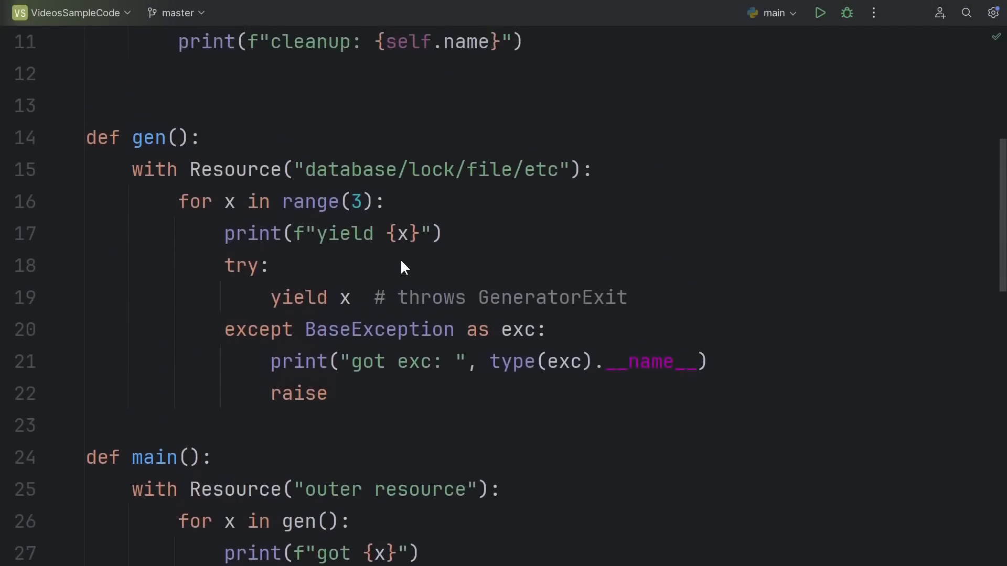
{"action": "double_click", "coordinate": [102, 137]}
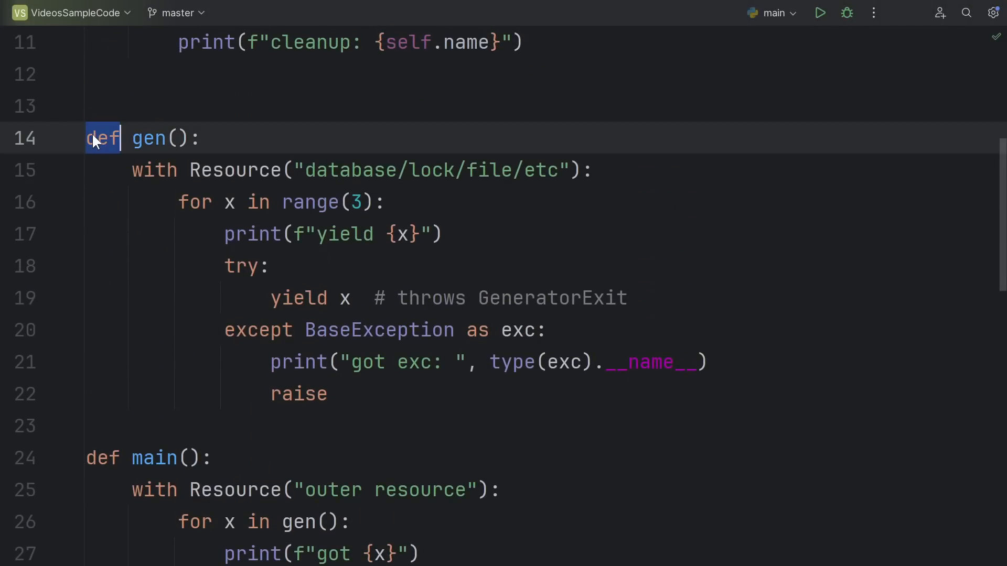
{"action": "type", "text": "async"}
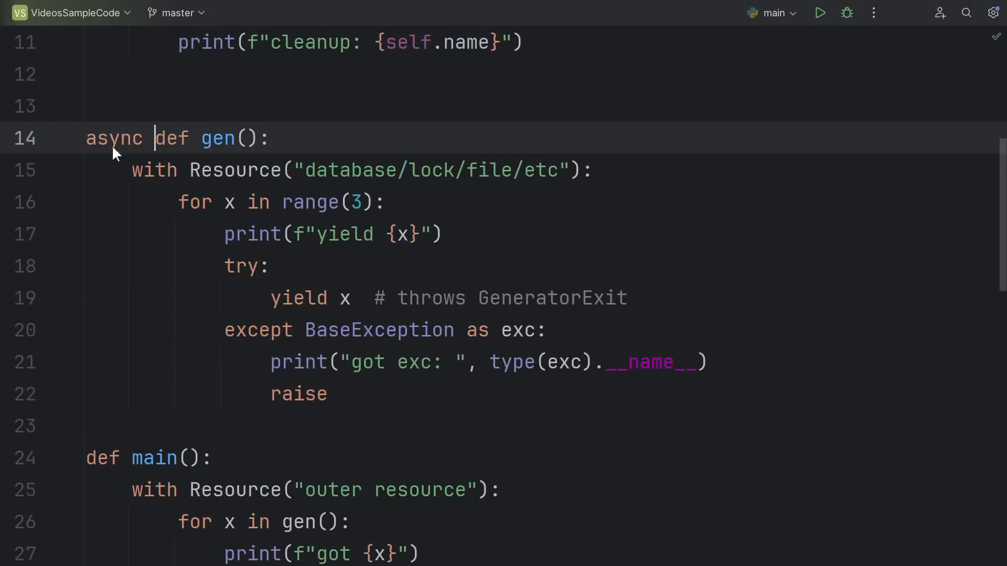
{"action": "left_click", "coordinate": [661, 170]}
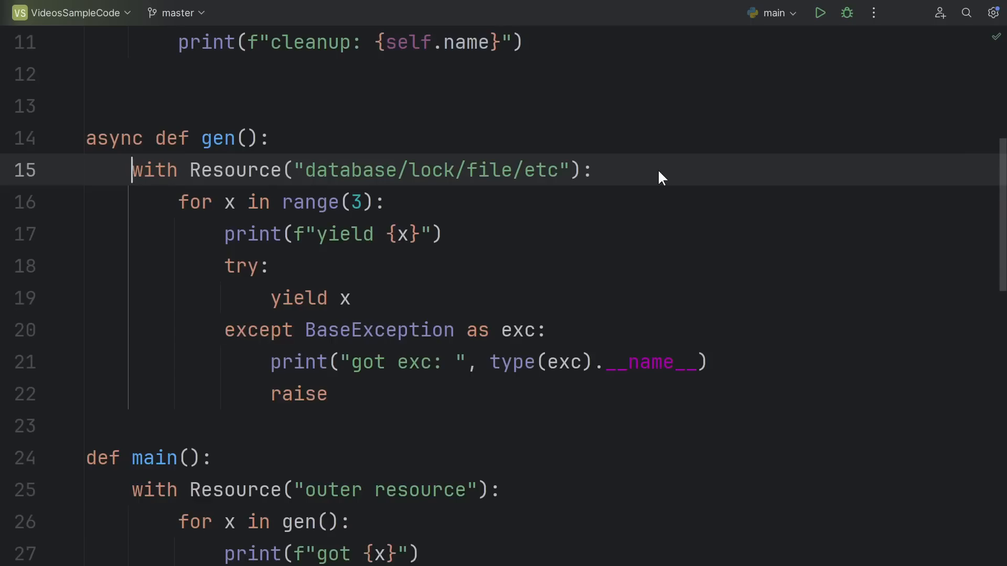
{"action": "mouse_move", "coordinate": [652, 181]}
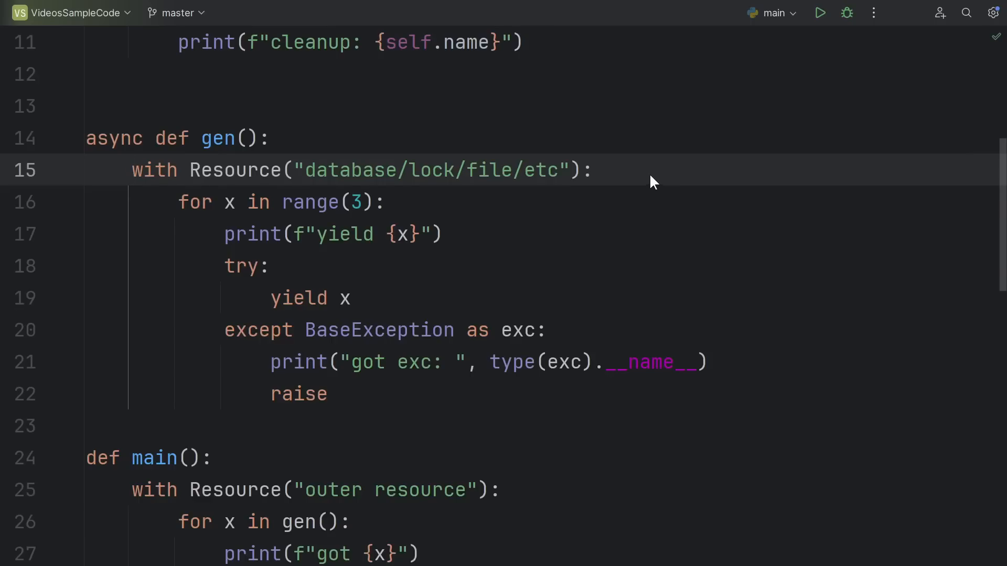
{"action": "left_click", "coordinate": [269, 139]}
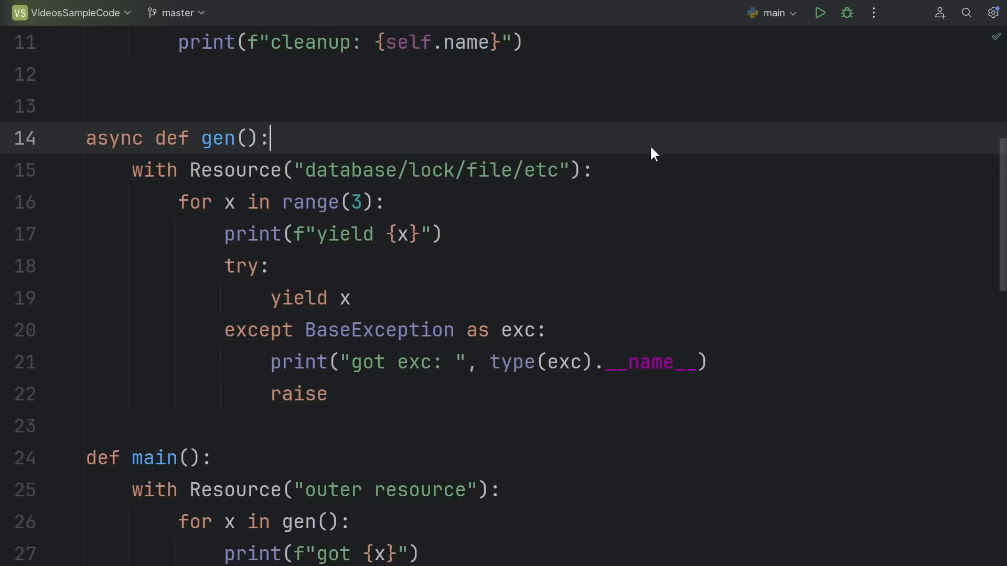
Step: Make main() async with an async for loop, entered via asyncio.run(main())
{"action": "scroll", "scroll_direction": "down", "scroll_amount": 3}
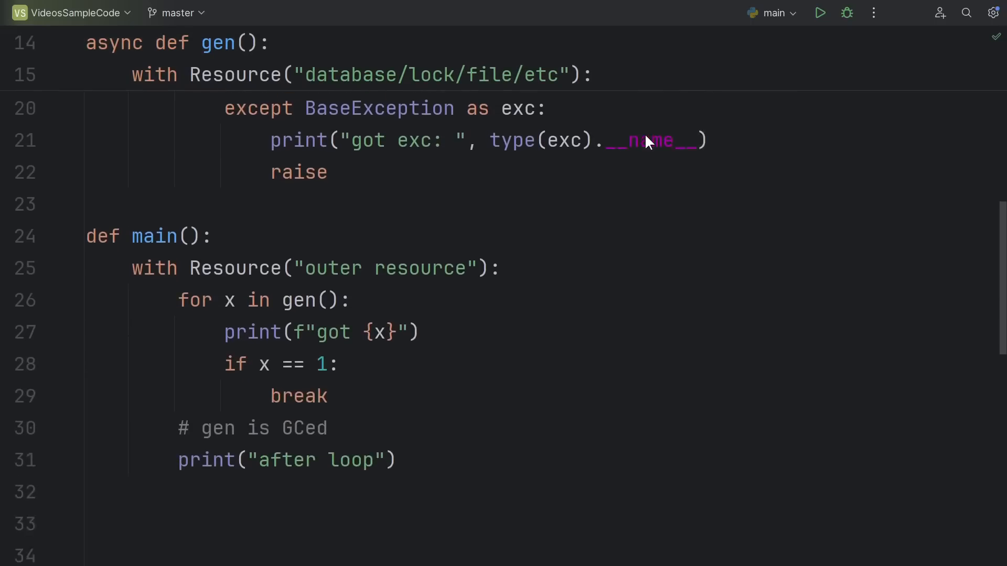
{"action": "scroll", "scroll_direction": "down", "scroll_amount": 3}
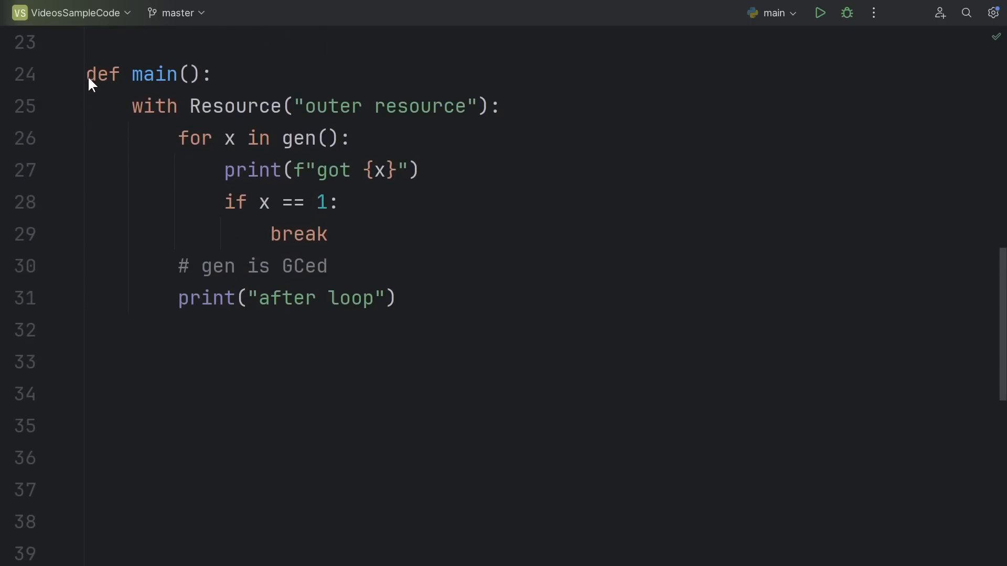
{"action": "type", "text": "async"}
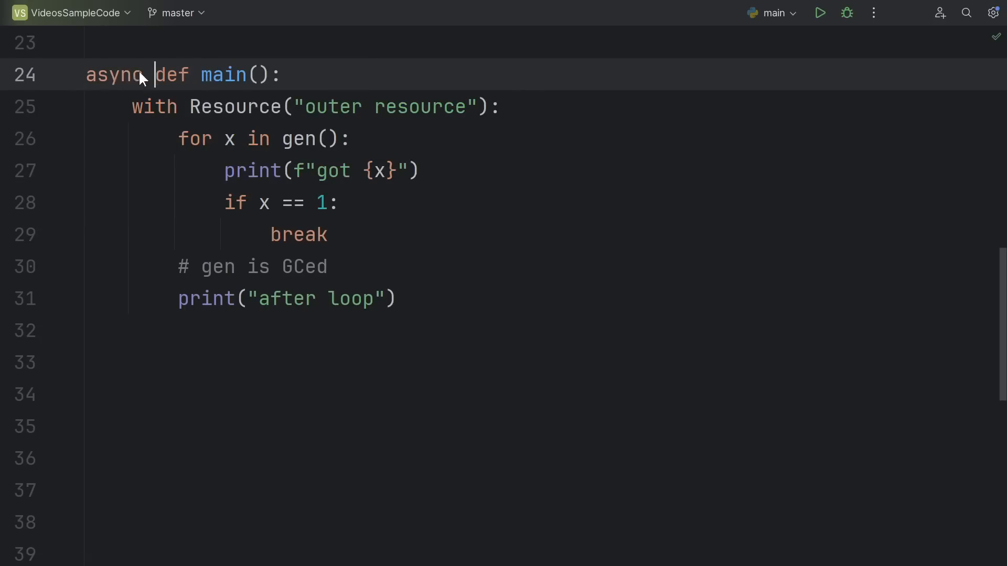
{"action": "type", "text": "async"}
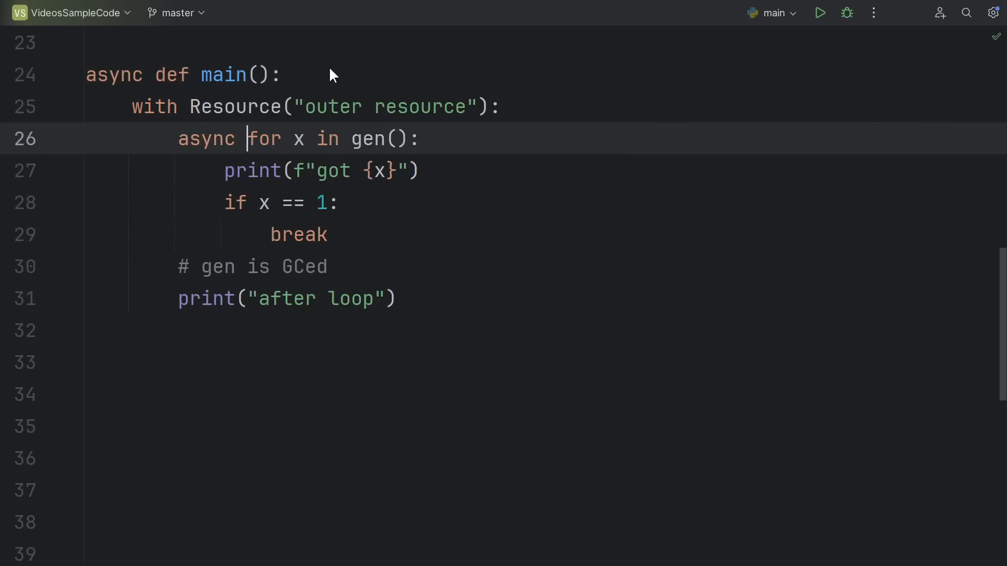
{"action": "mouse_move", "coordinate": [519, 148]}
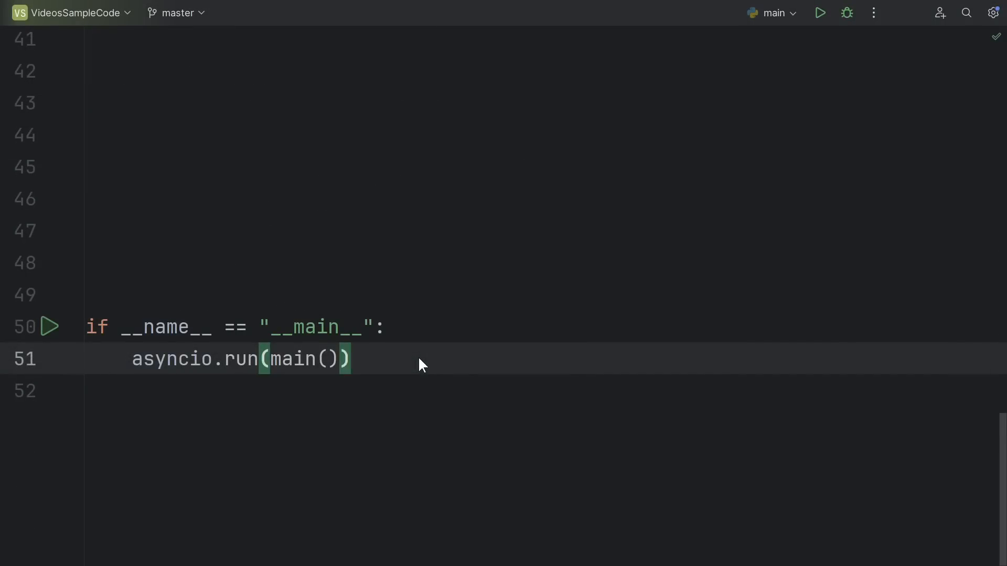
{"action": "scroll", "scroll_direction": "up", "scroll_amount": 3}
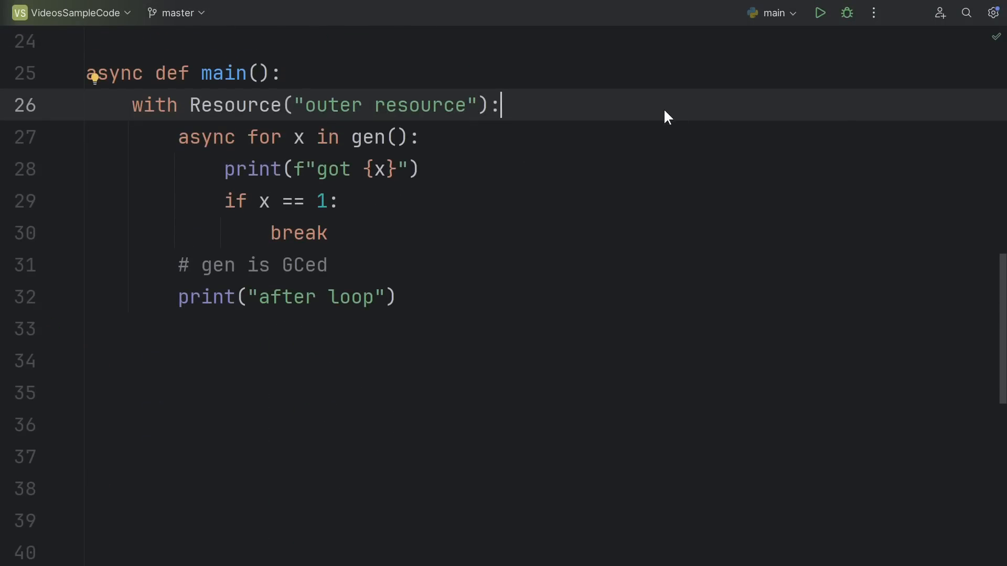
{"action": "mouse_move", "coordinate": [410, 284]}
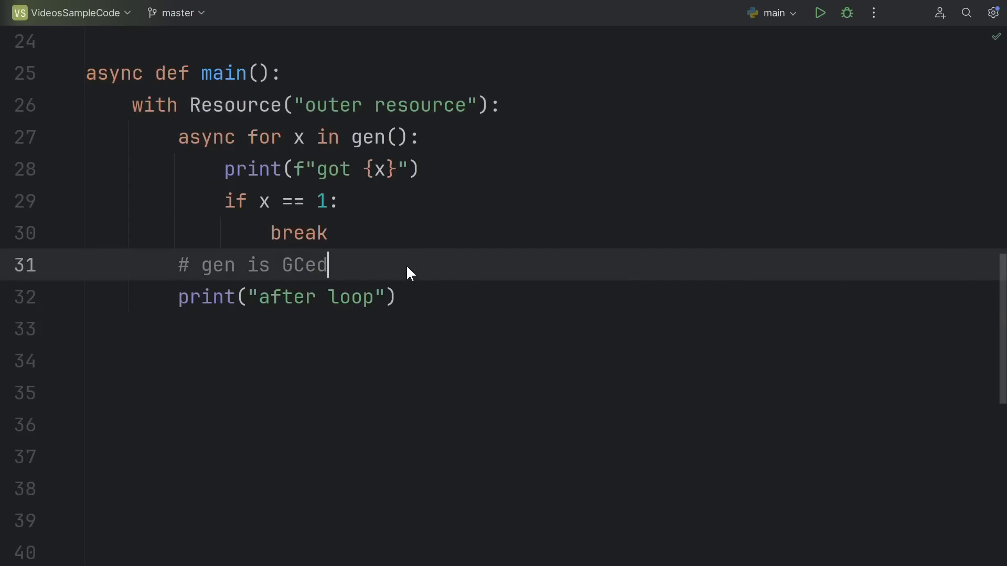
{"action": "mouse_move", "coordinate": [789, 97]}
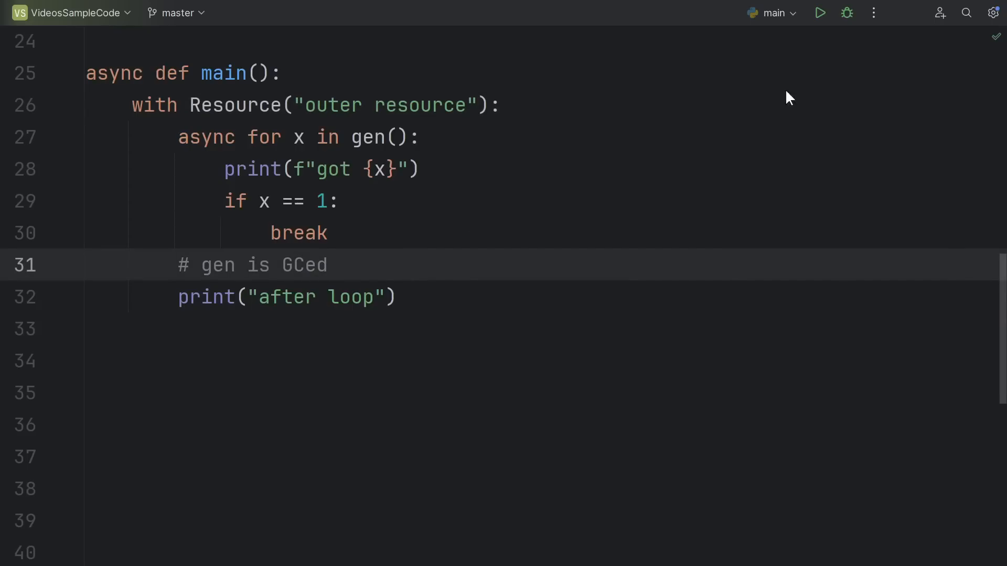
Step: Run the async script and highlight CancelledError and the generator's database cleanup line in the output
{"action": "left_click", "coordinate": [819, 13]}
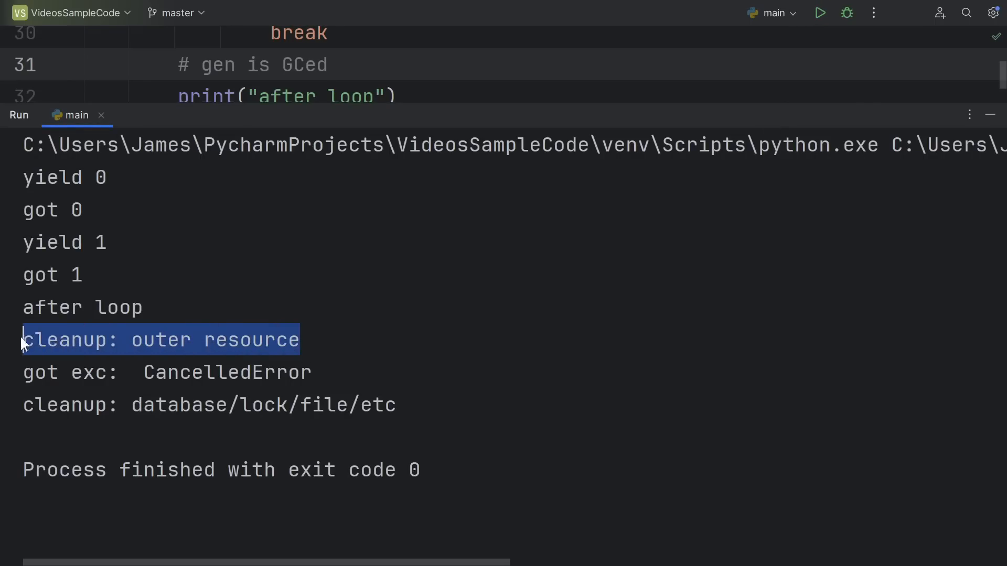
{"action": "mouse_move", "coordinate": [326, 348]}
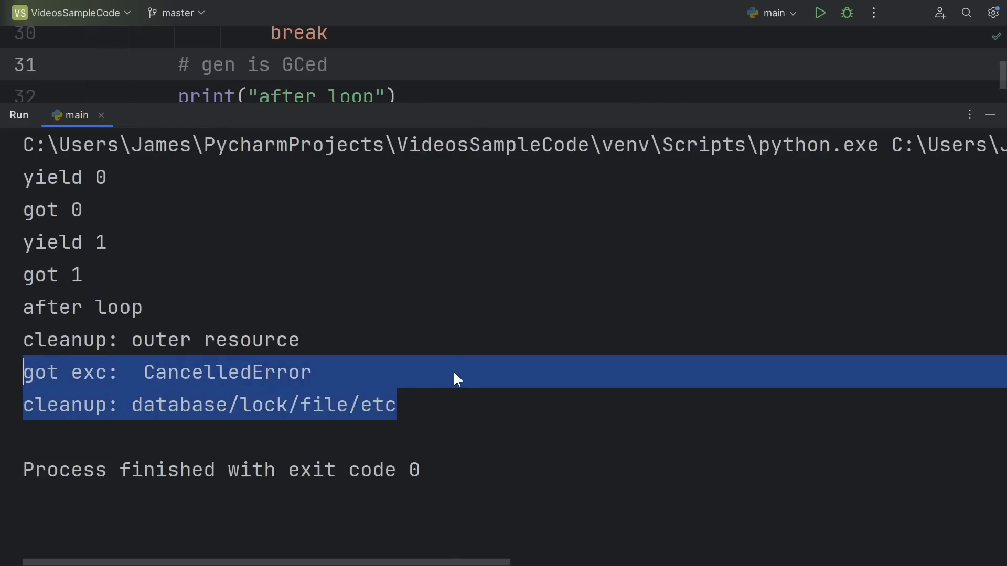
{"action": "double_click", "coordinate": [227, 372]}
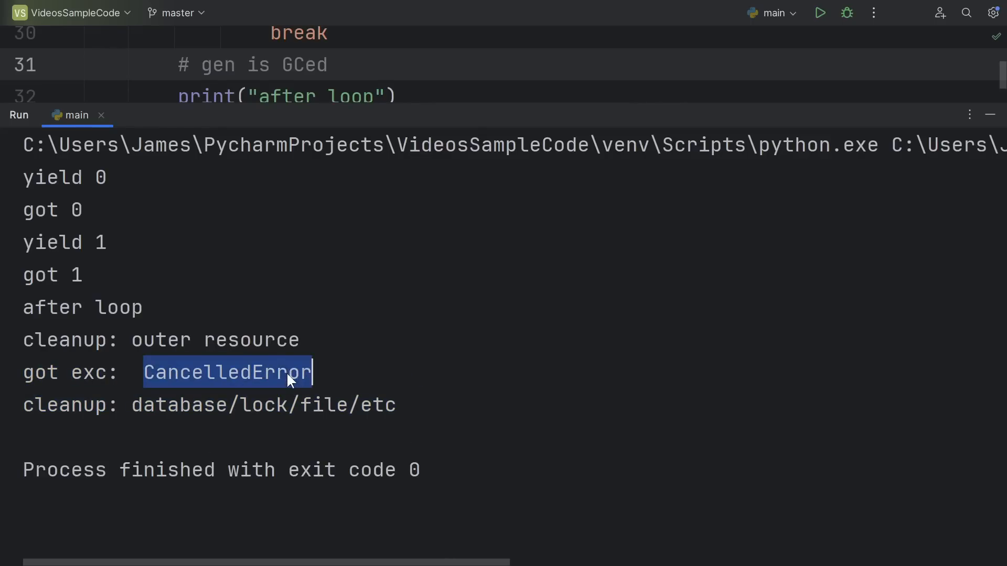
{"action": "mouse_move", "coordinate": [362, 385]}
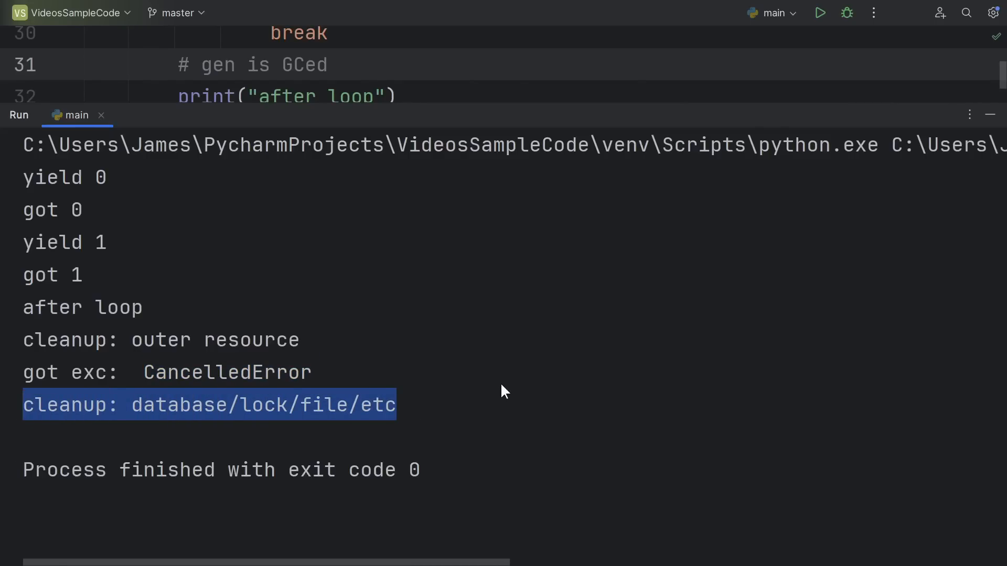
{"action": "left_click", "coordinate": [487, 411]}
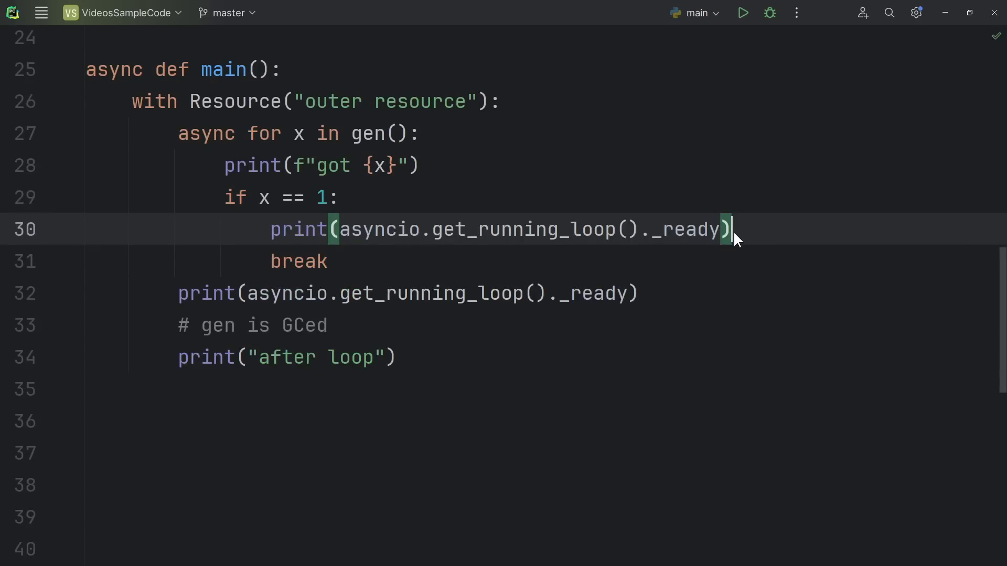
{"action": "mouse_move", "coordinate": [501, 241]}
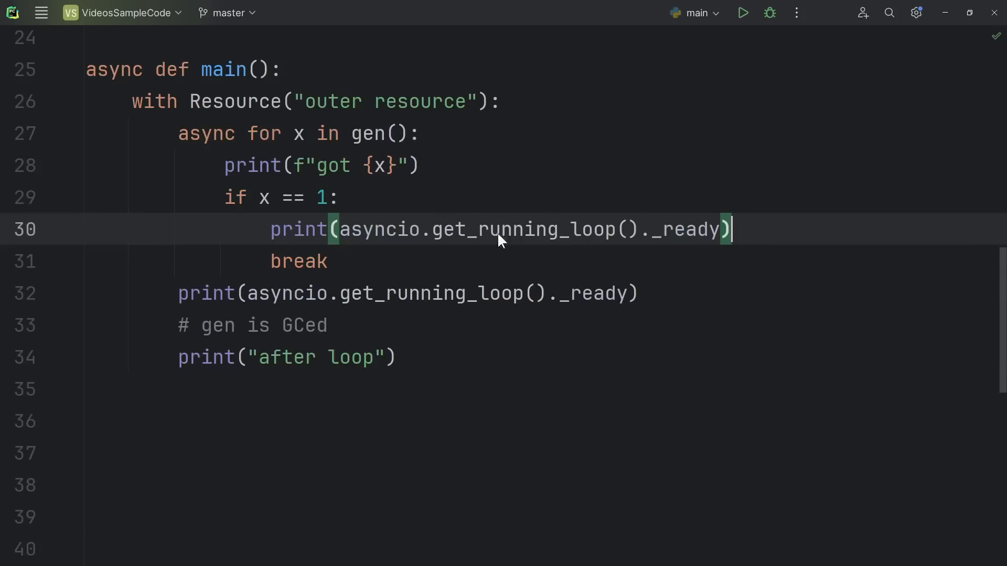
Step: Print asyncio.get_running_loop()._ready before the break and after the loop, then rerun the script
{"action": "double_click", "coordinate": [671, 230]}
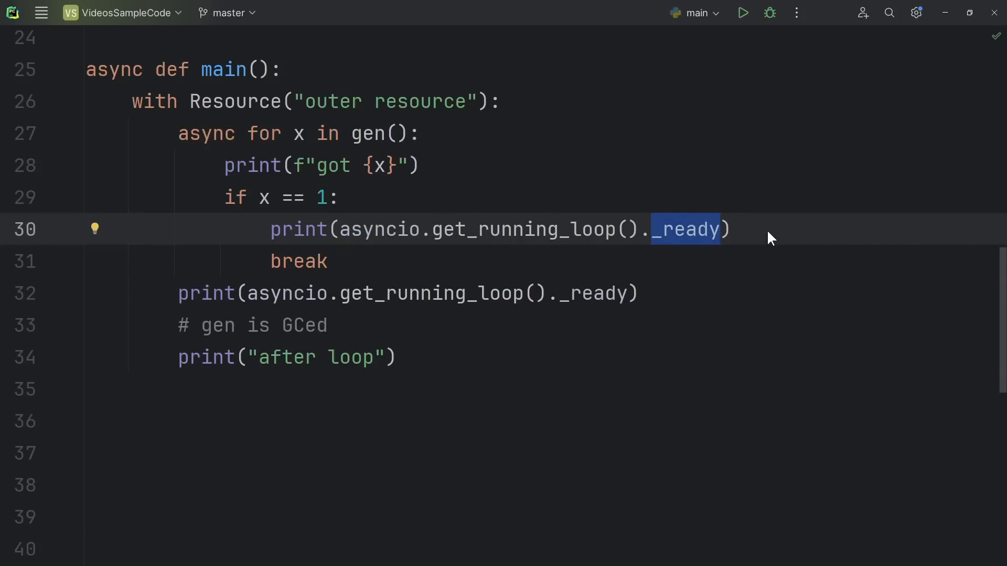
{"action": "left_click", "coordinate": [731, 230]}
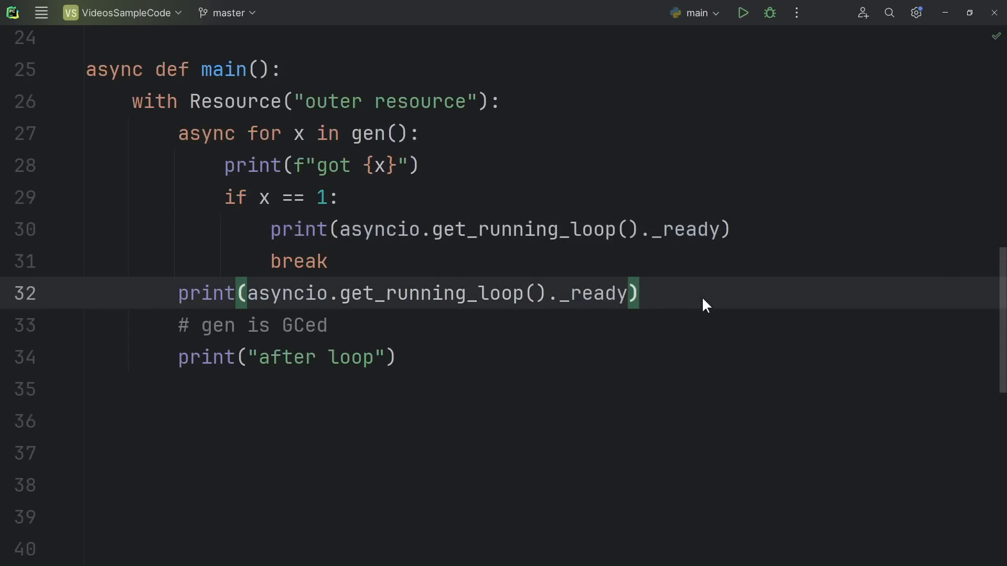
{"action": "mouse_move", "coordinate": [743, 303]}
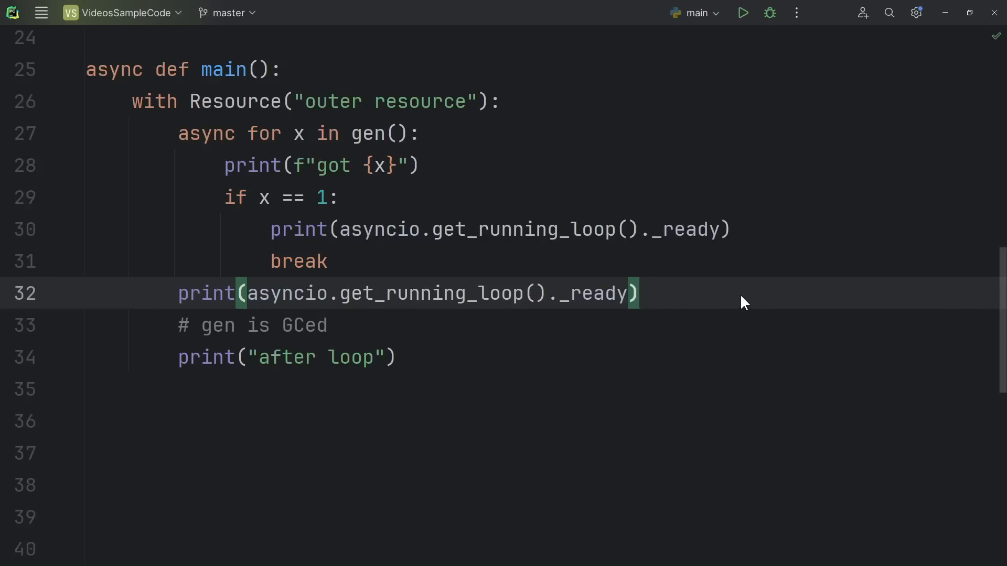
{"action": "left_click", "coordinate": [742, 12]}
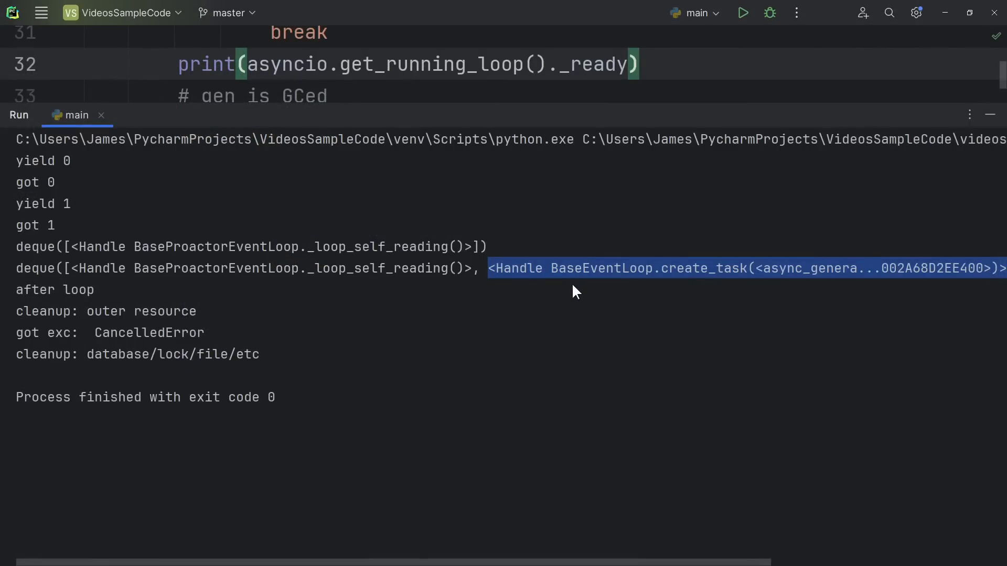
{"action": "mouse_move", "coordinate": [494, 278]}
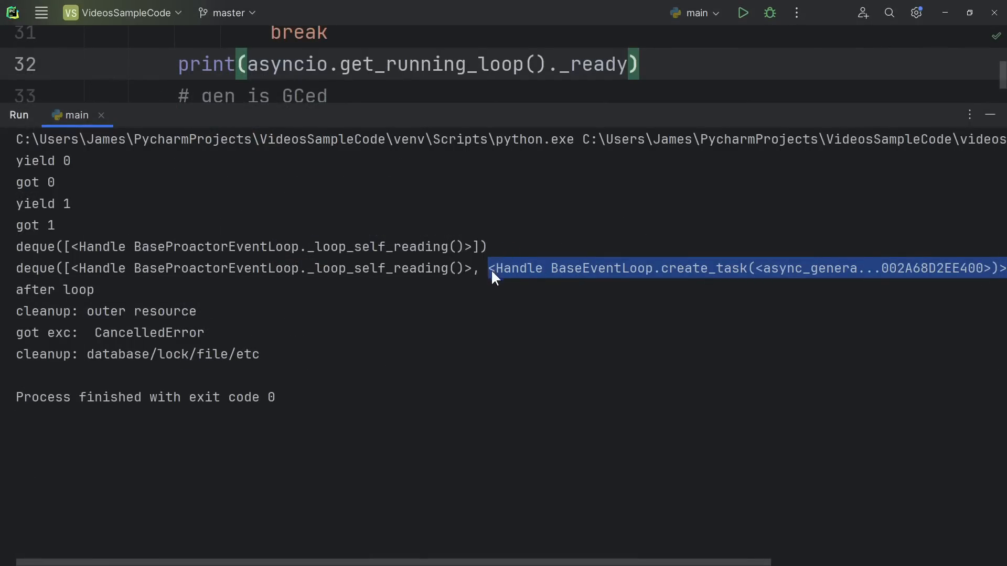
{"action": "mouse_move", "coordinate": [762, 298]}
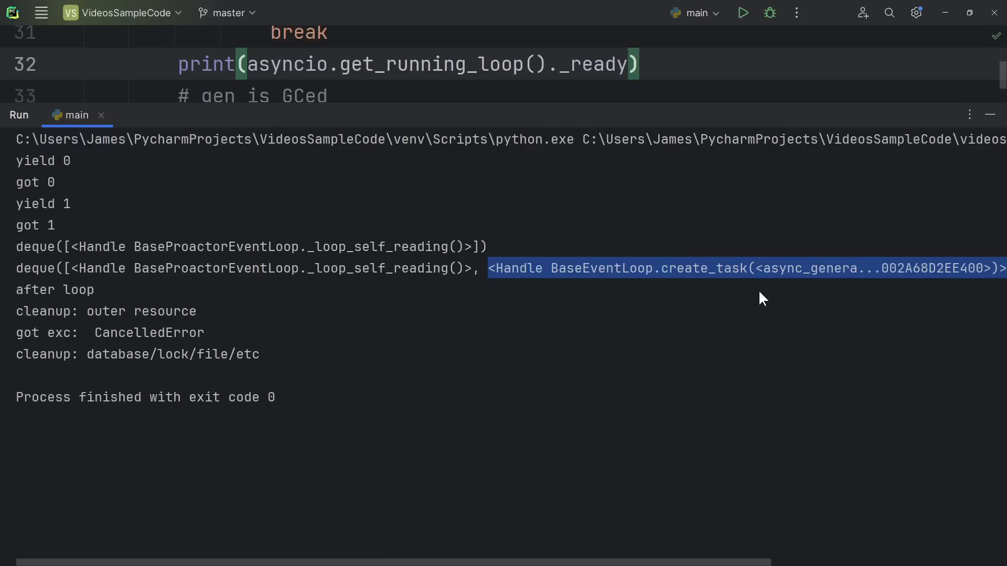
{"action": "mouse_move", "coordinate": [753, 295]}
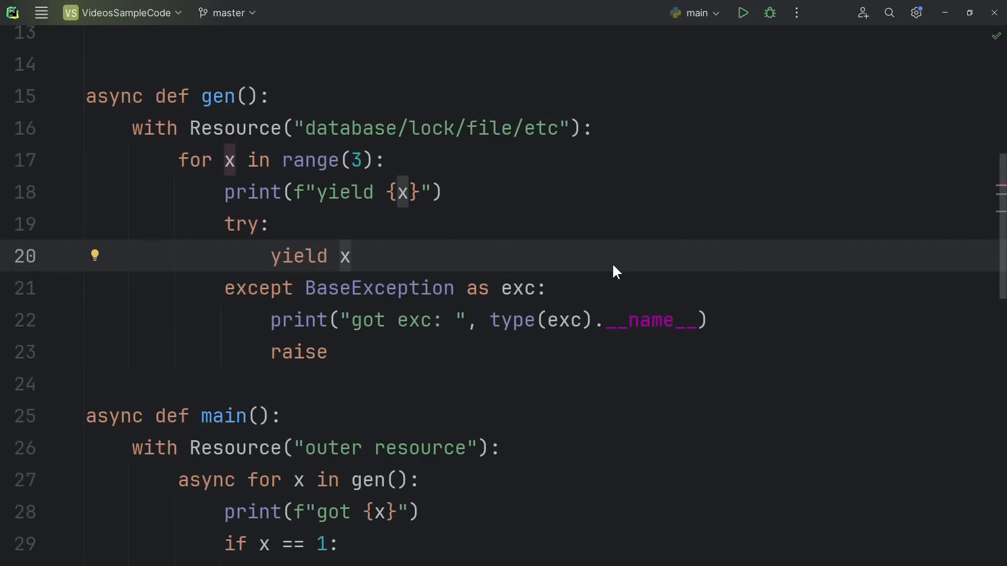
Step: After the # gen is GCed comment in main(), add await asyncio.sleep(0) calls and rerun the script
{"action": "scroll", "scroll_direction": "down", "scroll_amount": 3}
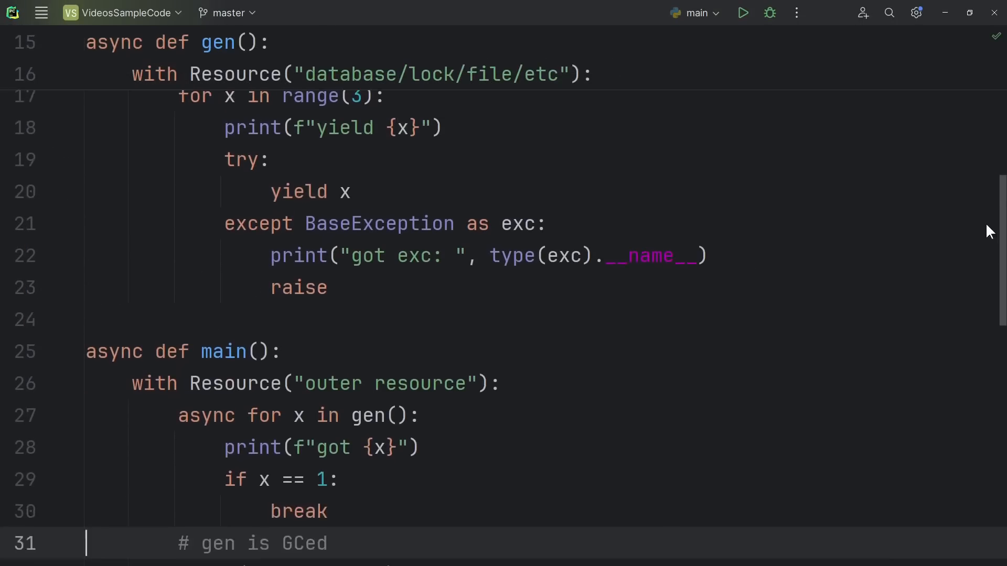
{"action": "scroll", "scroll_direction": "down", "scroll_amount": 3}
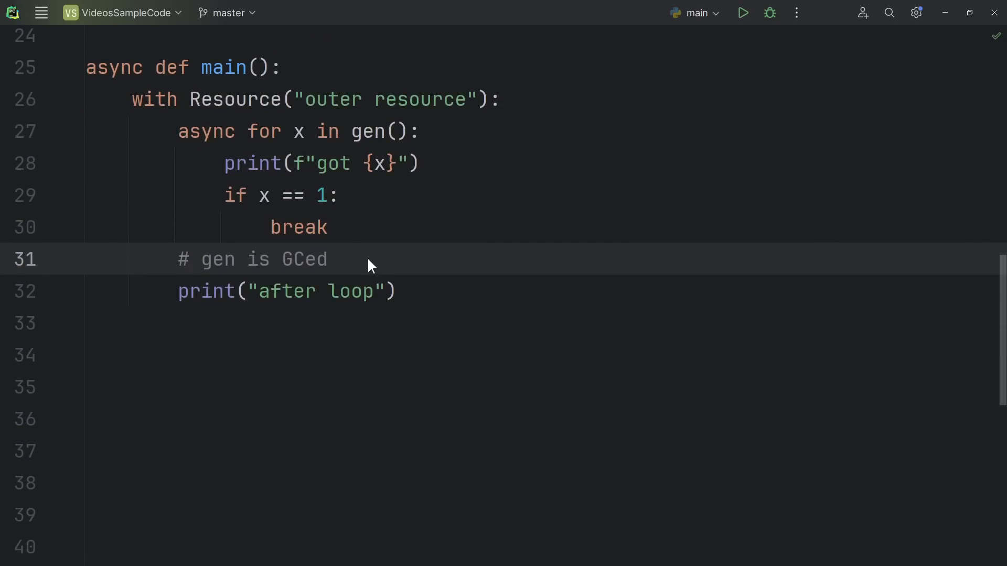
{"action": "left_click", "coordinate": [329, 259]}
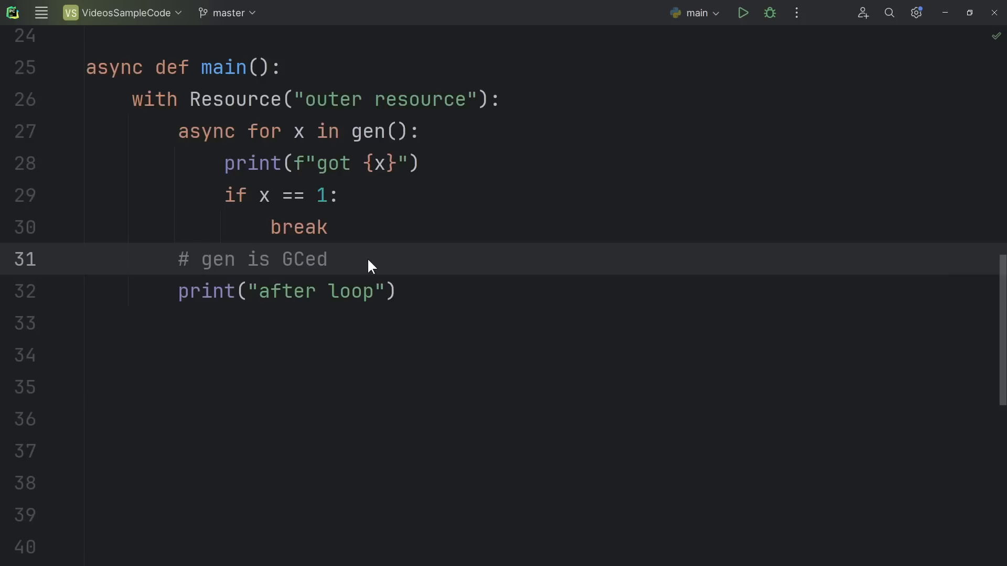
{"action": "type", "text": "await asyncio.sleep(0)"}
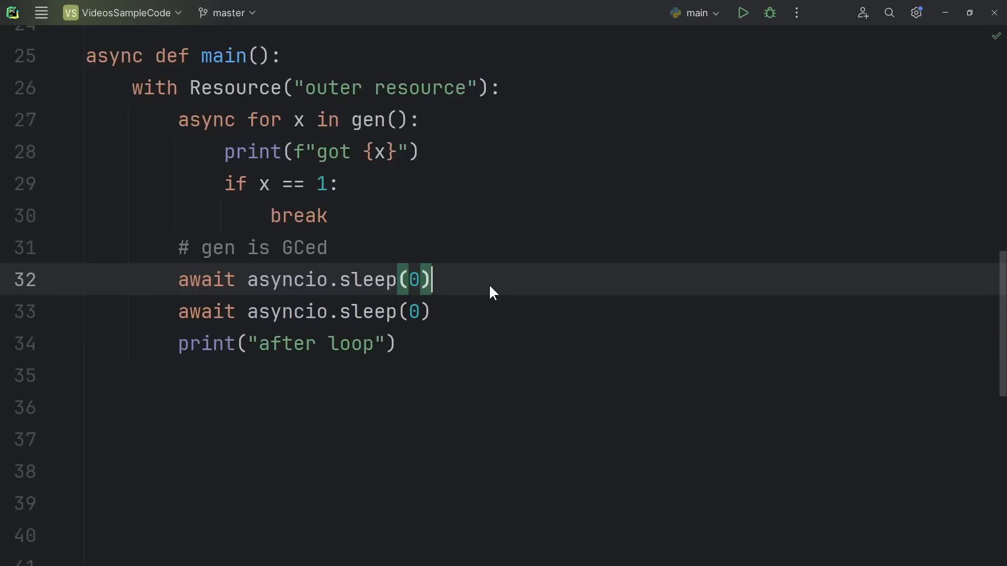
{"action": "left_click", "coordinate": [741, 12]}
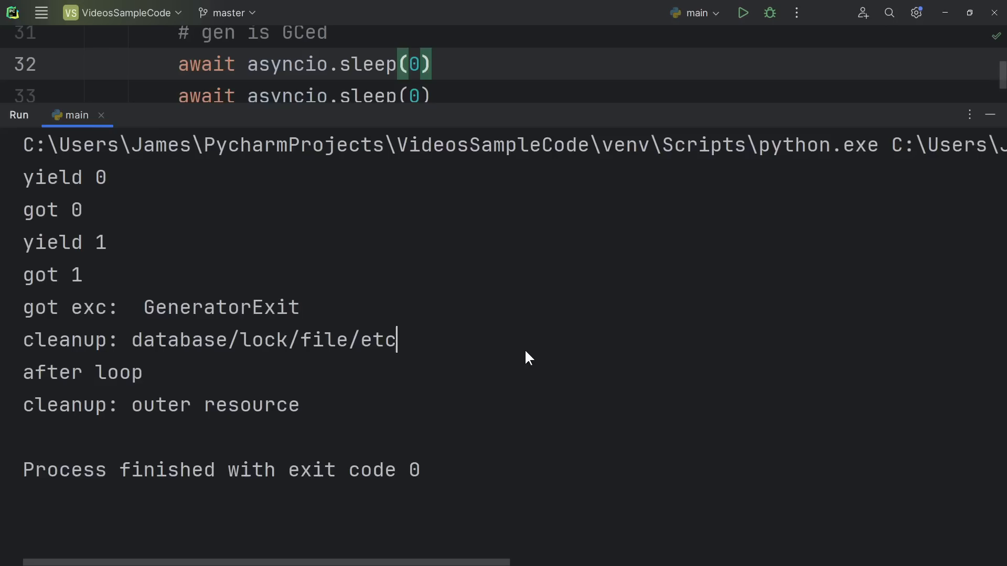
{"action": "mouse_move", "coordinate": [501, 320]}
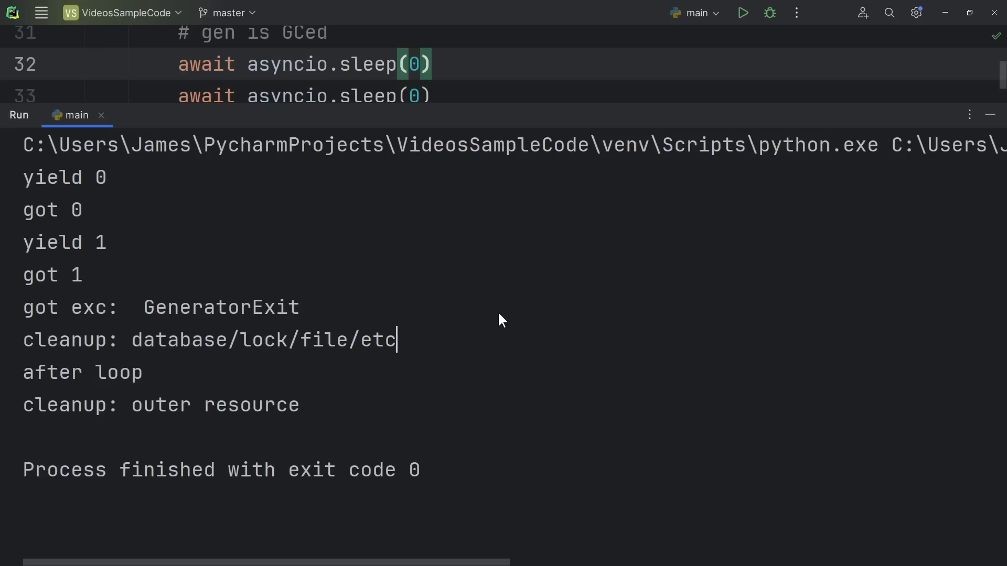
{"action": "mouse_move", "coordinate": [431, 399]}
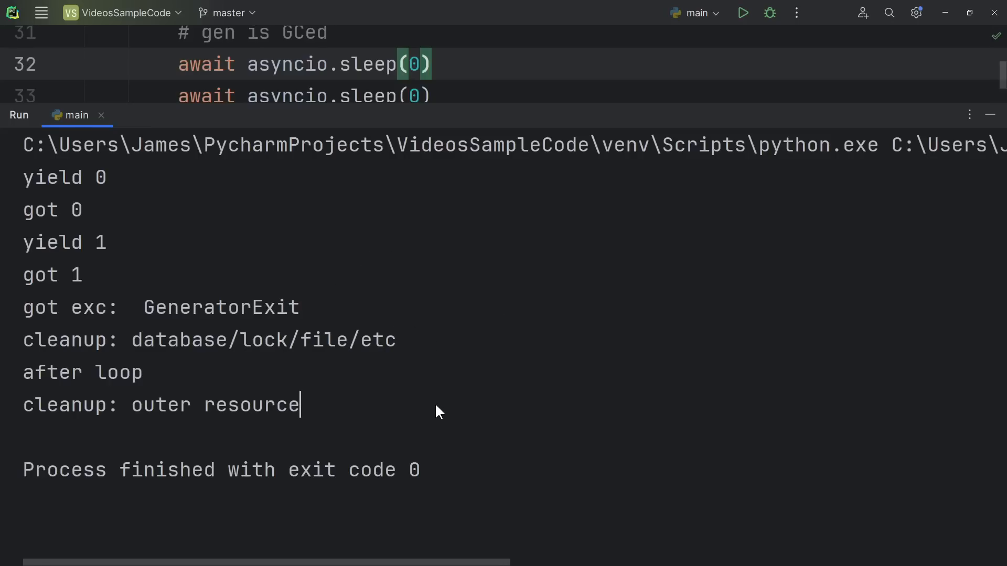
{"action": "mouse_move", "coordinate": [761, 385]}
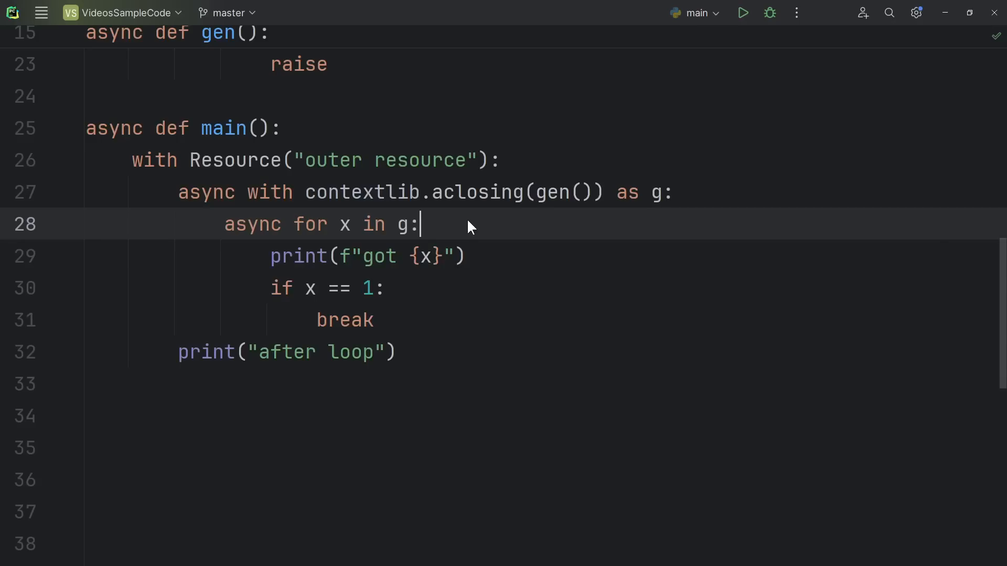
{"action": "mouse_move", "coordinate": [468, 219]}
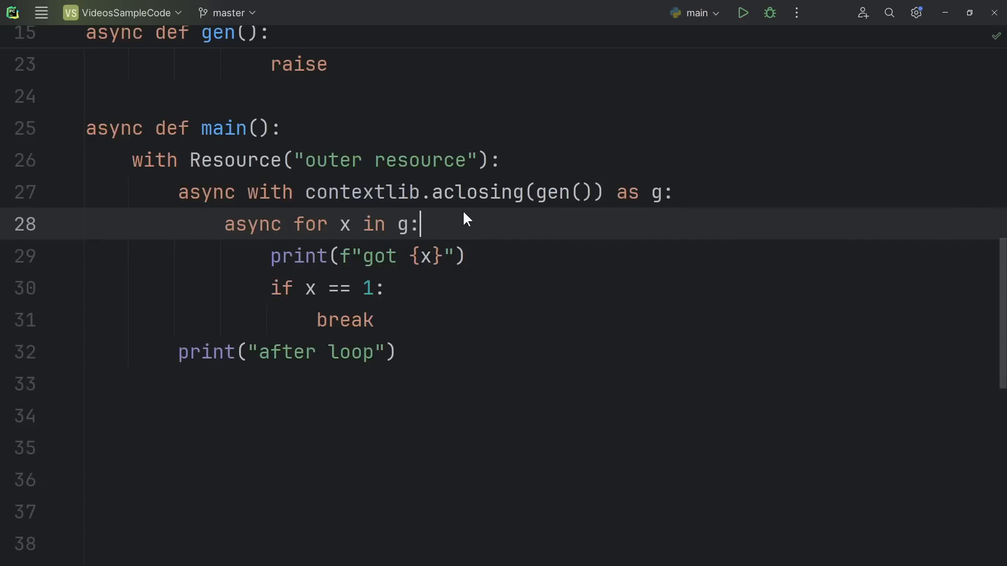
{"action": "mouse_move", "coordinate": [314, 200]}
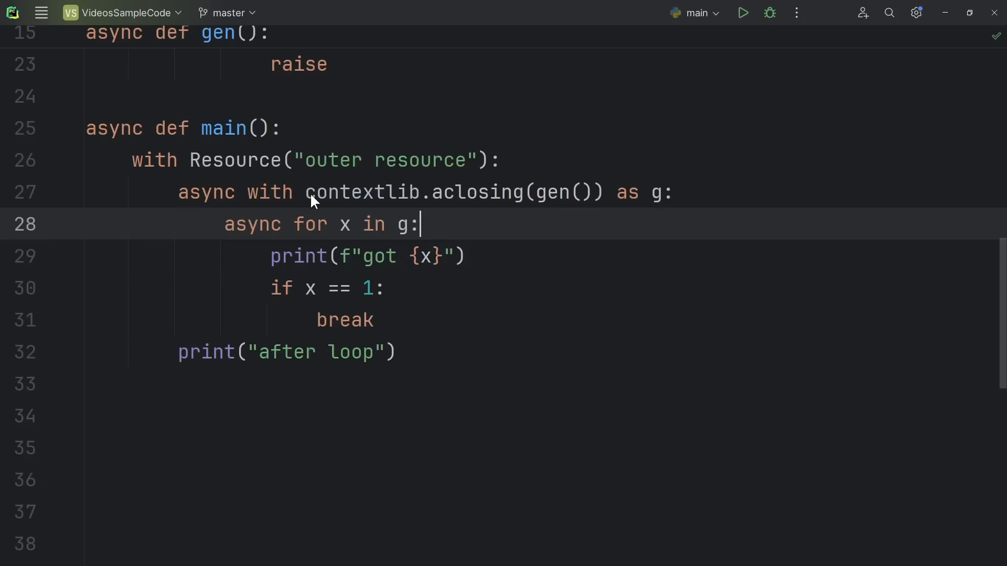
{"action": "mouse_move", "coordinate": [496, 203]}
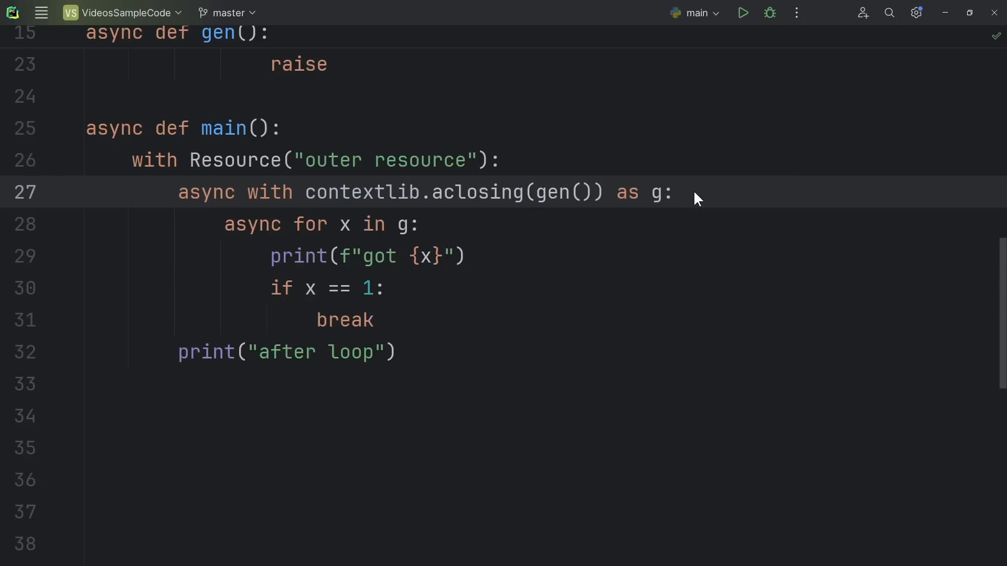
{"action": "left_click", "coordinate": [674, 192]}
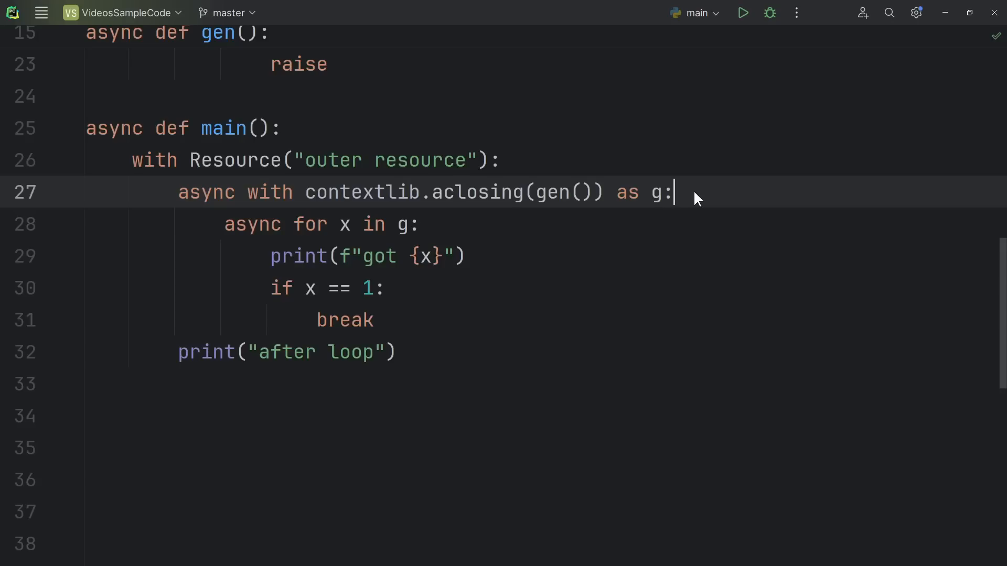
{"action": "mouse_move", "coordinate": [741, 208]}
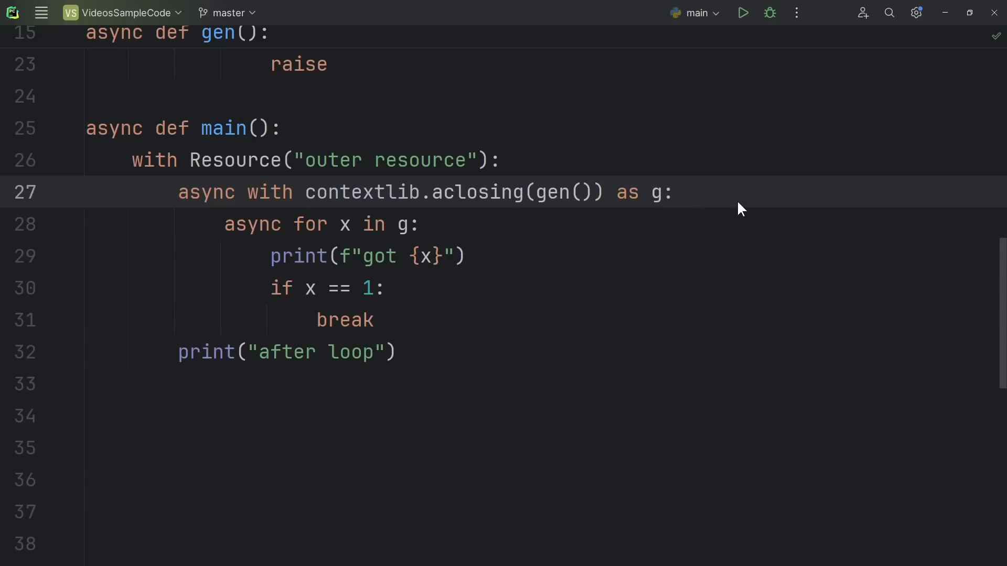
{"action": "mouse_move", "coordinate": [727, 191]}
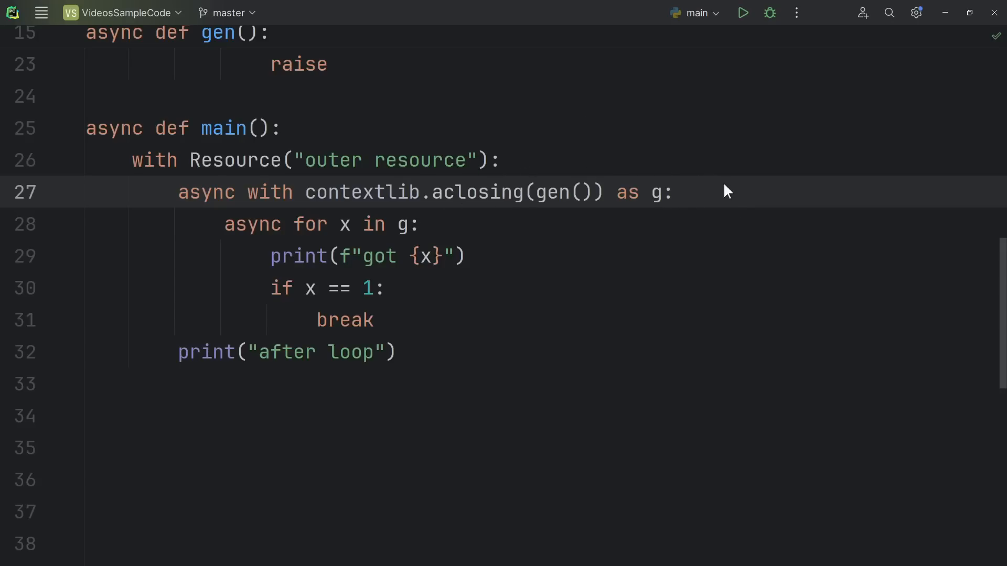
{"action": "mouse_move", "coordinate": [706, 191]}
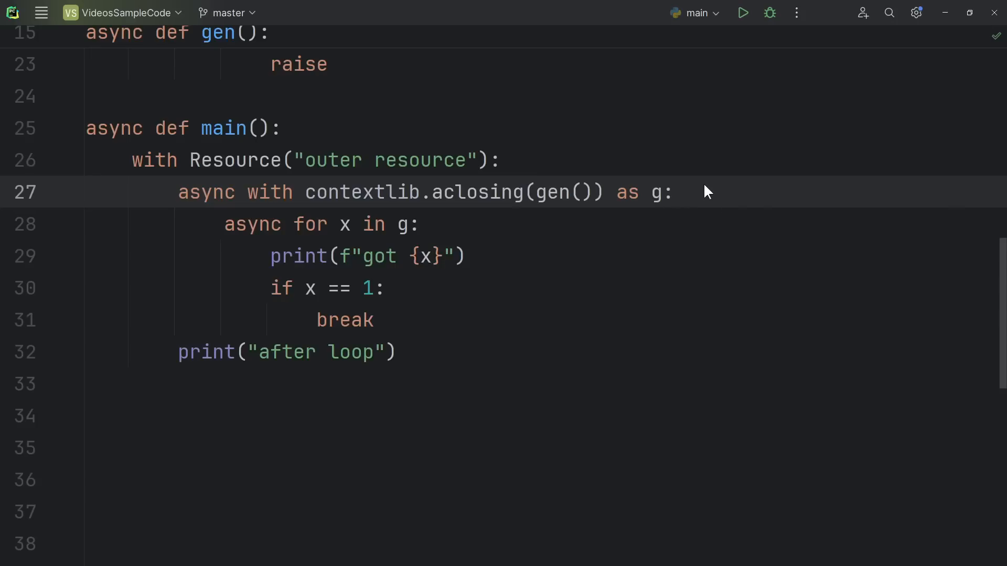
{"action": "mouse_move", "coordinate": [671, 202]}
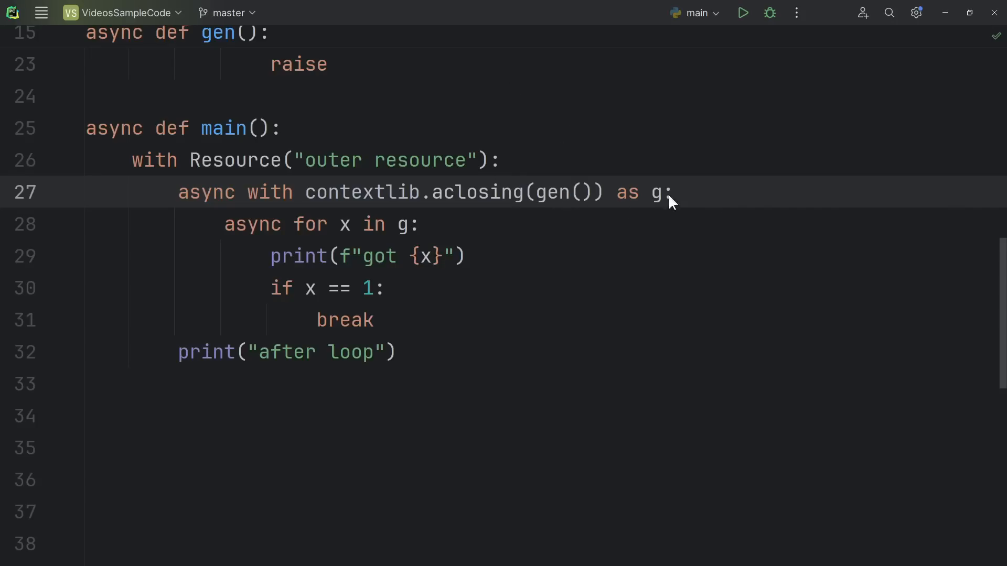
{"action": "double_click", "coordinate": [565, 193]}
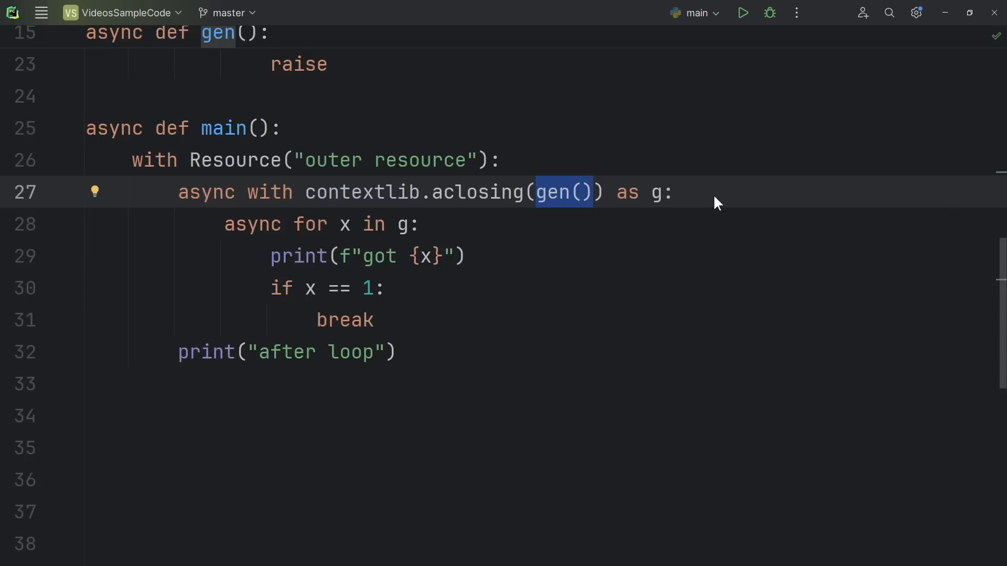
{"action": "mouse_move", "coordinate": [567, 143]}
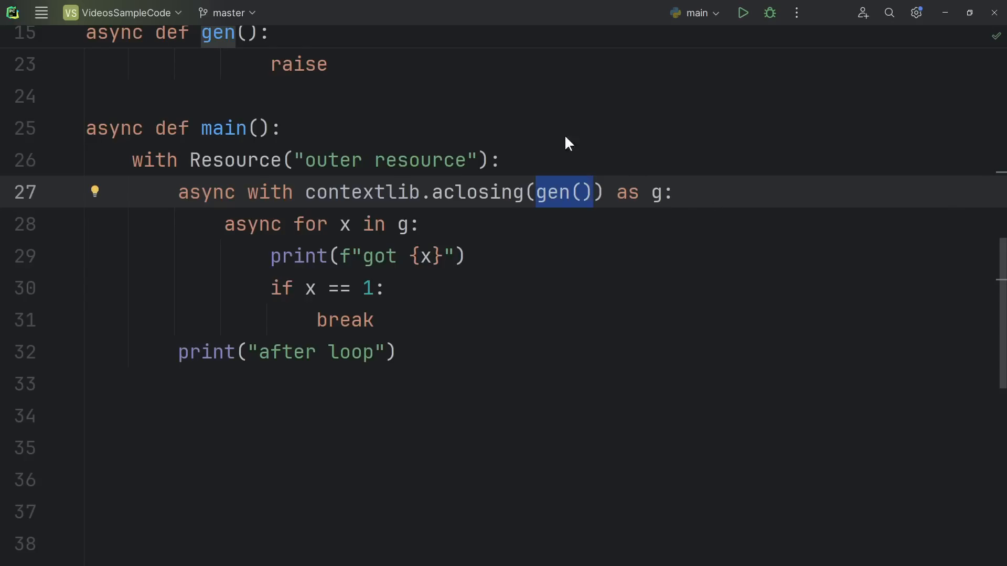
{"action": "mouse_move", "coordinate": [720, 198]}
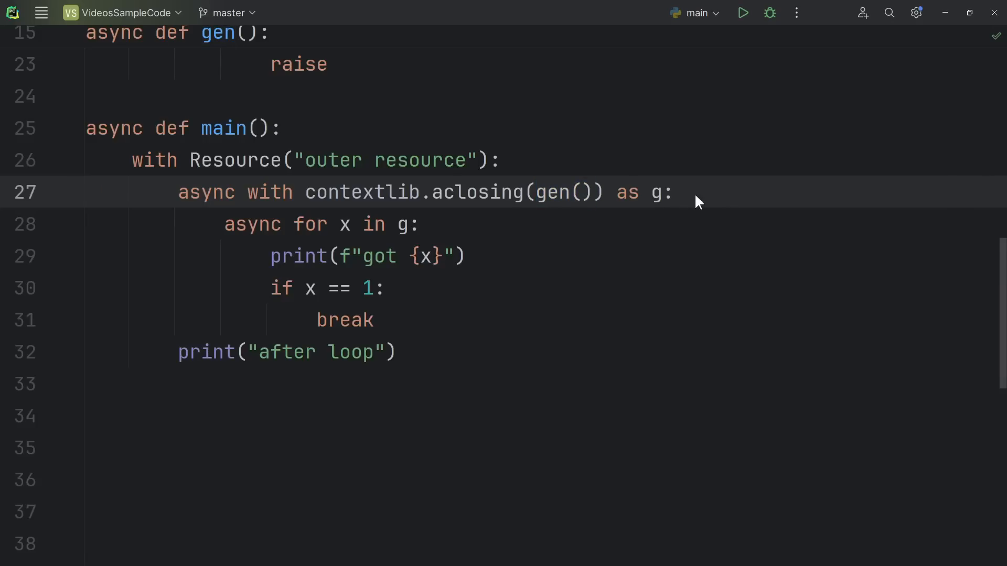
{"action": "mouse_move", "coordinate": [731, 197]}
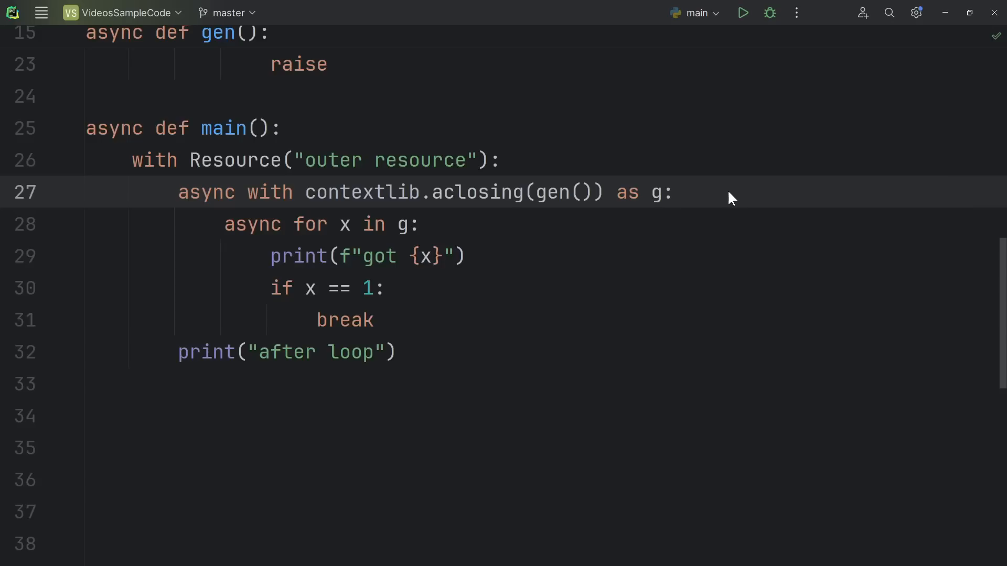
{"action": "left_click", "coordinate": [674, 192]}
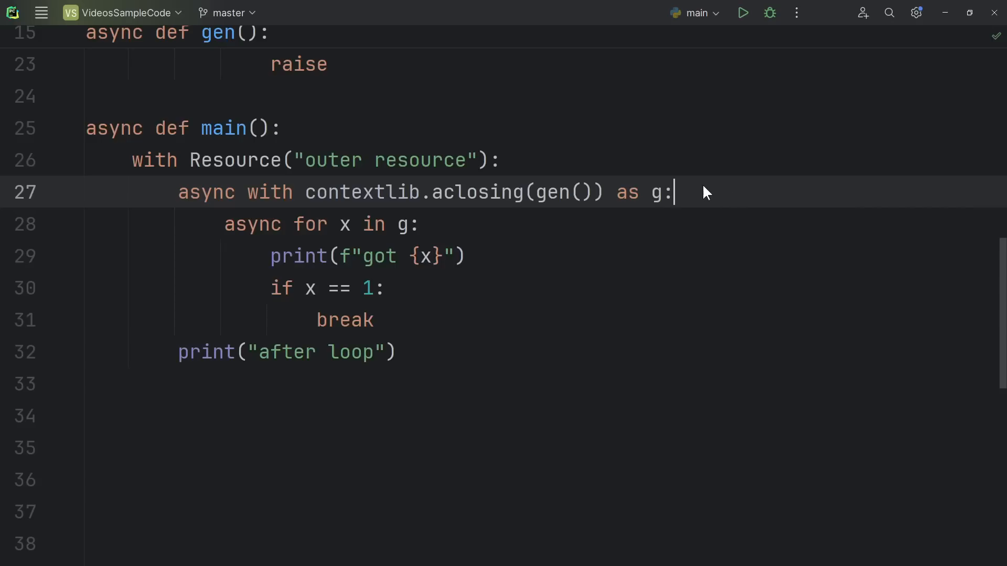
{"action": "mouse_move", "coordinate": [568, 169]}
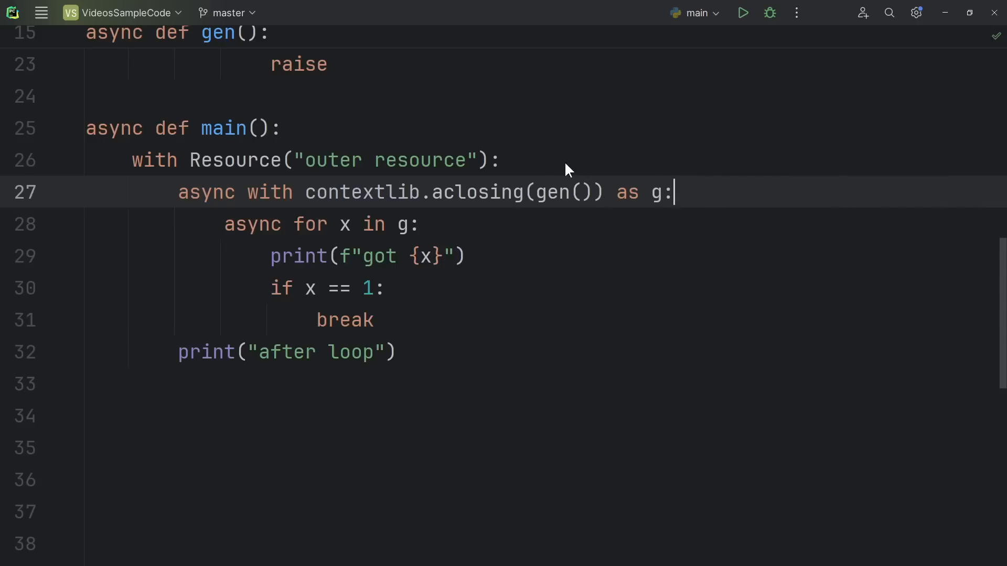
{"action": "mouse_move", "coordinate": [571, 217]}
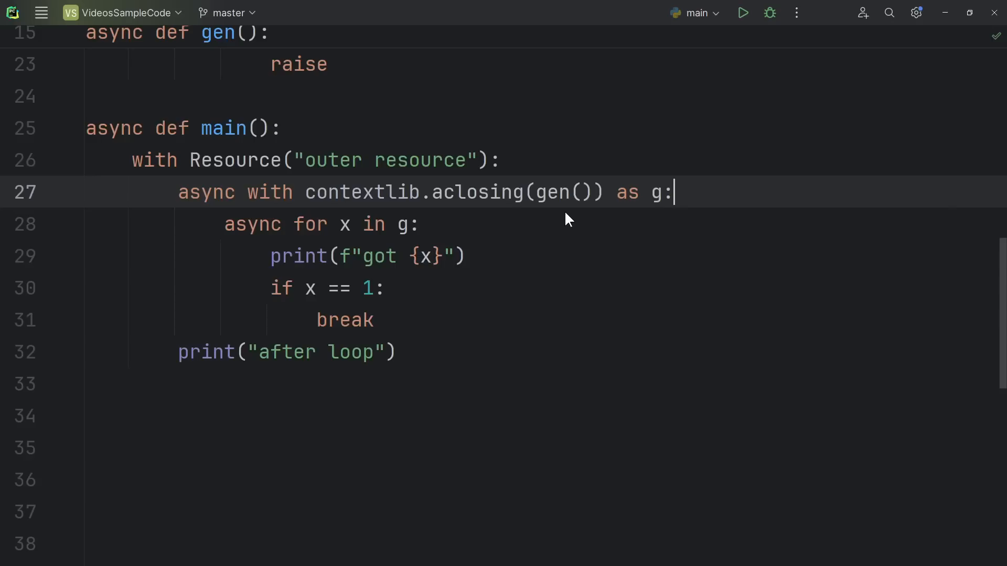
{"action": "mouse_move", "coordinate": [705, 183]}
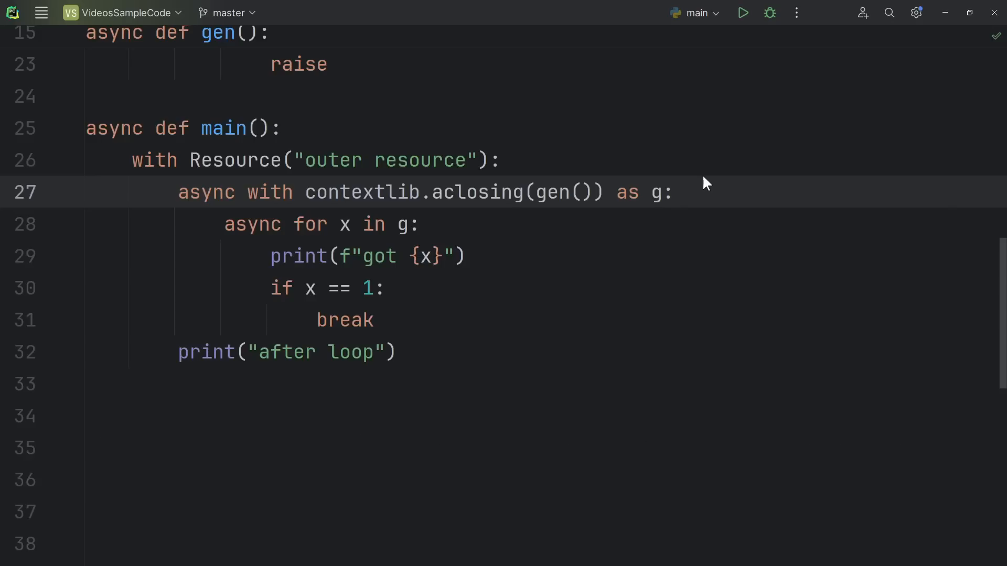
{"action": "left_click", "coordinate": [675, 192]}
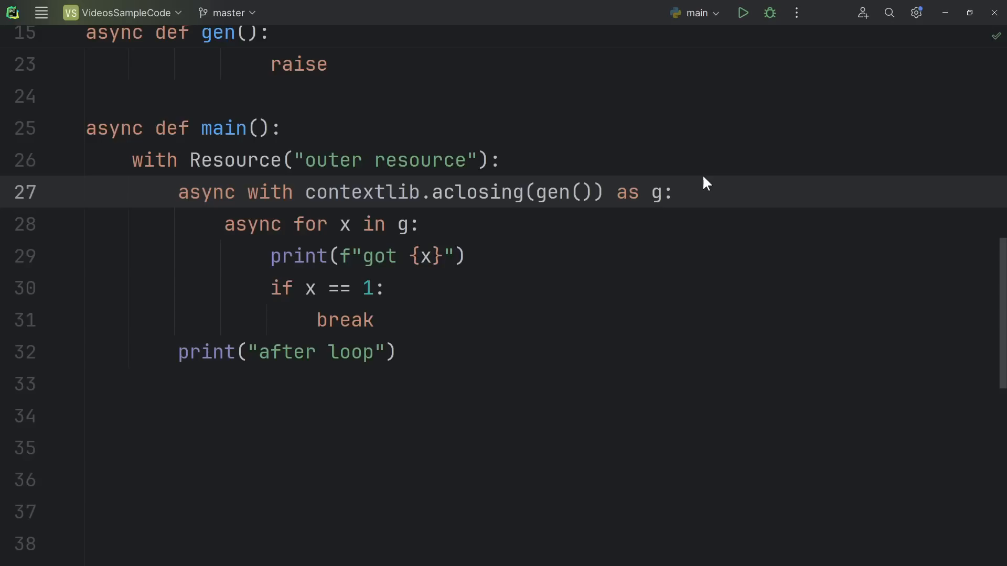
{"action": "left_click", "coordinate": [673, 192]}
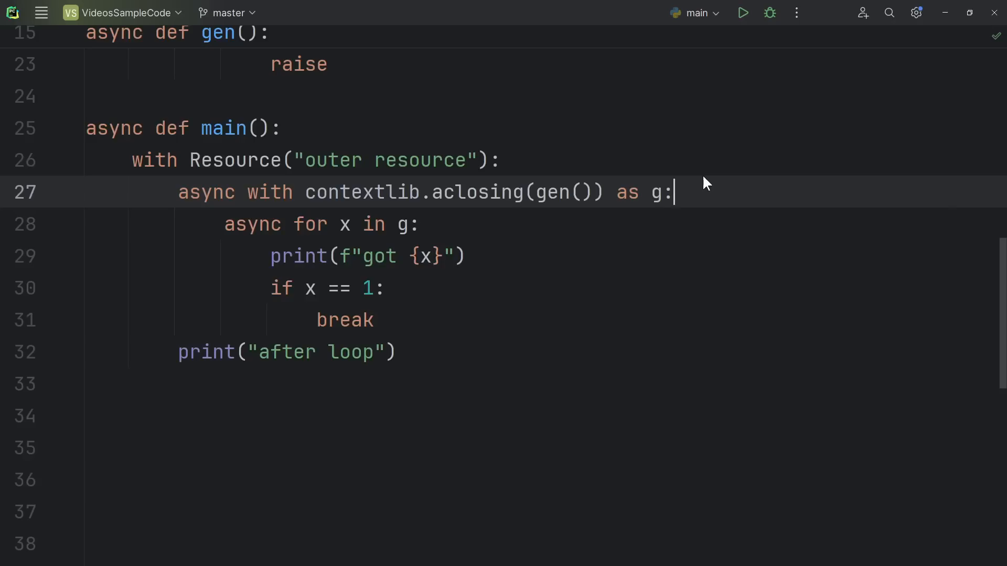
{"action": "mouse_move", "coordinate": [723, 184]}
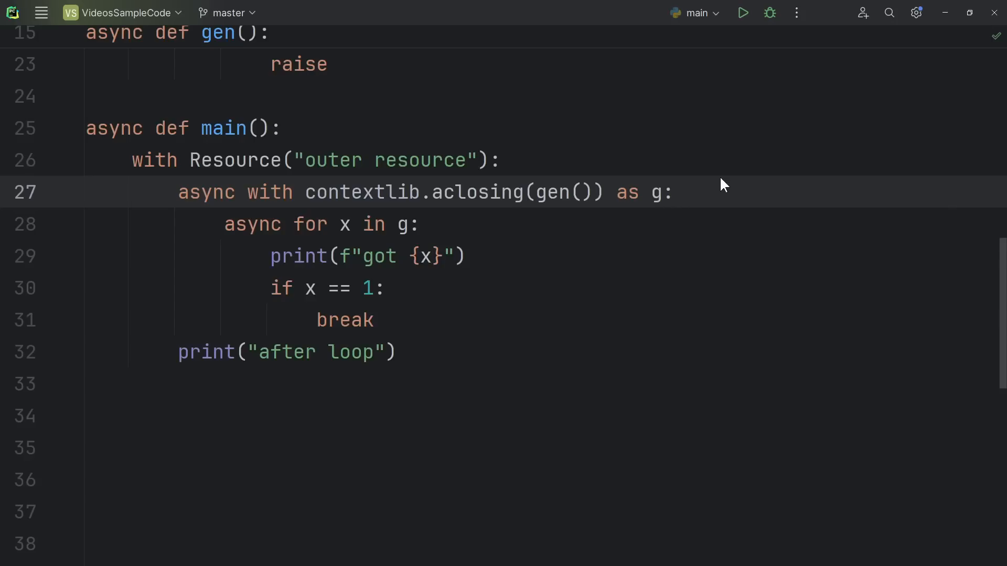
{"action": "scroll", "scroll_direction": "down", "scroll_amount": 3}
{"action": "type", "text": "await self.aclose()"}
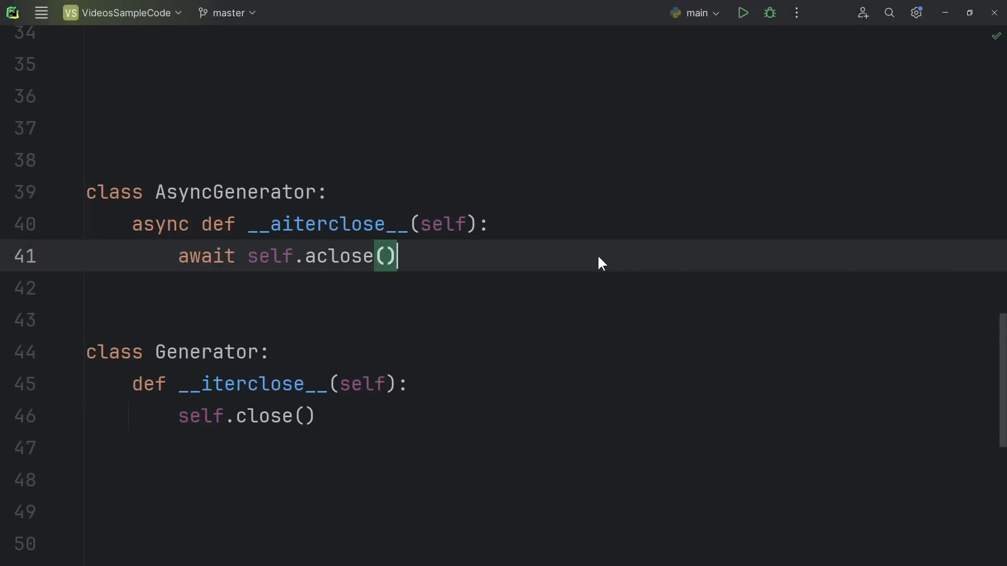
{"action": "mouse_move", "coordinate": [400, 234]}
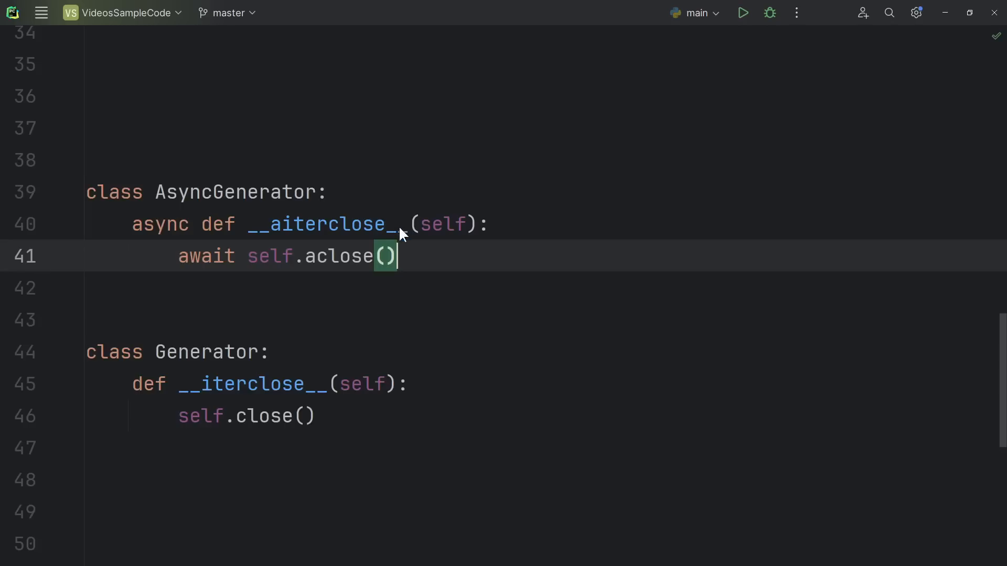
{"action": "mouse_move", "coordinate": [480, 258]}
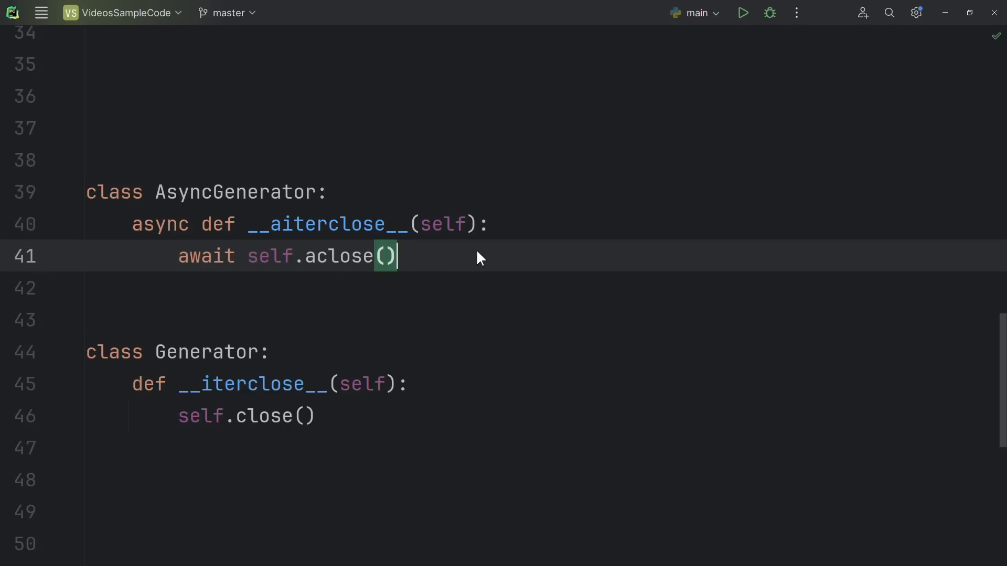
{"action": "mouse_move", "coordinate": [310, 191]}
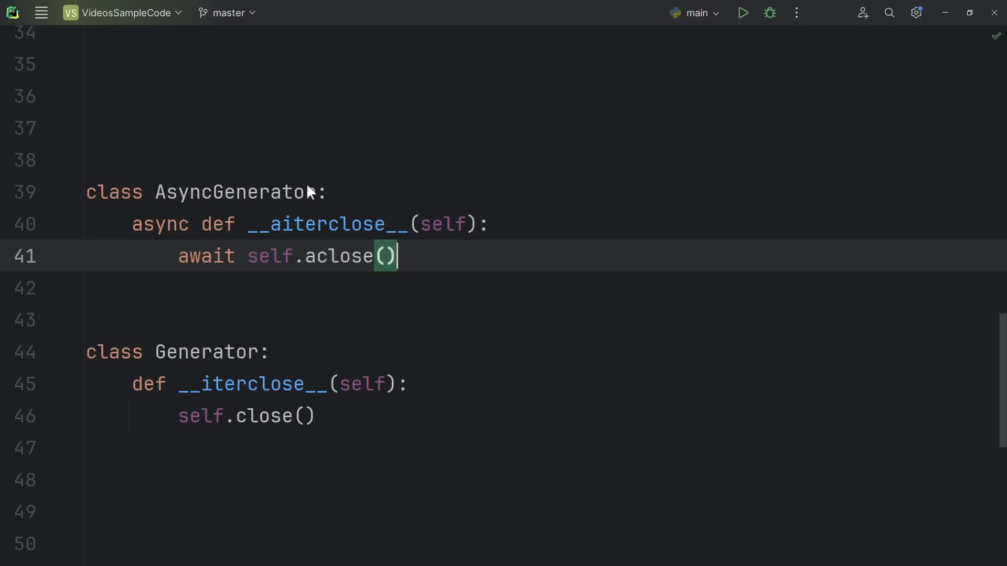
{"action": "mouse_move", "coordinate": [537, 233]}
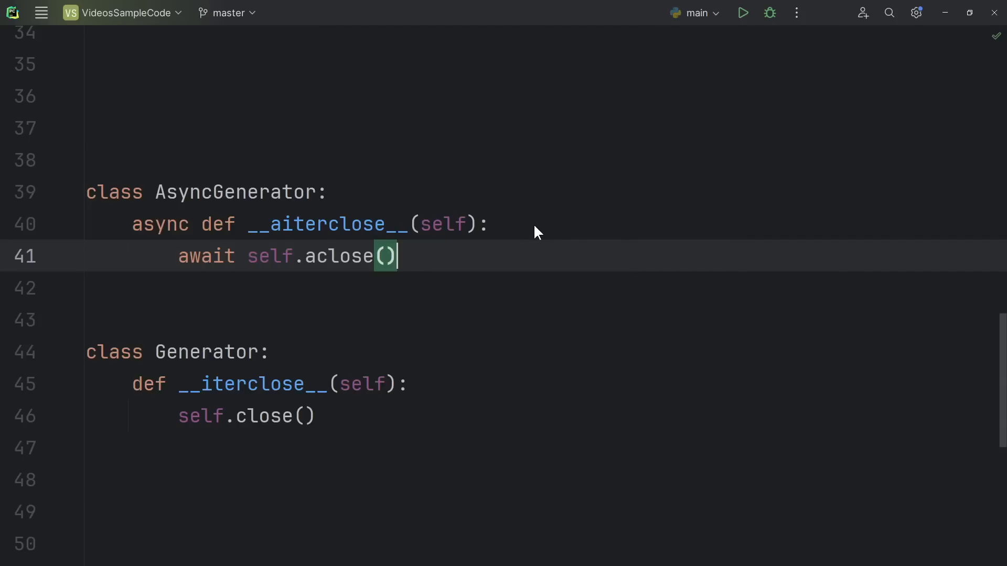
Step: Review the AsyncGenerator.__aiterclose__ and Generator.__iterclose__ method sketches
{"action": "left_click", "coordinate": [594, 384]}
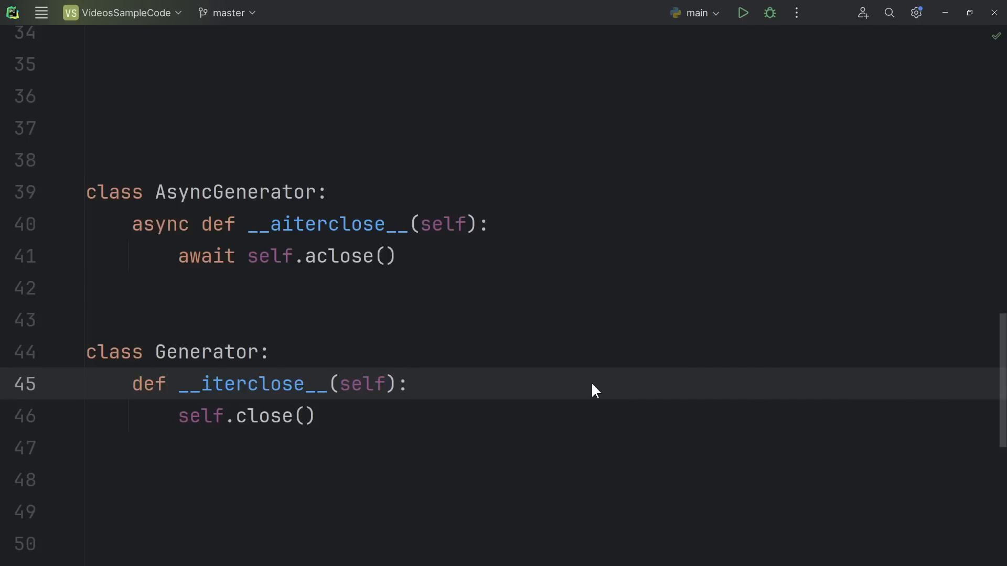
{"action": "left_click", "coordinate": [552, 224]}
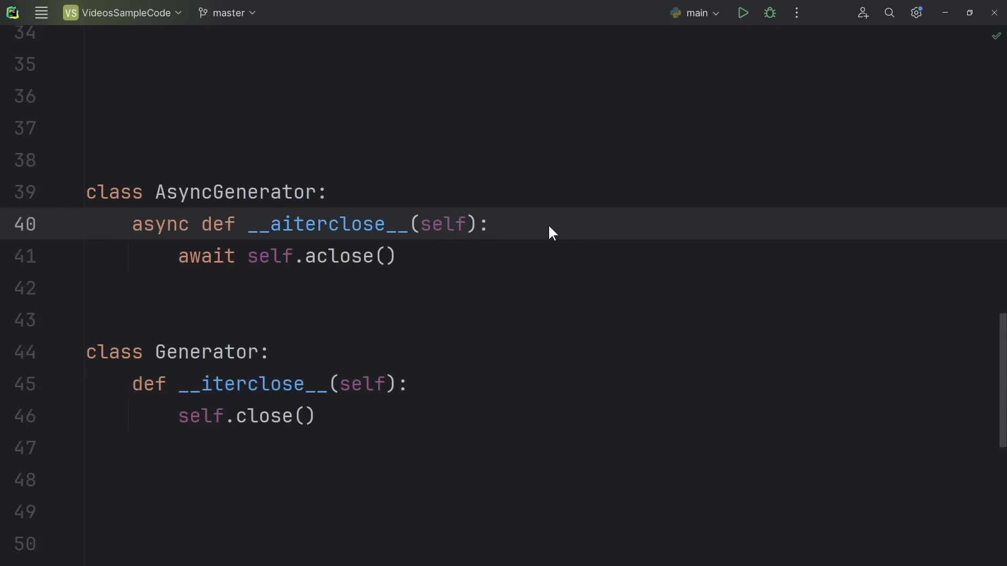
{"action": "left_click", "coordinate": [490, 224]}
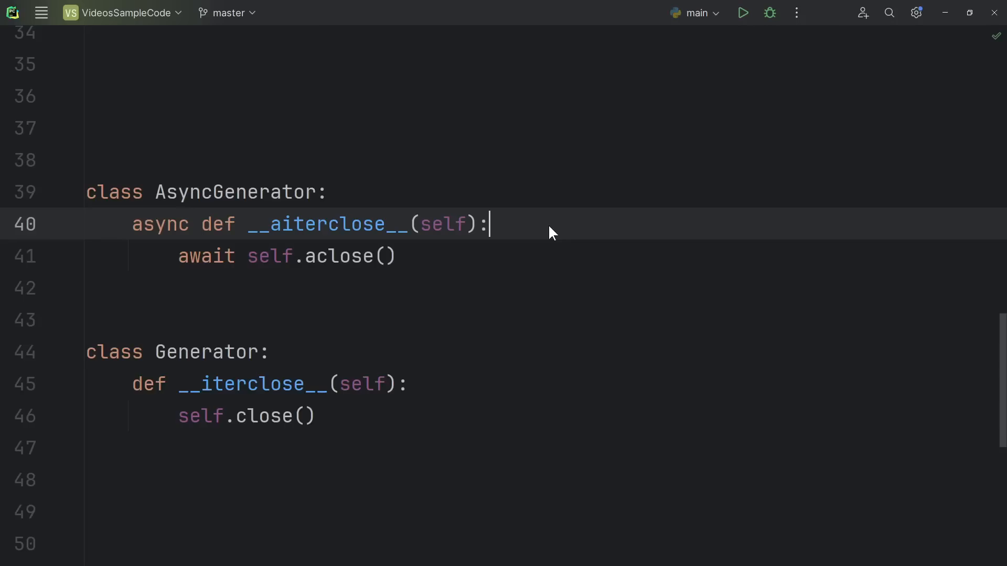
Step: Scroll to breaking_change() and select the open("test.txt") call on line 55
{"action": "scroll", "scroll_direction": "down", "scroll_amount": 3}
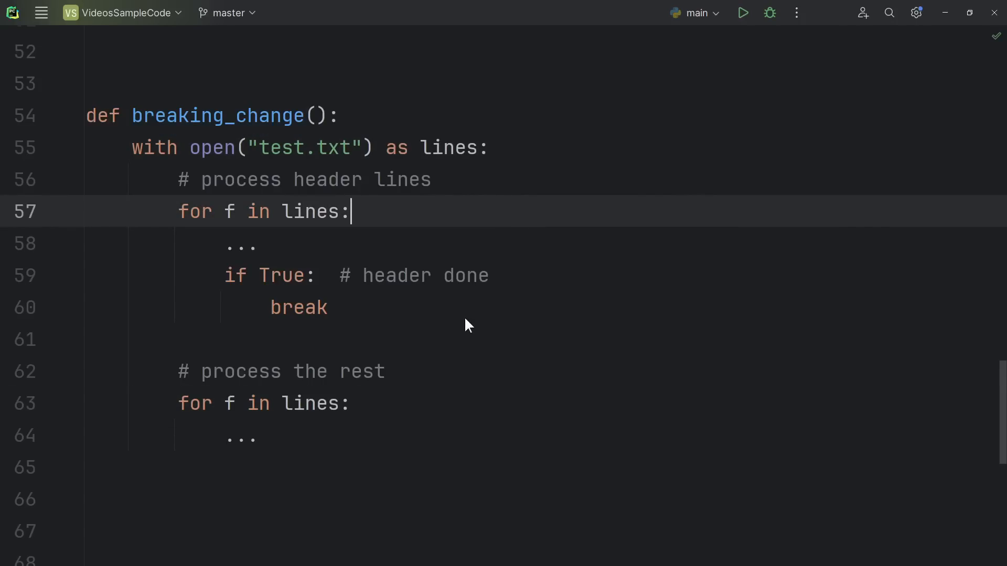
{"action": "left_click", "coordinate": [419, 371]}
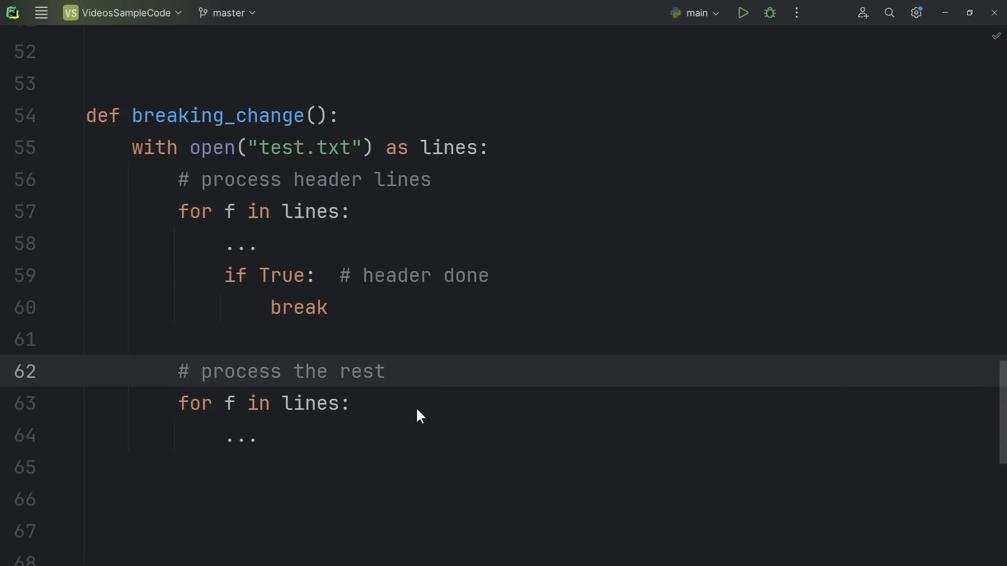
{"action": "left_click", "coordinate": [302, 307]}
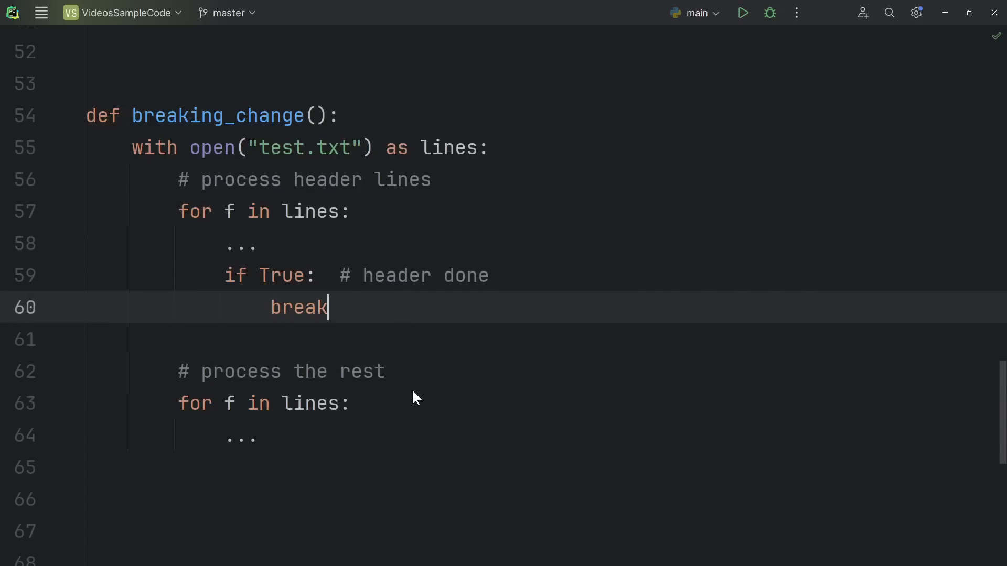
{"action": "left_click", "coordinate": [352, 403]}
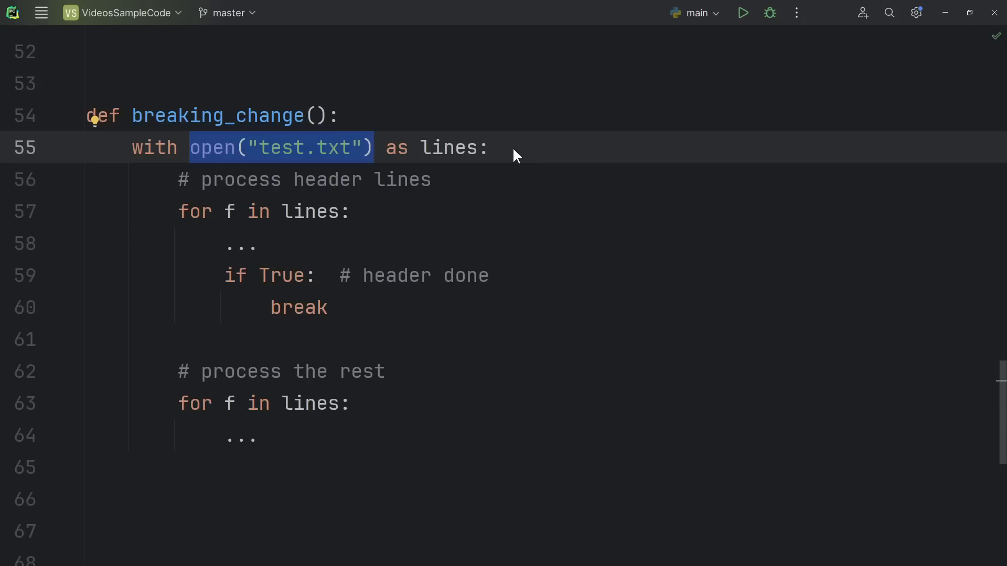
{"action": "mouse_move", "coordinate": [424, 226]}
{"action": "type", "text": "my_"}
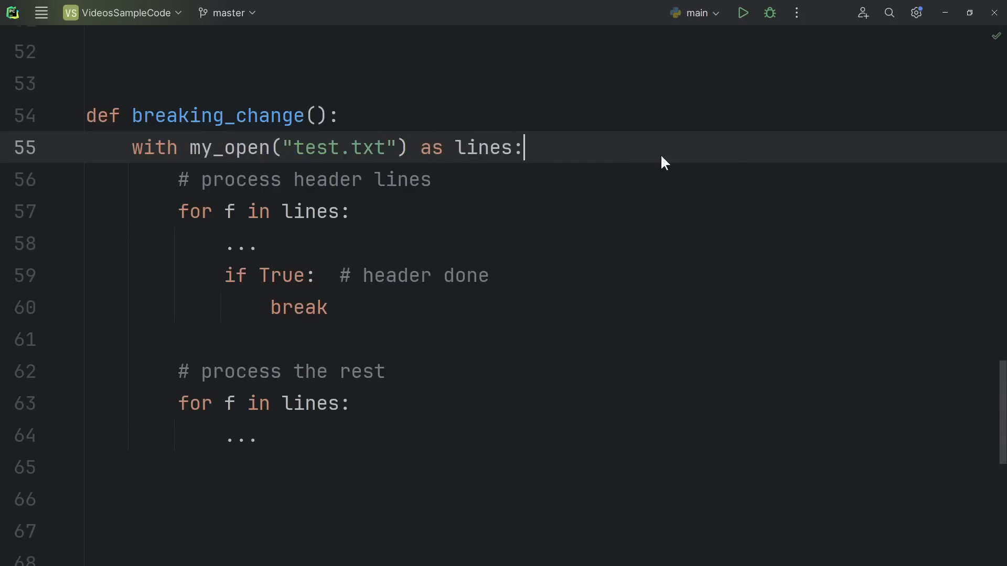
{"action": "mouse_move", "coordinate": [559, 147]}
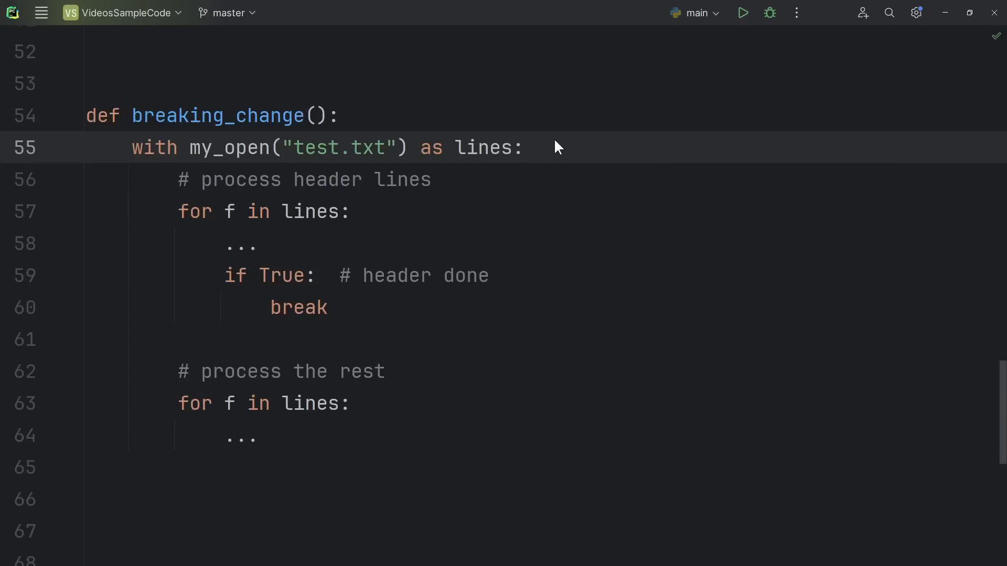
{"action": "mouse_move", "coordinate": [399, 214]}
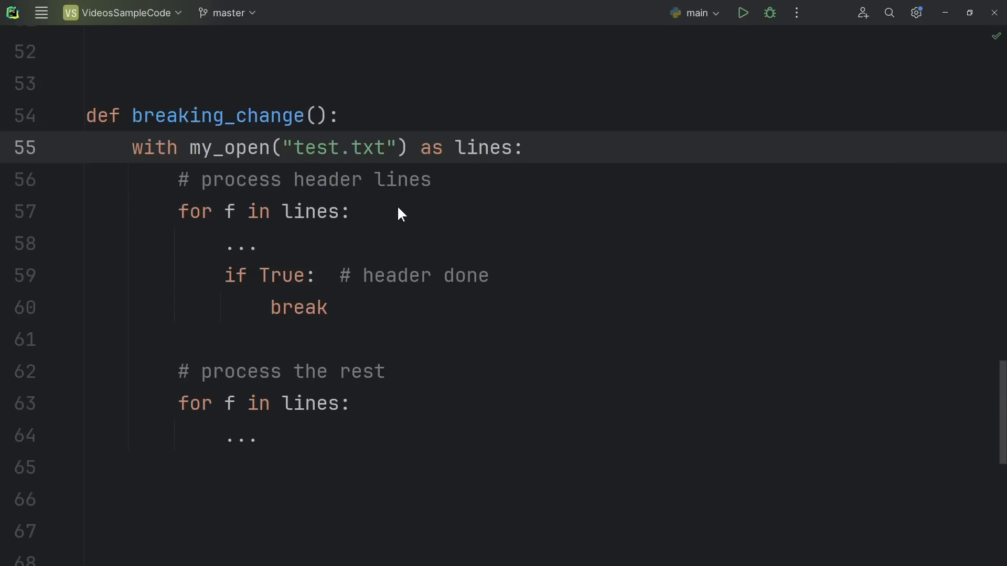
{"action": "mouse_move", "coordinate": [442, 354]}
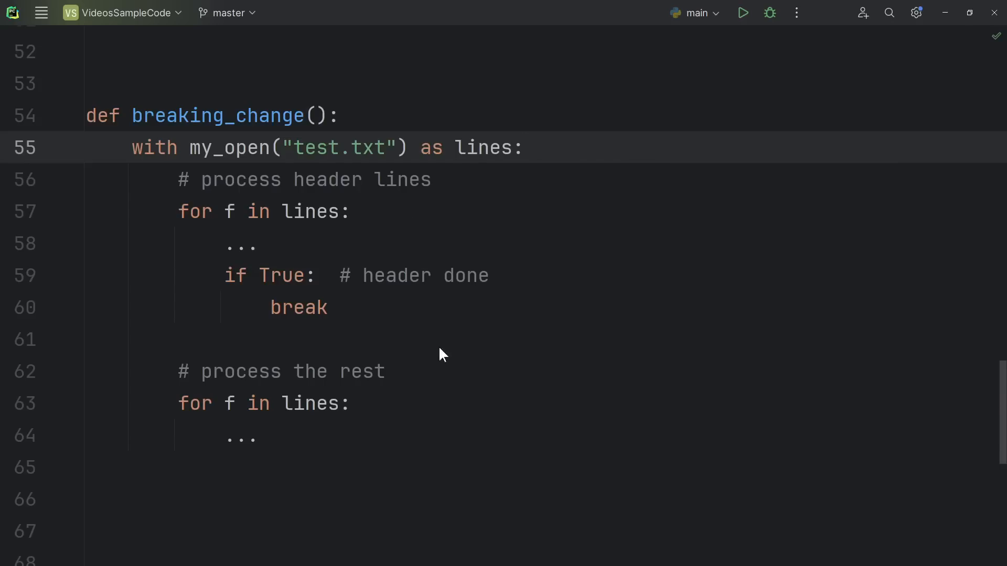
Step: Change the with statement to call my_open("test.txt") instead of the built-in open
{"action": "left_click", "coordinate": [522, 146]}
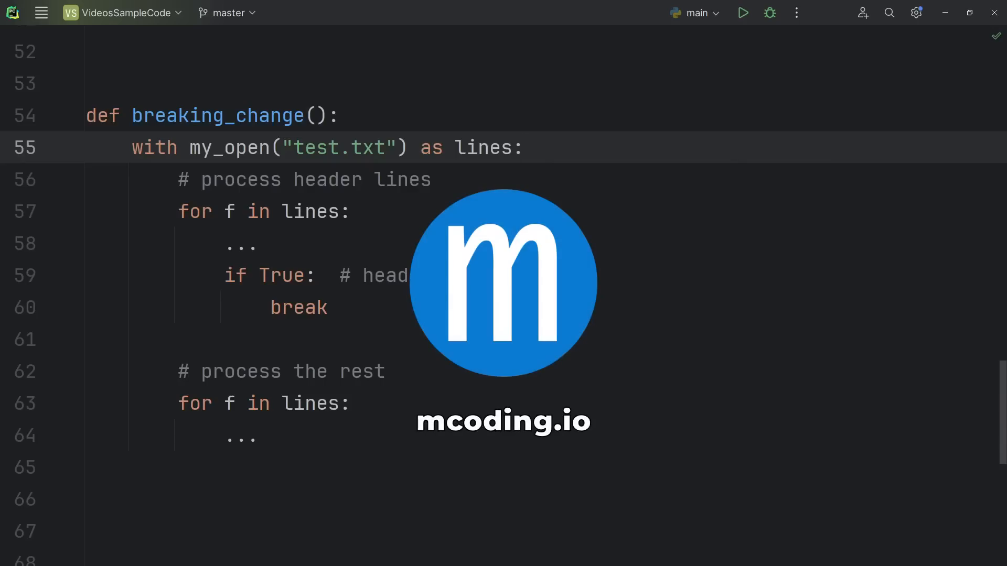
{"action": "left_click", "coordinate": [525, 147]}
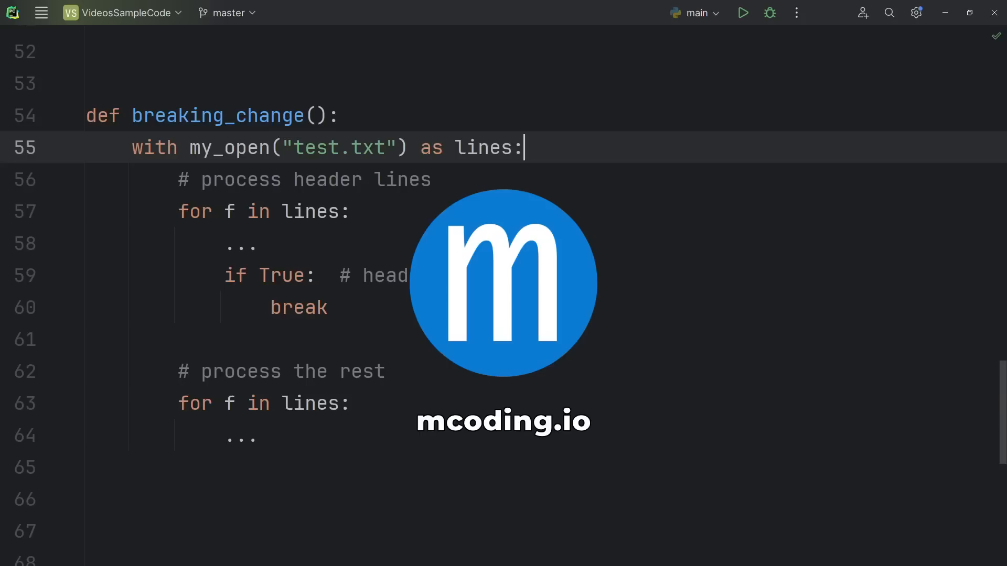